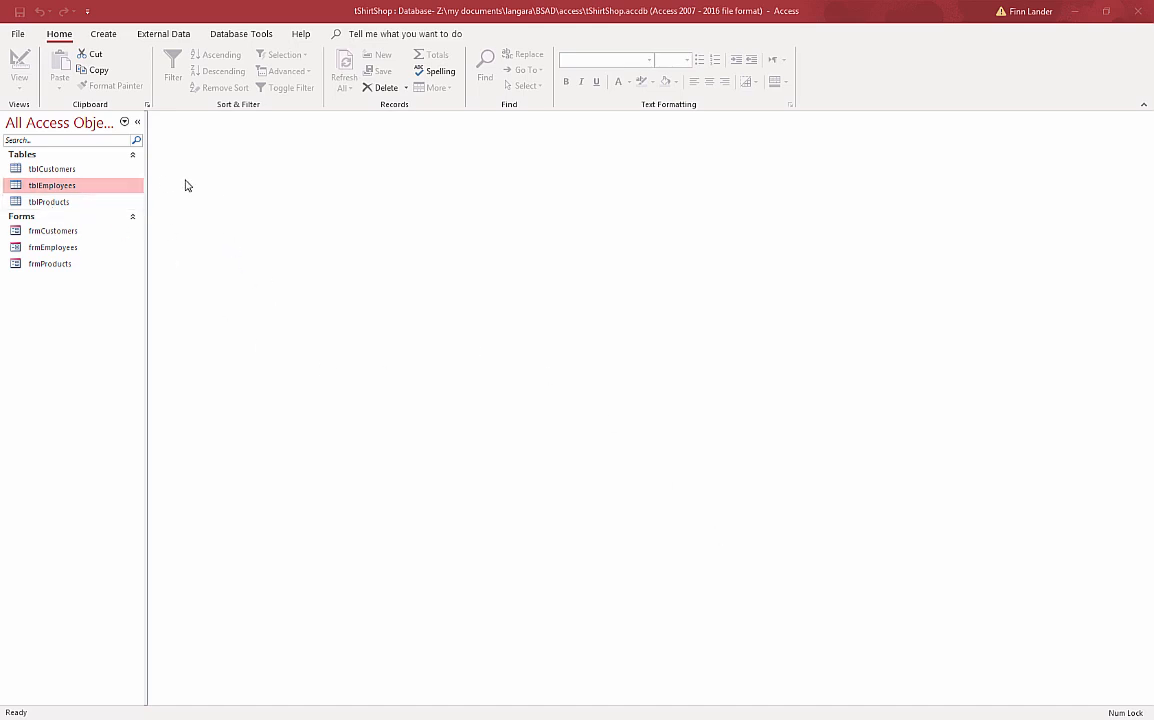
# Step: Review tblCustomers, tblEmployees and tblProducts in Datasheet and Design View, then close tblProducts
pyautogui.doubleClick(52, 169)
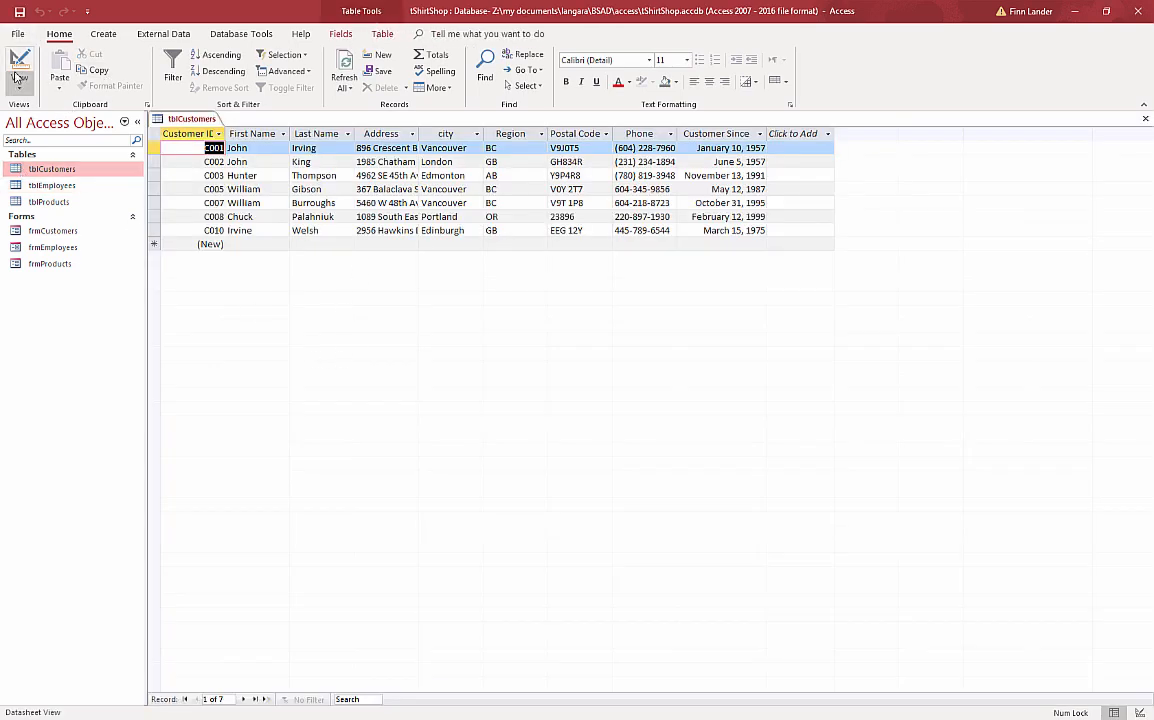
pyautogui.click(19, 65)
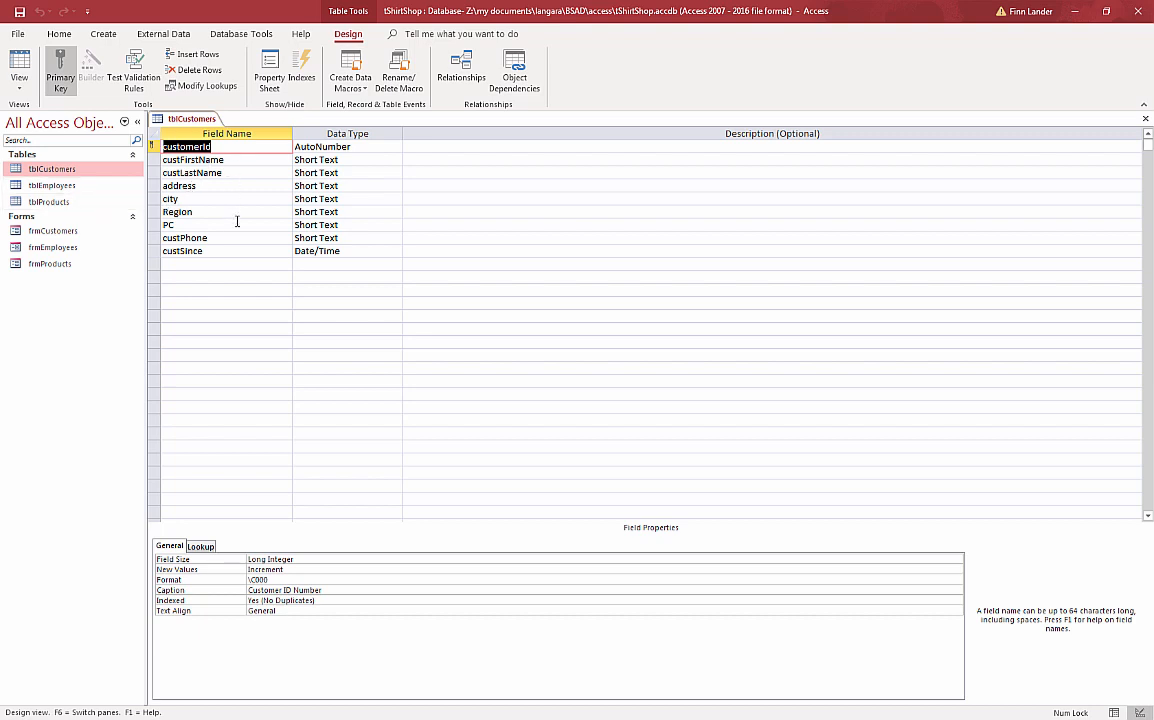
pyautogui.moveTo(343, 140)
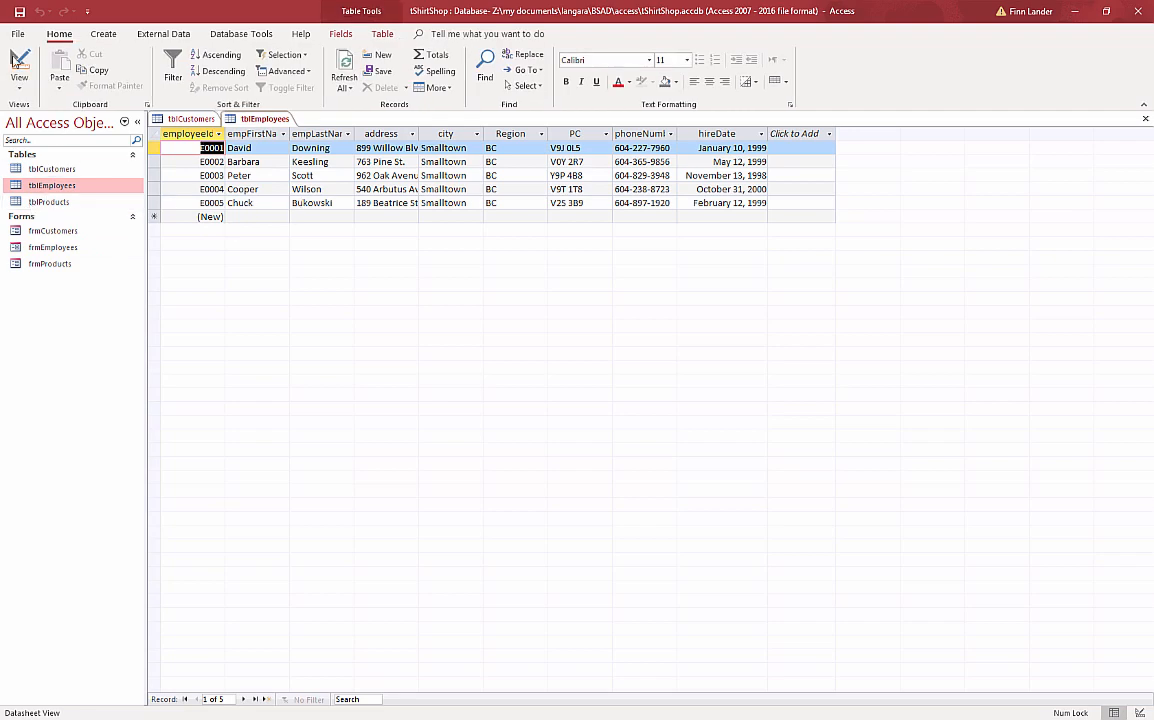
pyautogui.click(19, 70)
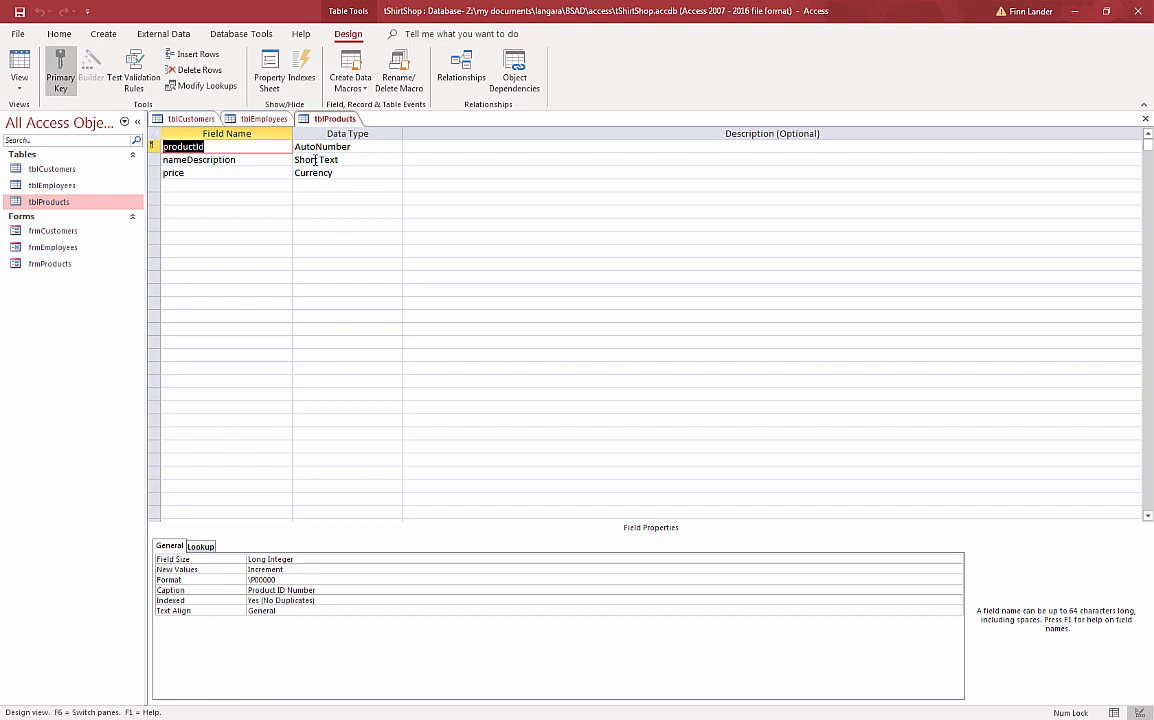
pyautogui.moveTo(363, 181)
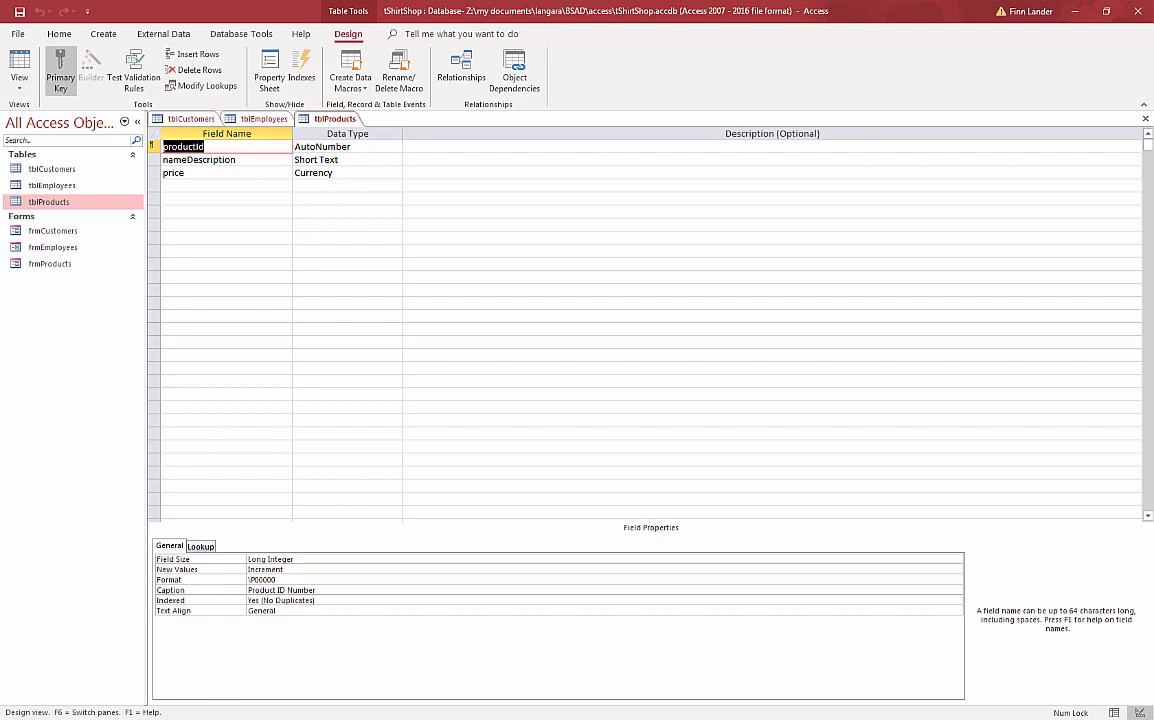
pyautogui.click(1146, 119)
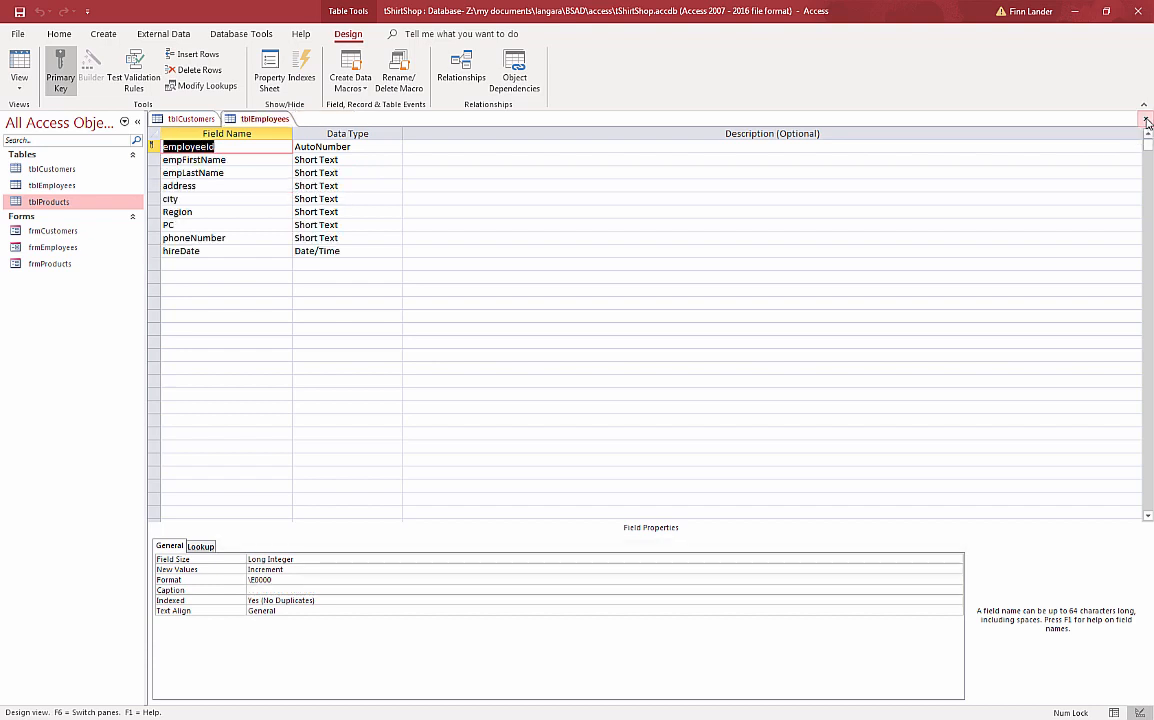
# Step: Close the remaining tblCustomers and tblEmployees tables, leaving an empty workspace
pyautogui.click(1147, 119)
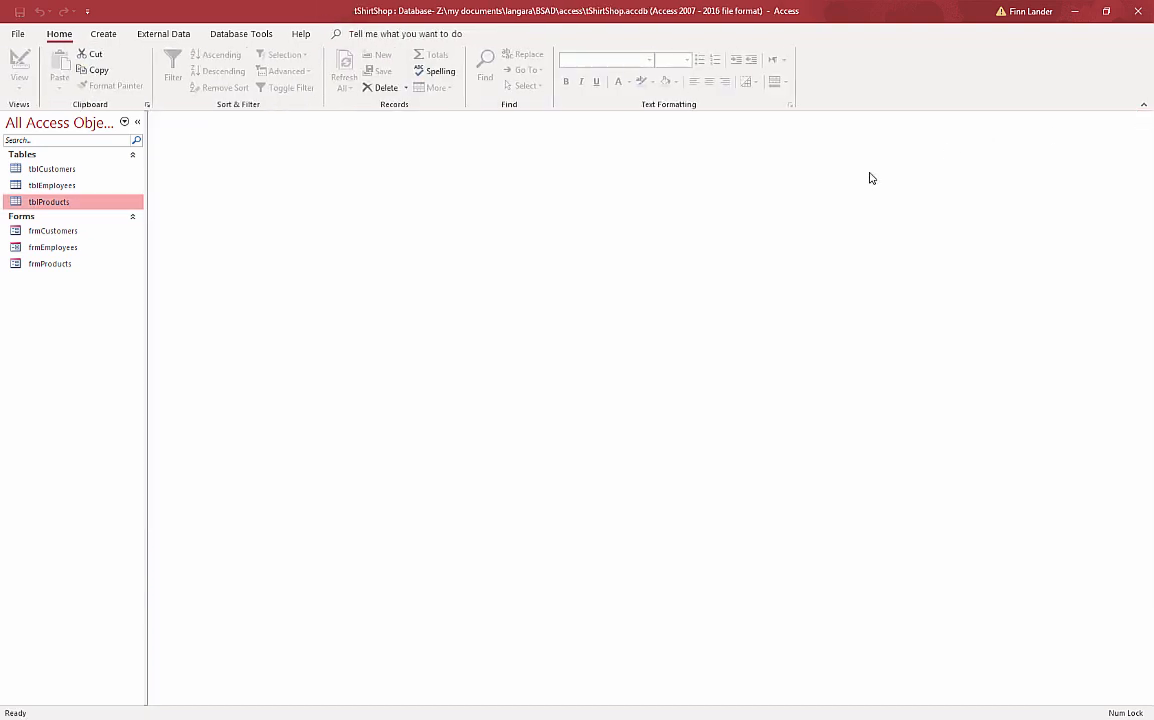
pyautogui.click(103, 33)
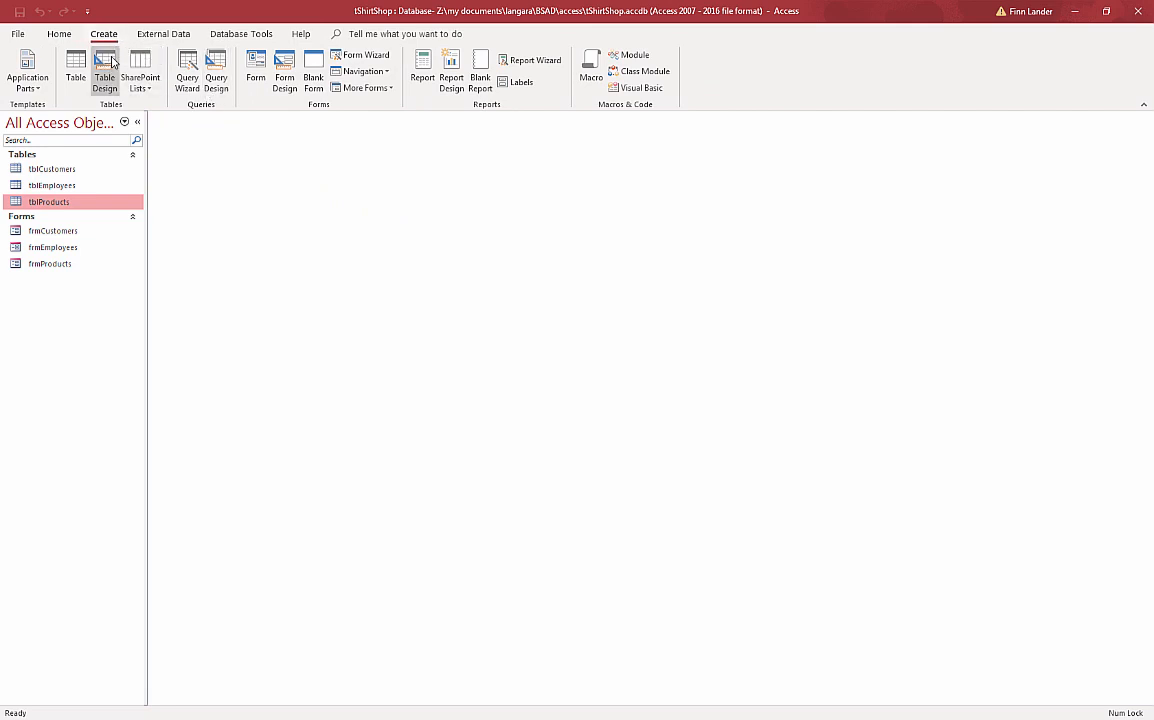
pyautogui.moveTo(104, 70)
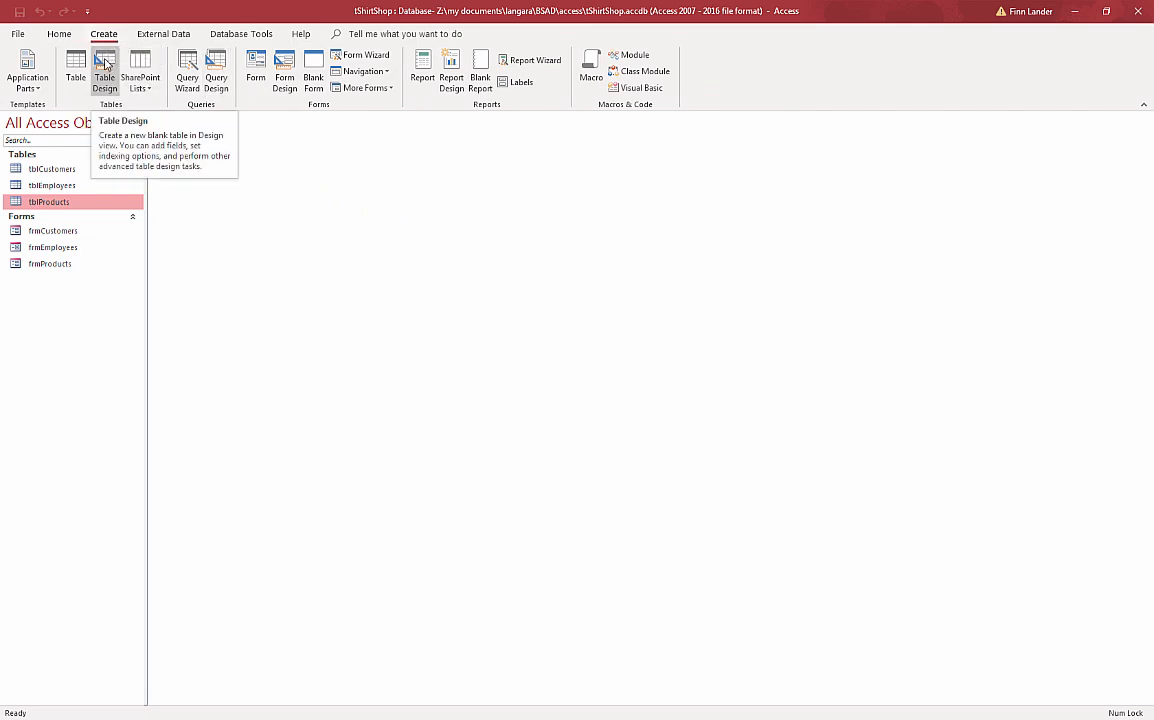
pyautogui.moveTo(75, 65)
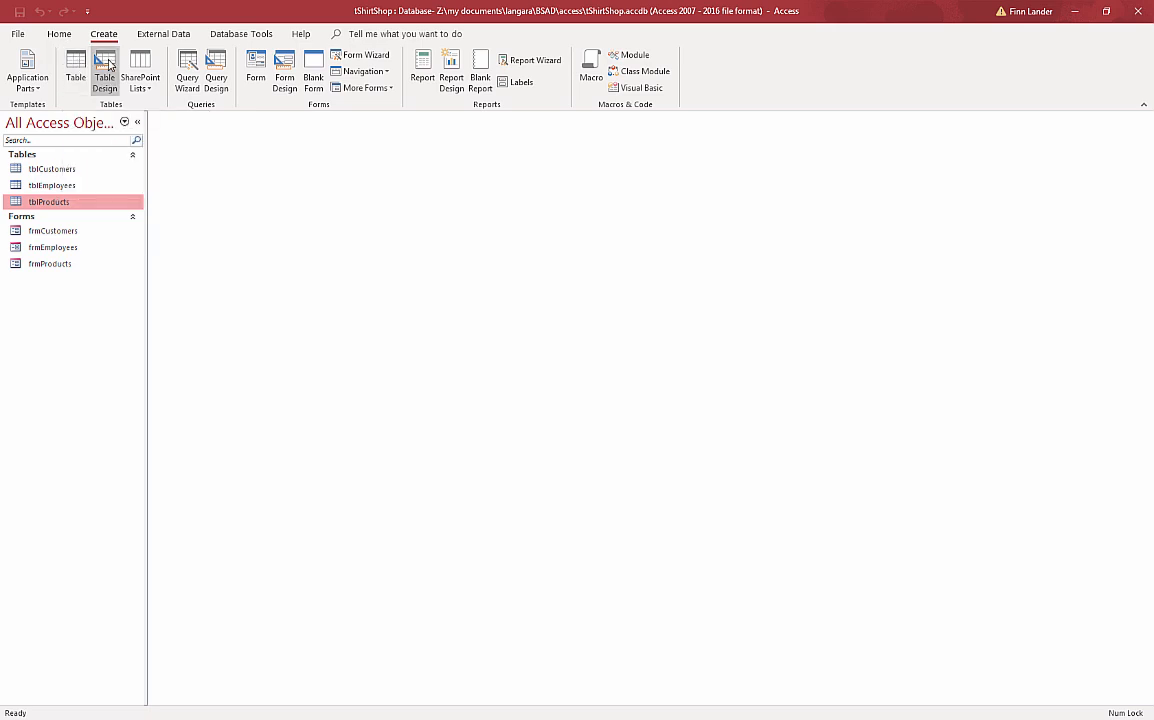
pyautogui.moveTo(104, 67)
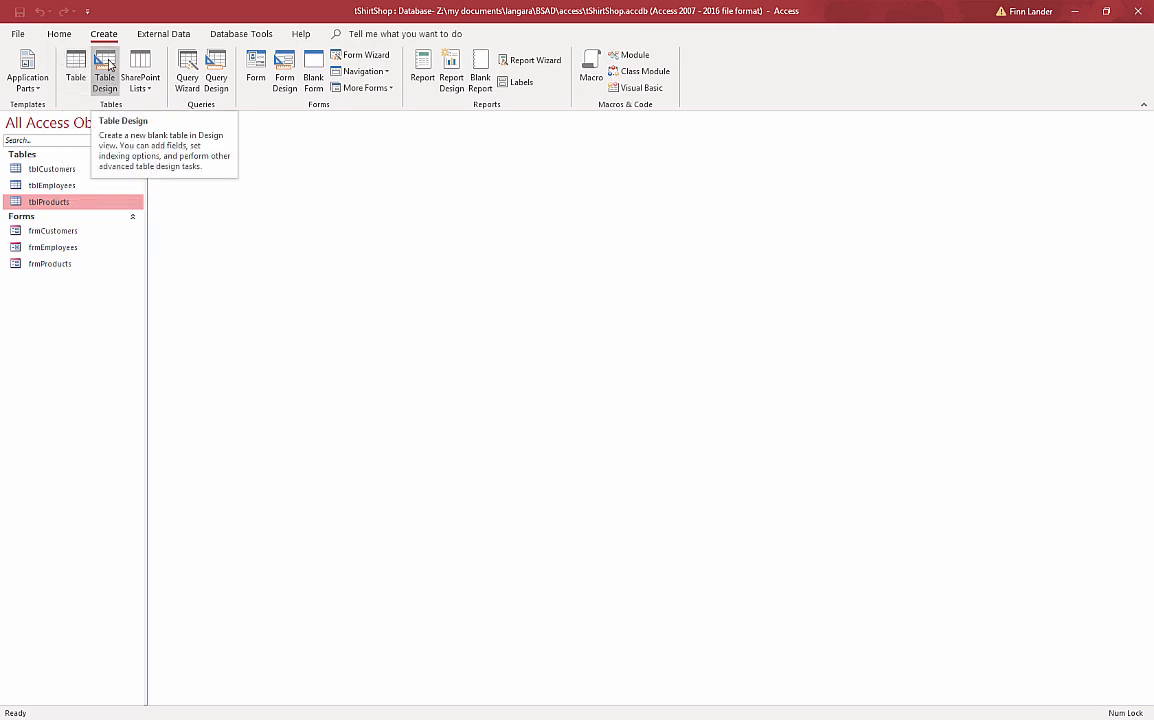
# Step: Create a blank Table1 in Design View using Table Design
pyautogui.click(104, 70)
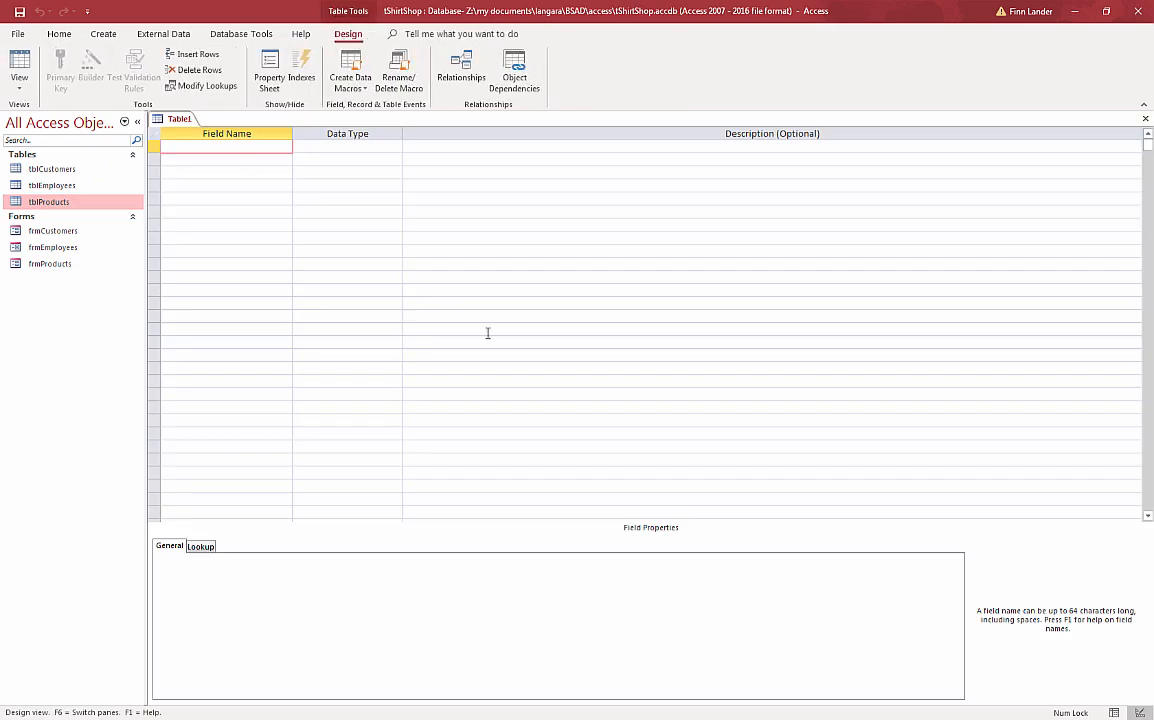
pyautogui.moveTo(295, 202)
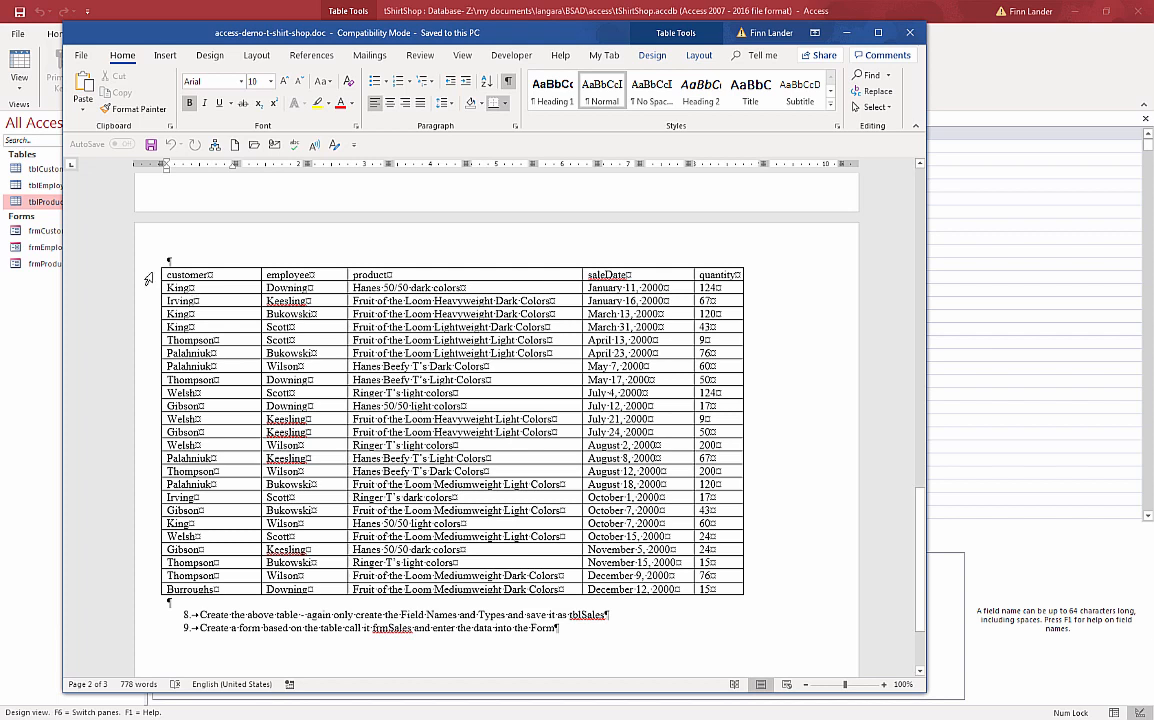
pyautogui.moveTo(233, 285)
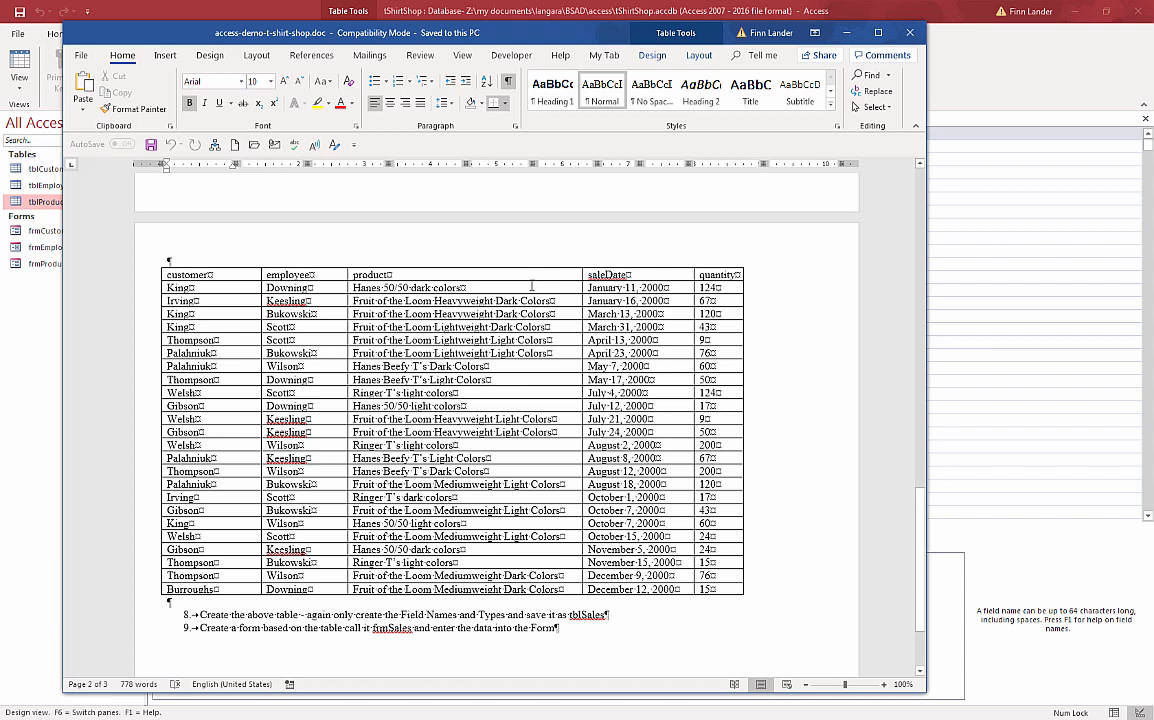
pyautogui.moveTo(598, 33)
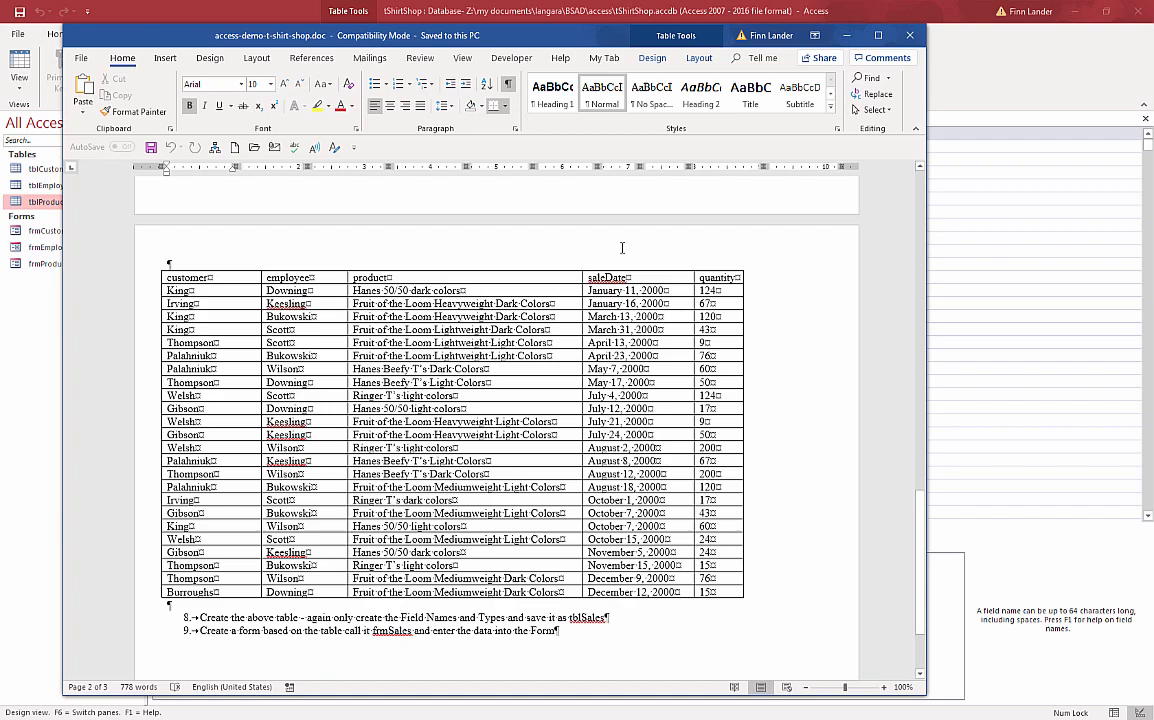
pyautogui.moveTo(570, 40)
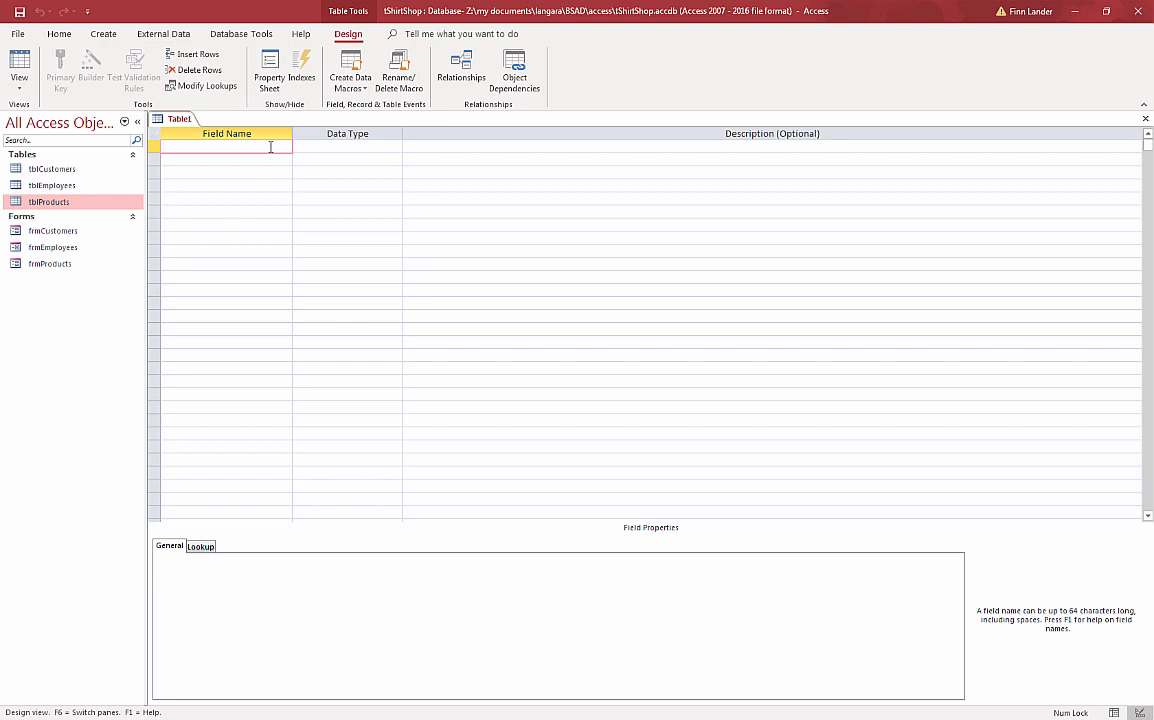
# Step: Add an invoiceId field as AutoNumber and make it the primary key
pyautogui.write('invoiceId')
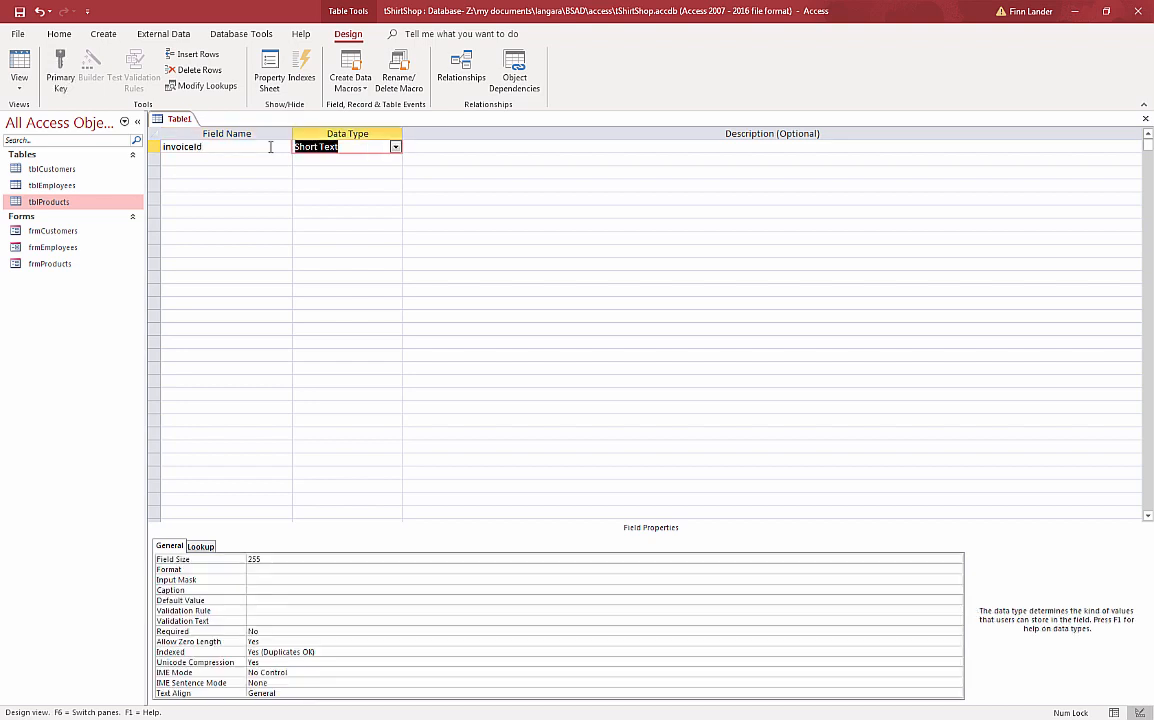
pyautogui.click(395, 147)
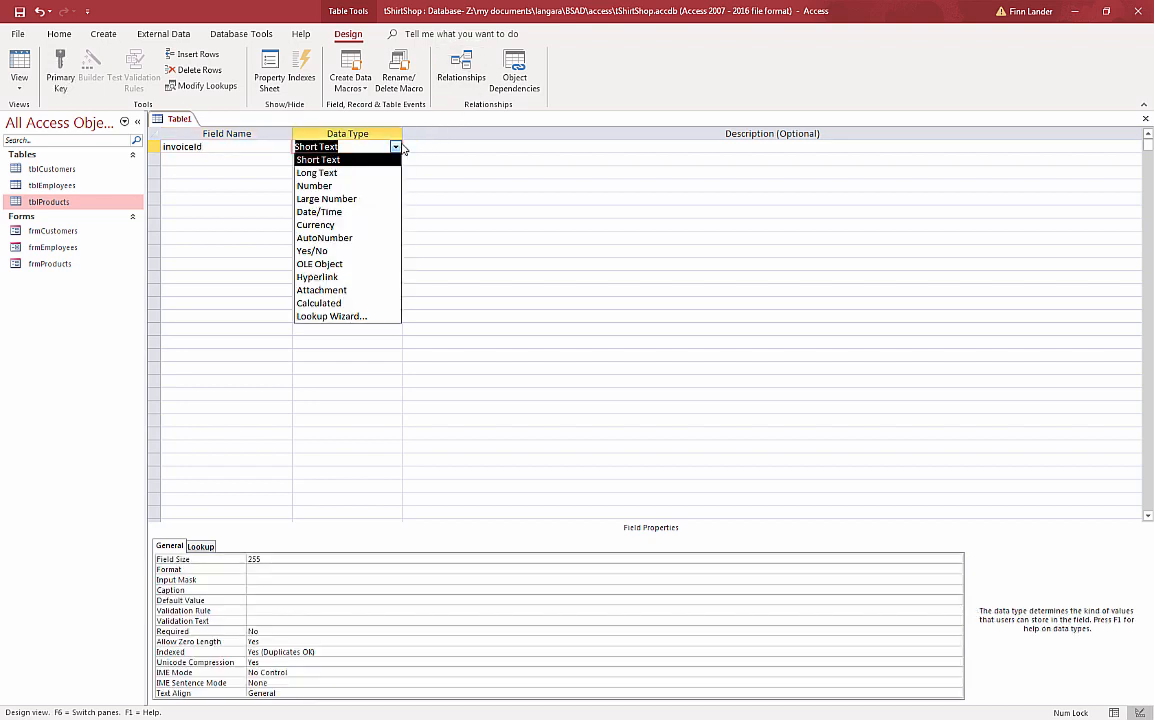
pyautogui.click(324, 238)
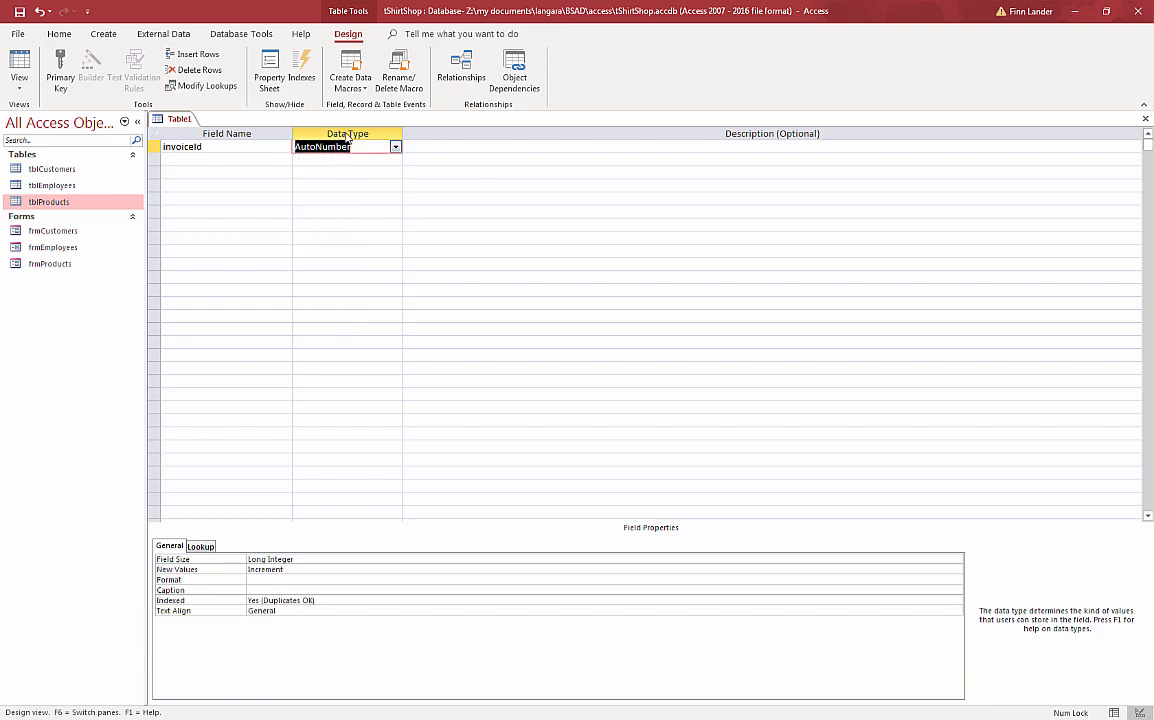
pyautogui.click(59, 70)
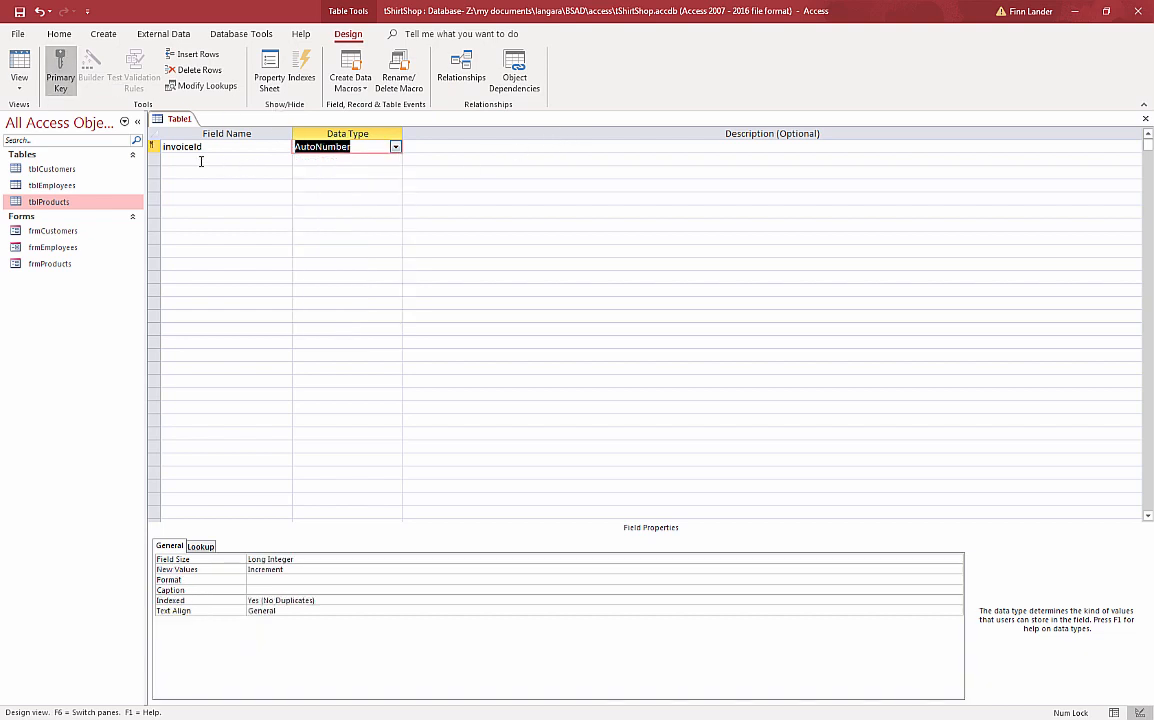
pyautogui.click(225, 160)
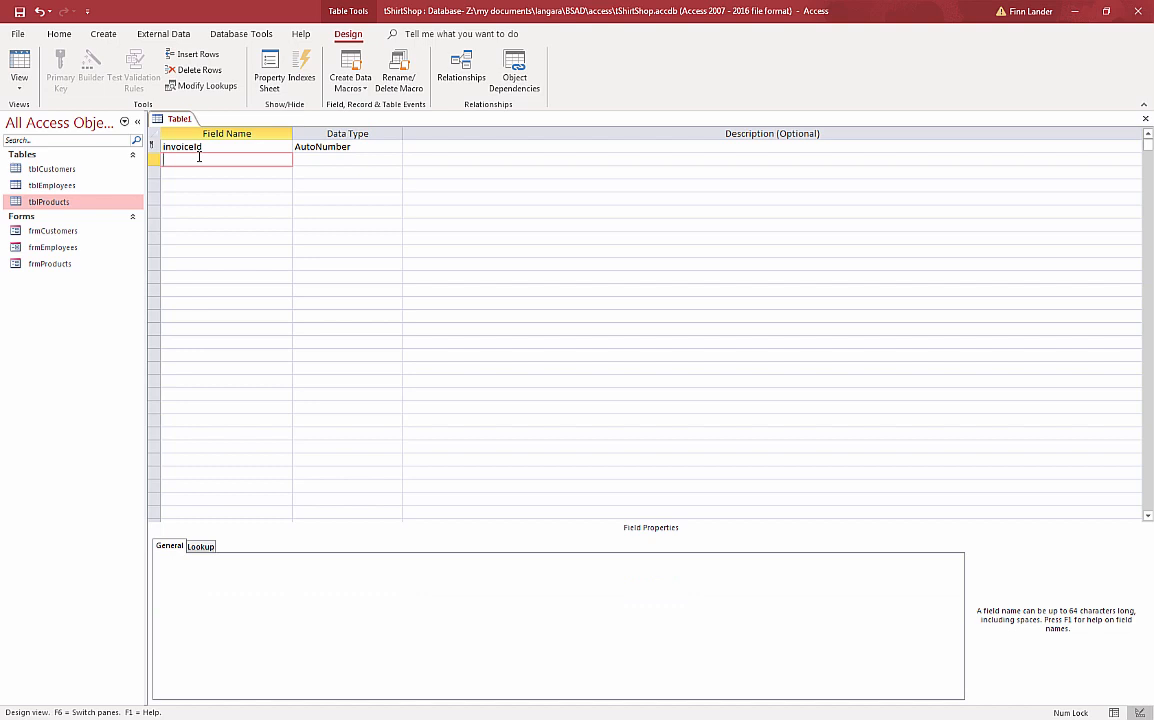
# Step: Add customer, employee, product, saleDate and quantity fields as Short Text
pyautogui.write('customer')
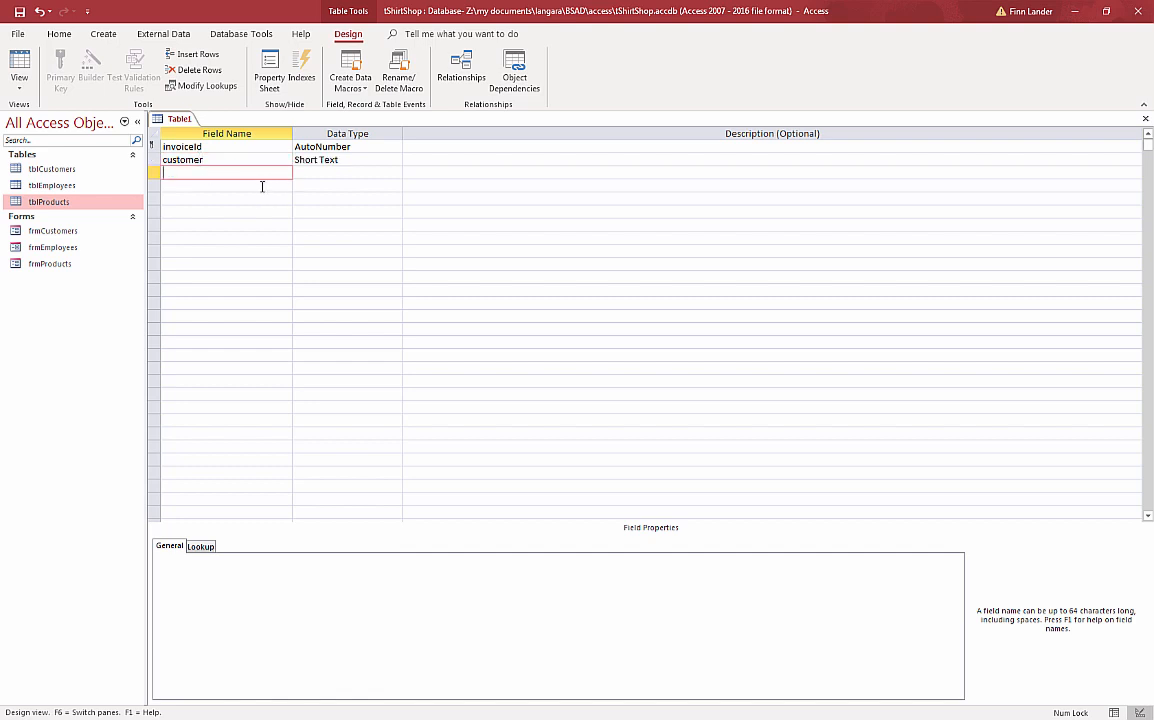
pyautogui.write('employee')
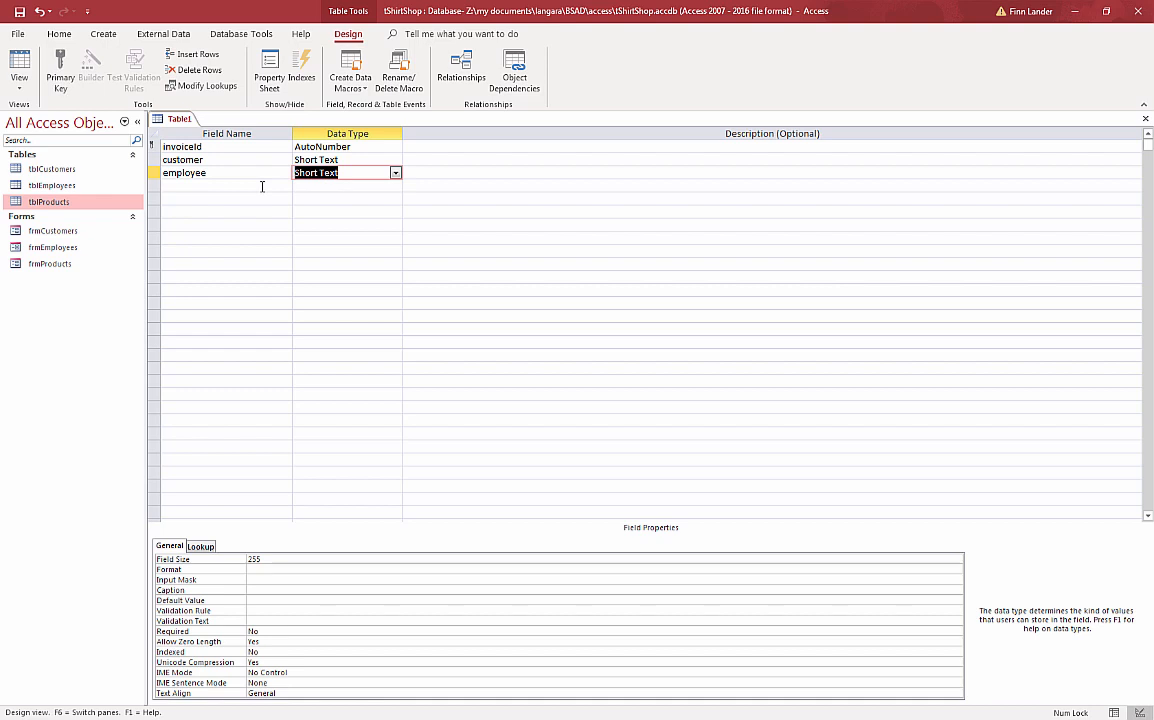
pyautogui.click(225, 186)
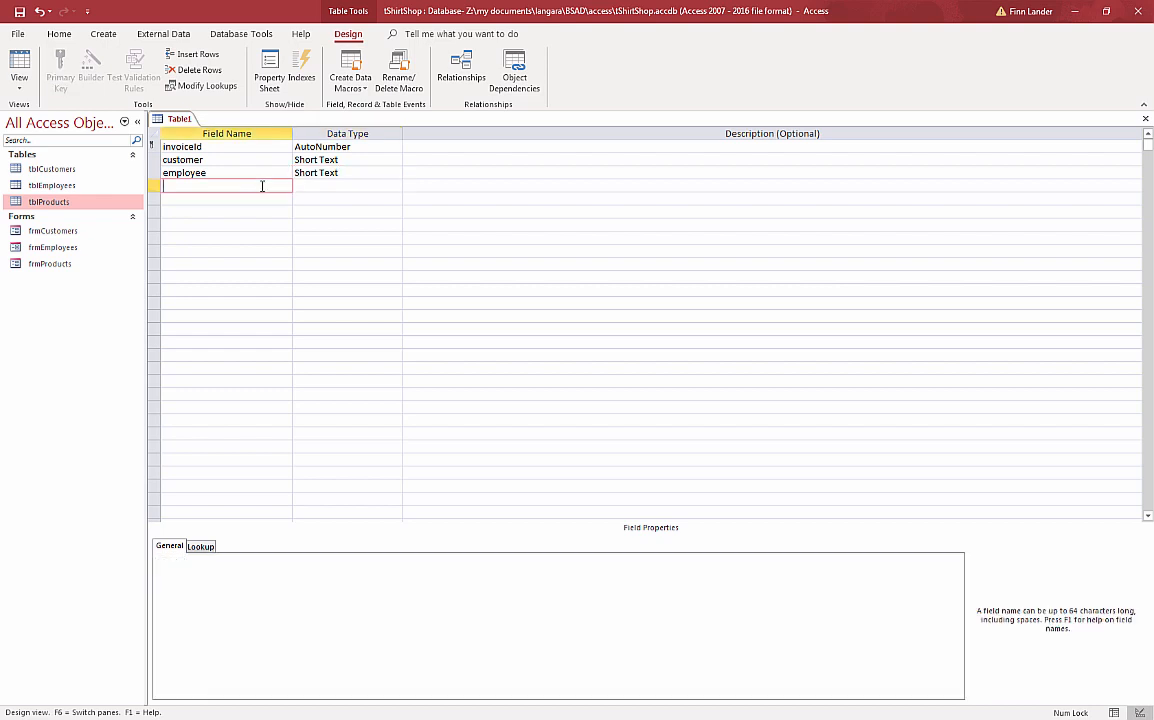
pyautogui.write('product')
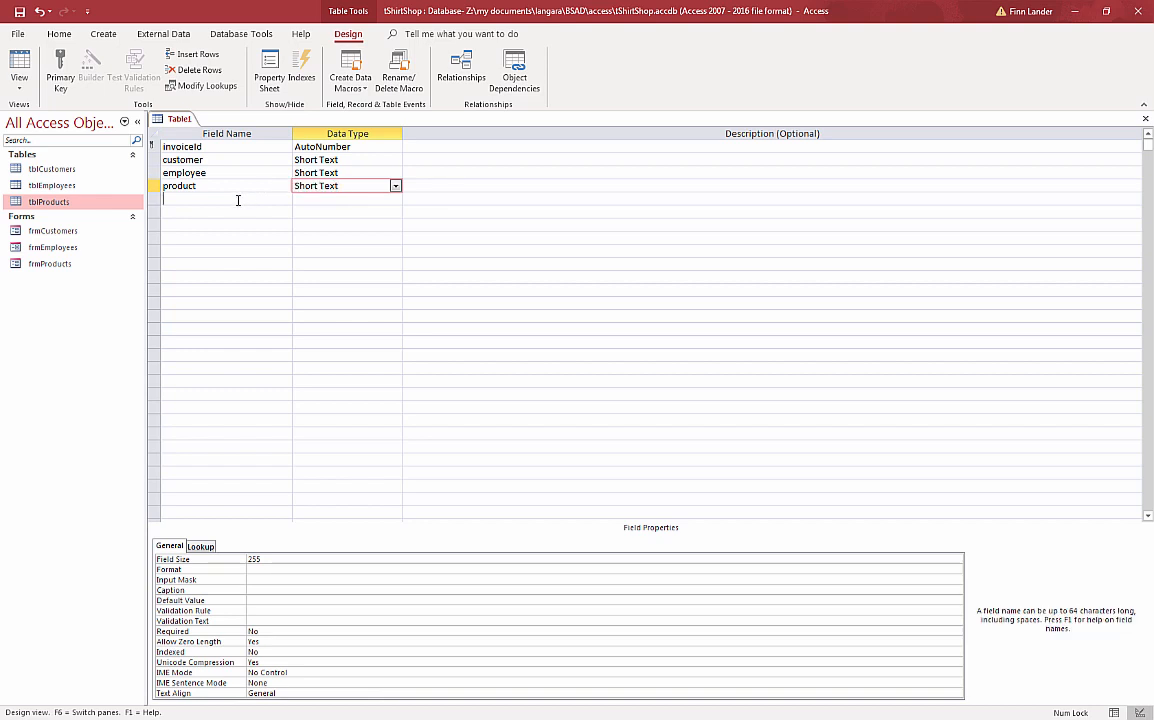
pyautogui.write('saleb')
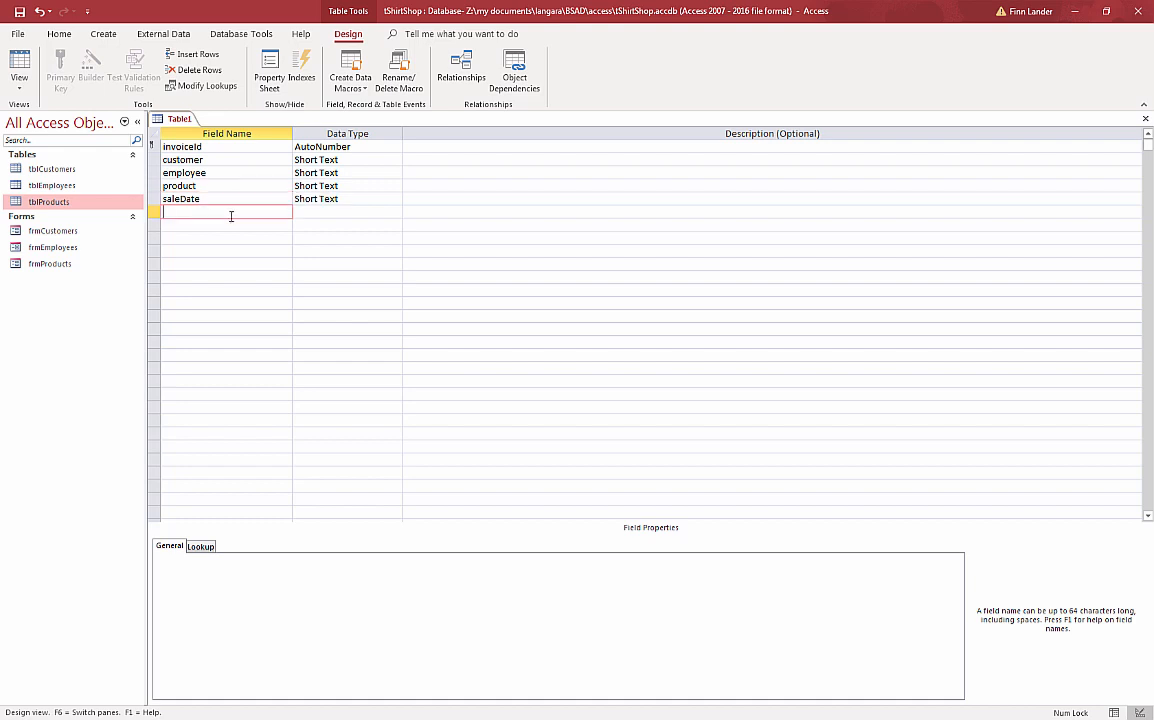
pyautogui.write('quantity')
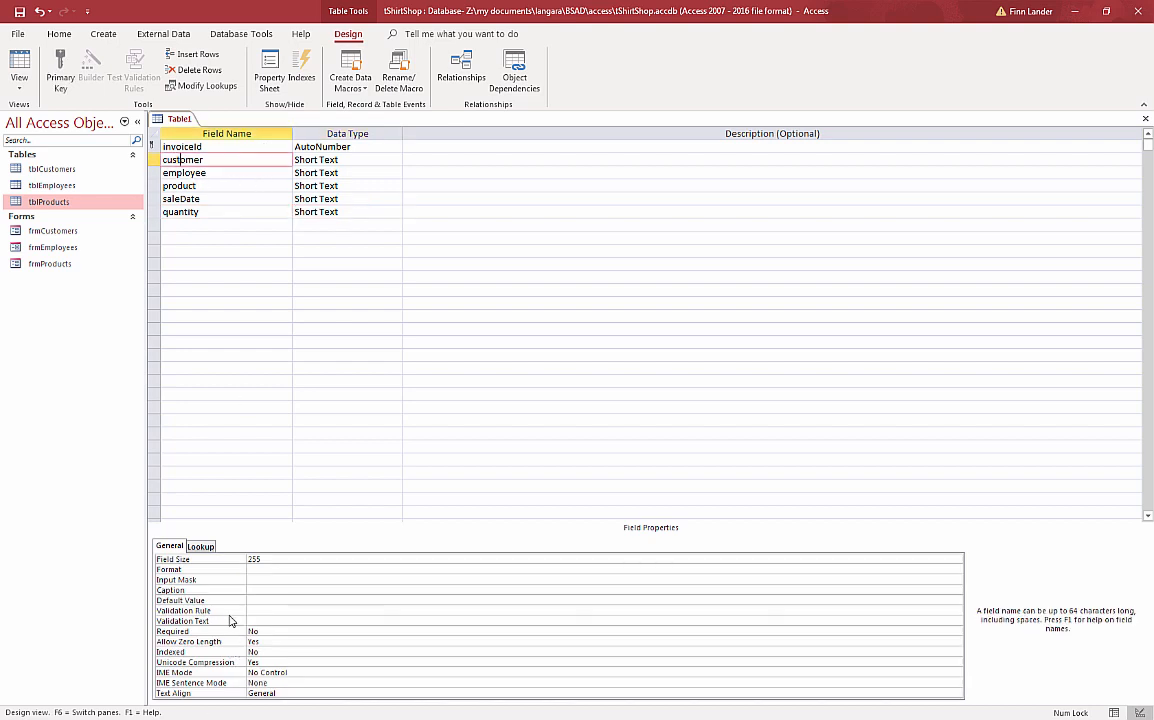
# Step: Caption the customer field 'Customer' and launch the Lookup Wizard on its data type
pyautogui.write('c')
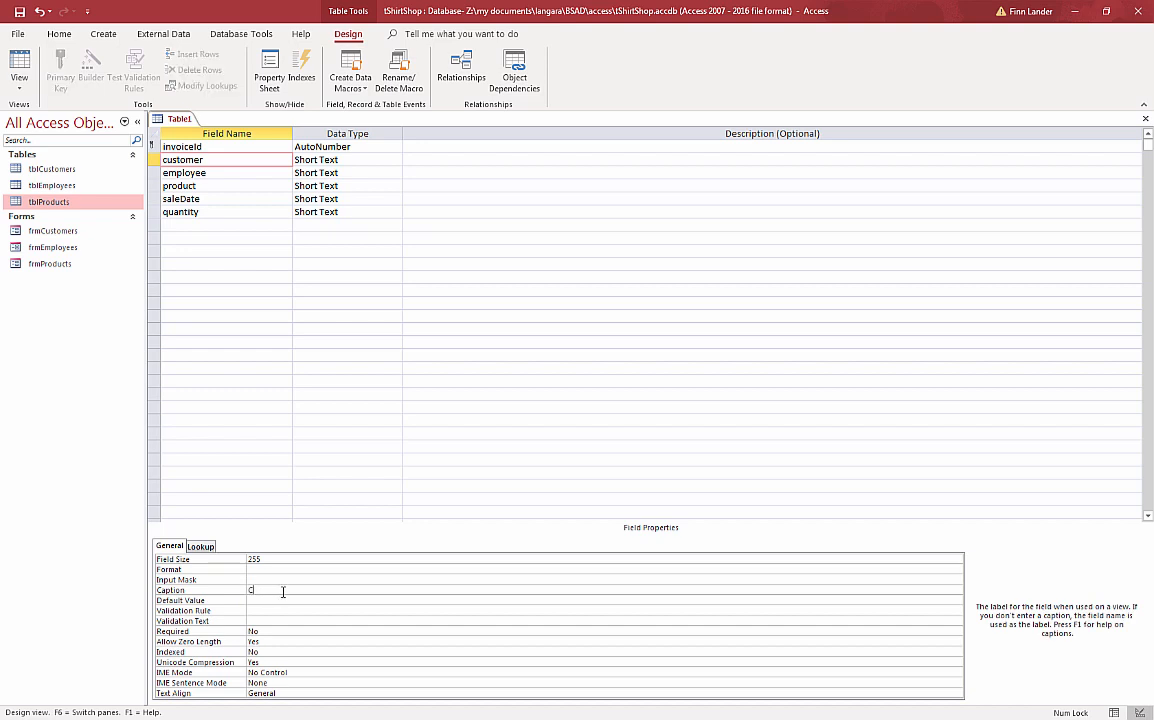
pyautogui.write('ustomer')
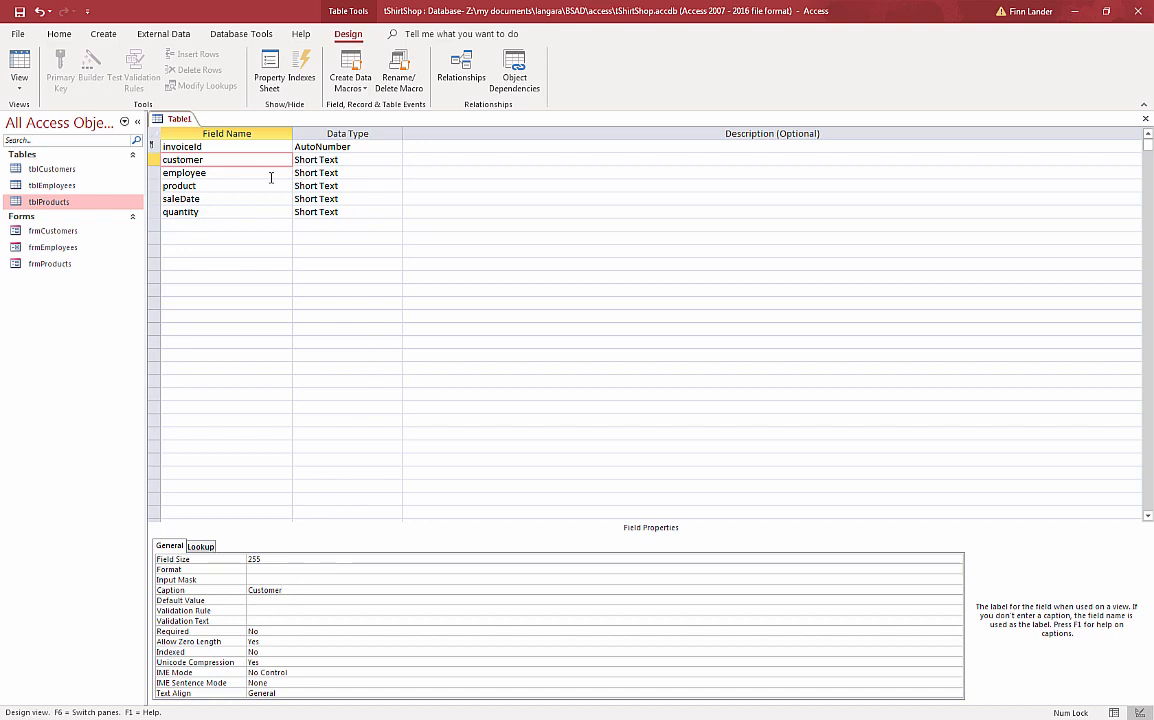
pyautogui.click(347, 159)
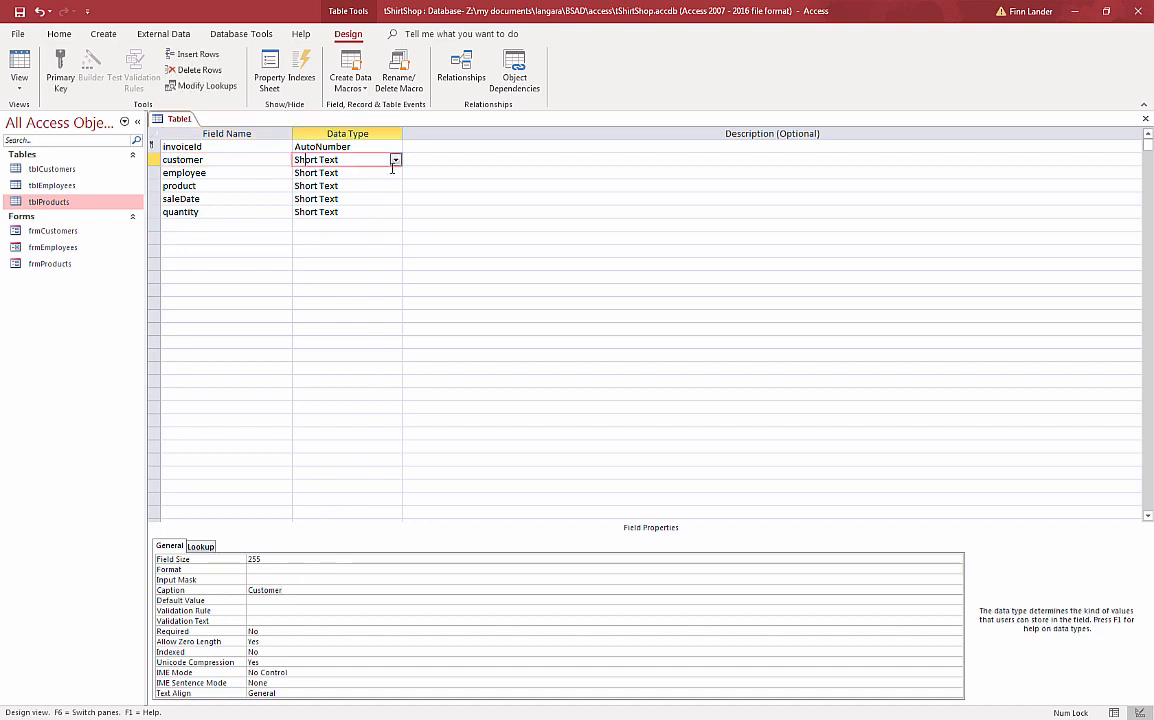
pyautogui.click(395, 160)
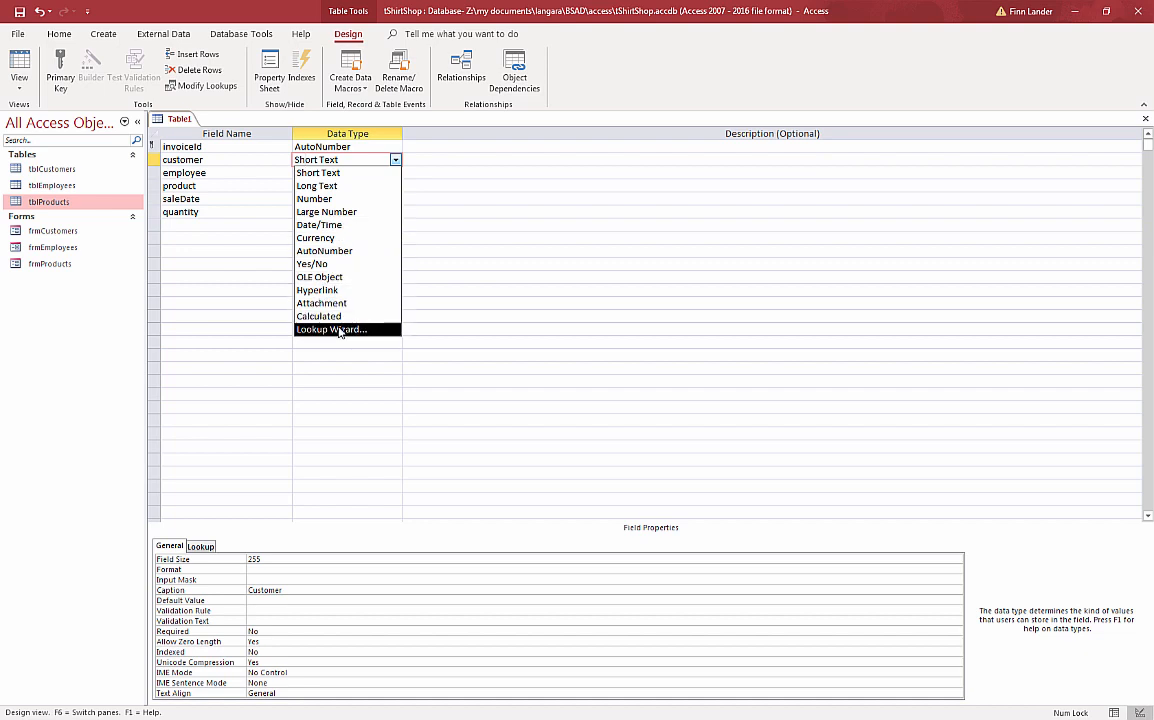
pyautogui.click(332, 329)
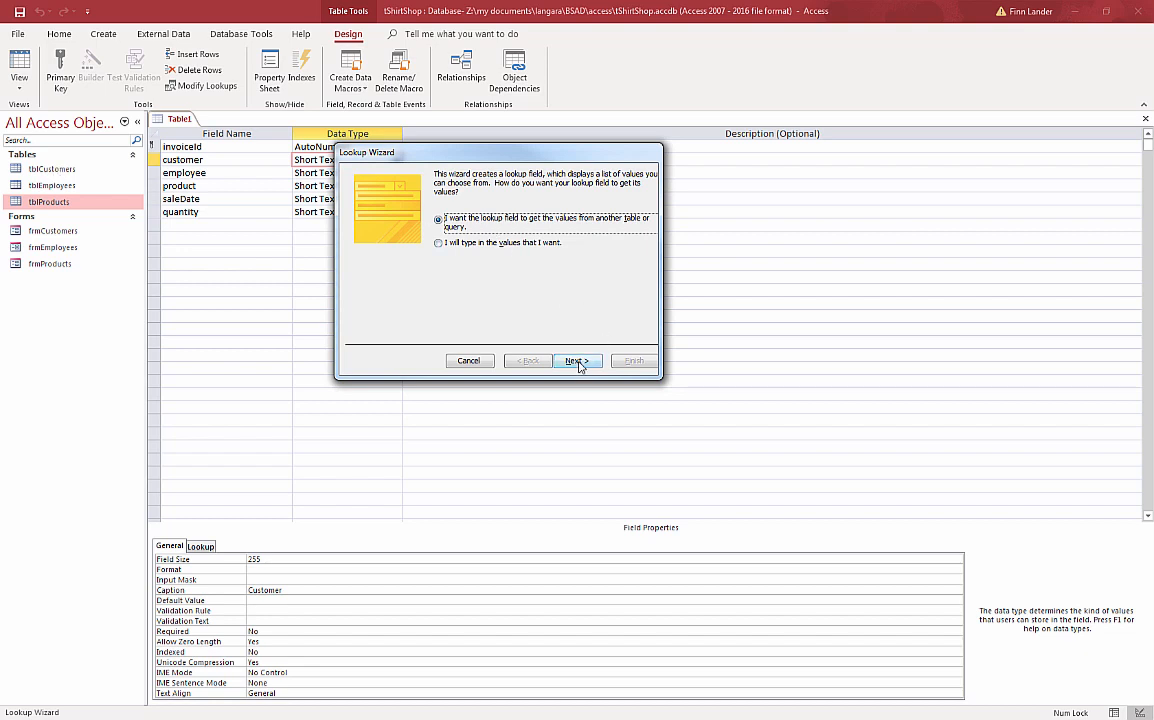
# Step: Build the customer lookup from tblCustomers showing custLastName, with the key column hidden
pyautogui.click(577, 360)
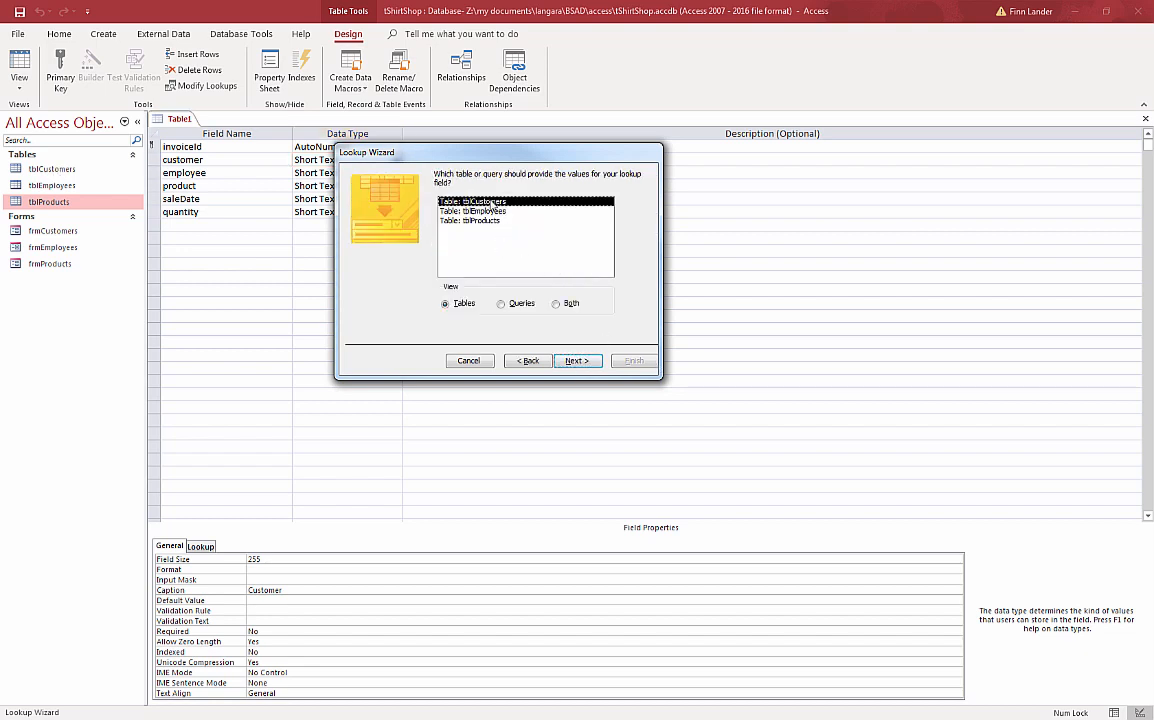
pyautogui.click(577, 360)
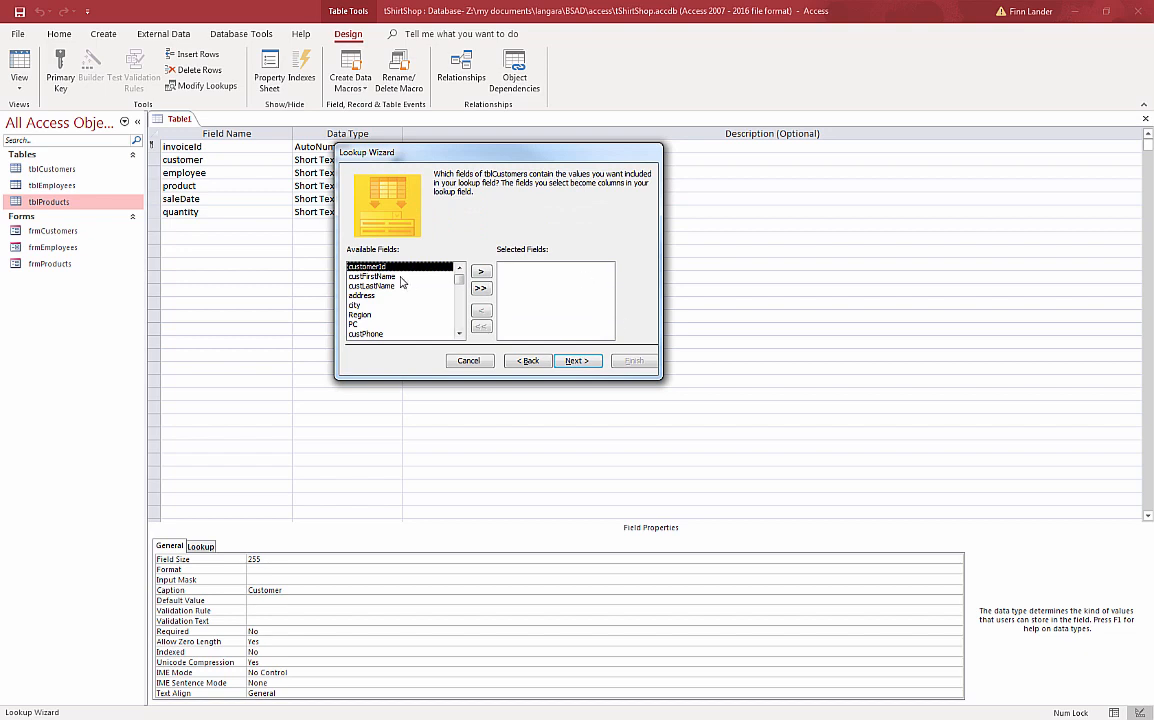
pyautogui.click(481, 271)
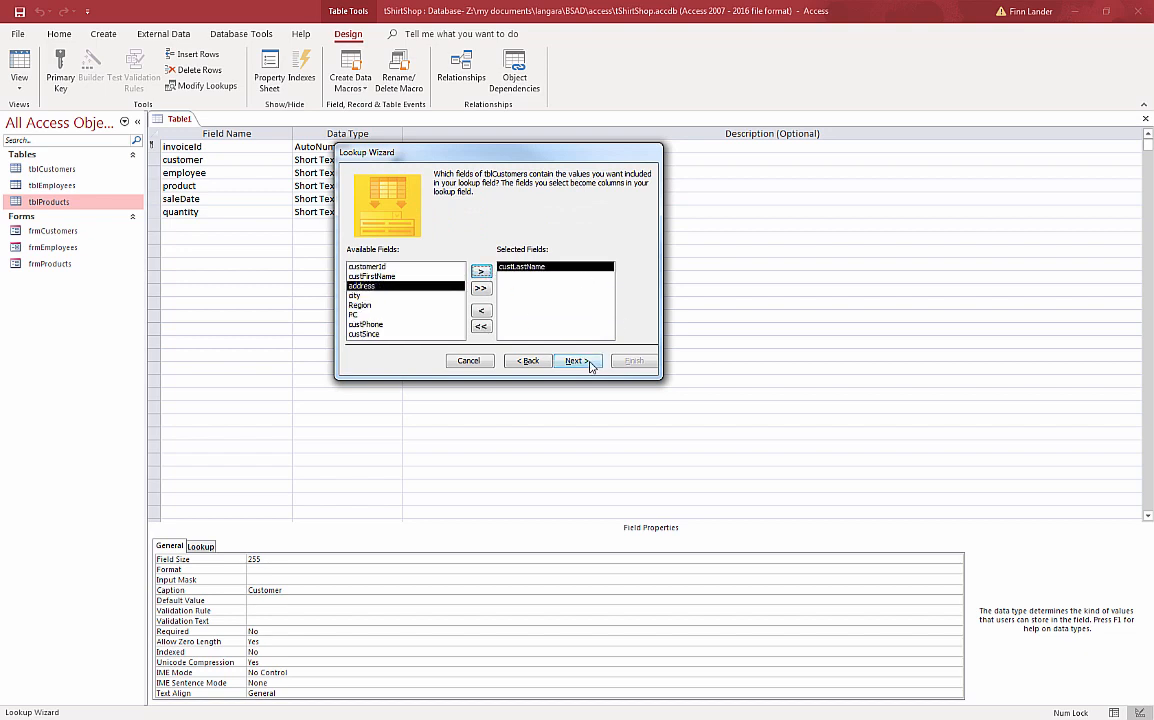
pyautogui.click(574, 361)
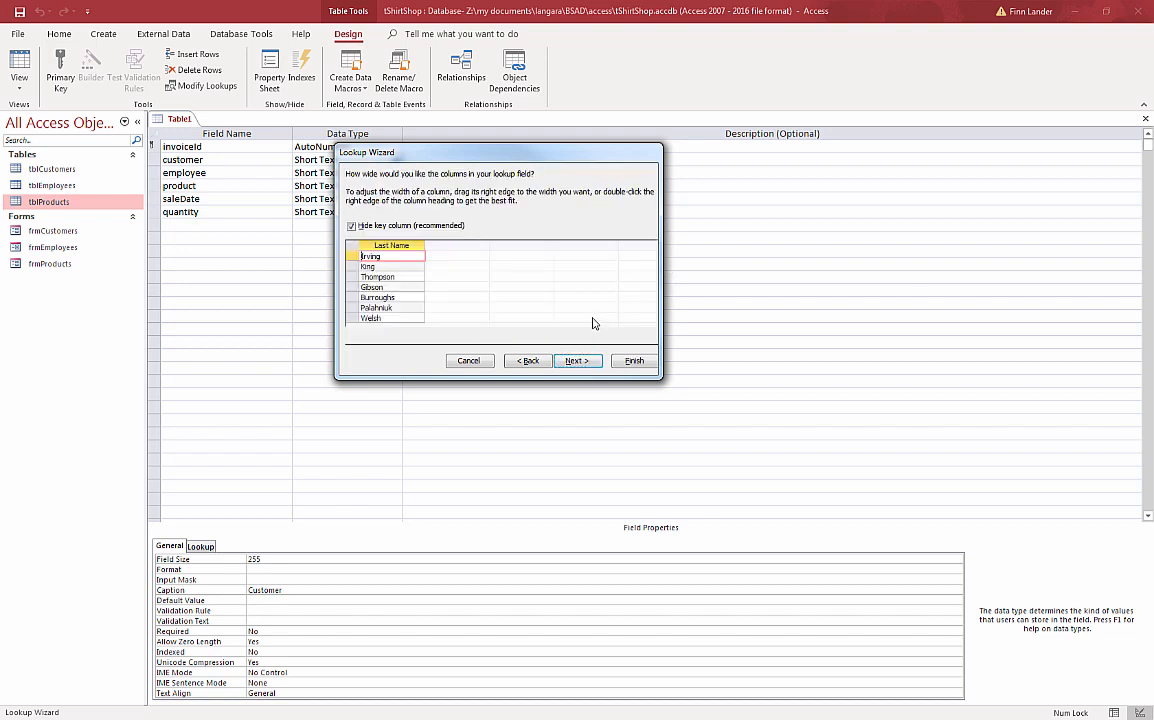
pyautogui.click(577, 361)
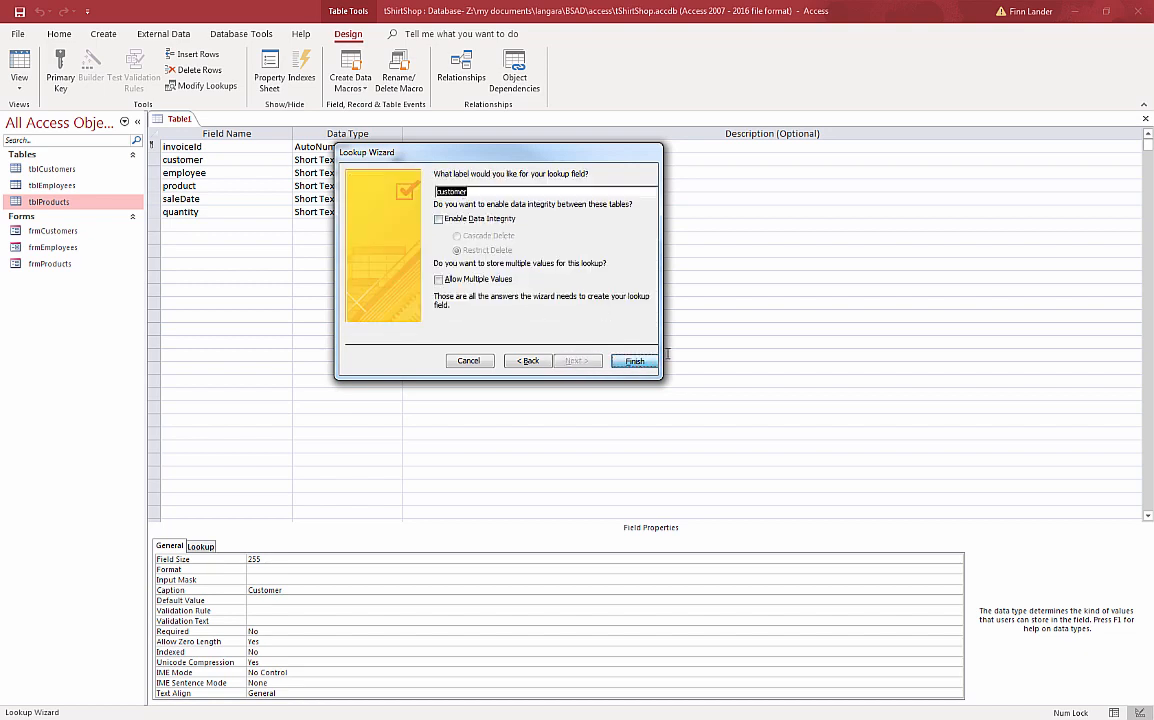
pyautogui.click(633, 361)
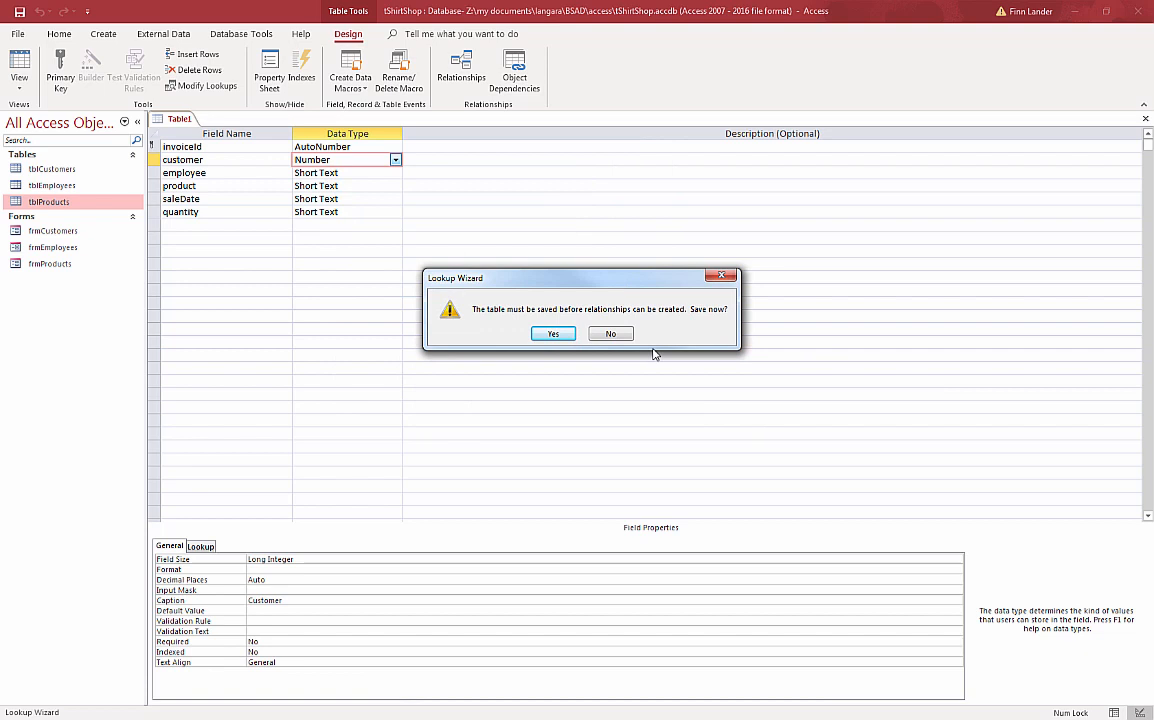
pyautogui.moveTo(500, 283)
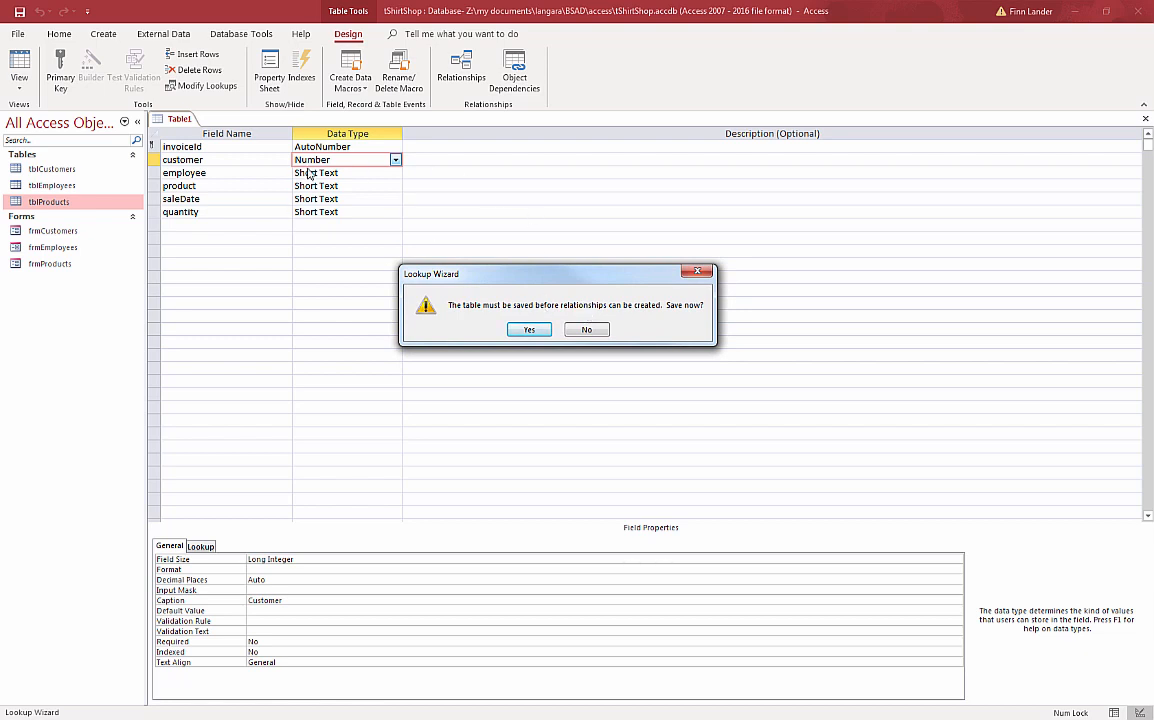
pyautogui.moveTo(62, 204)
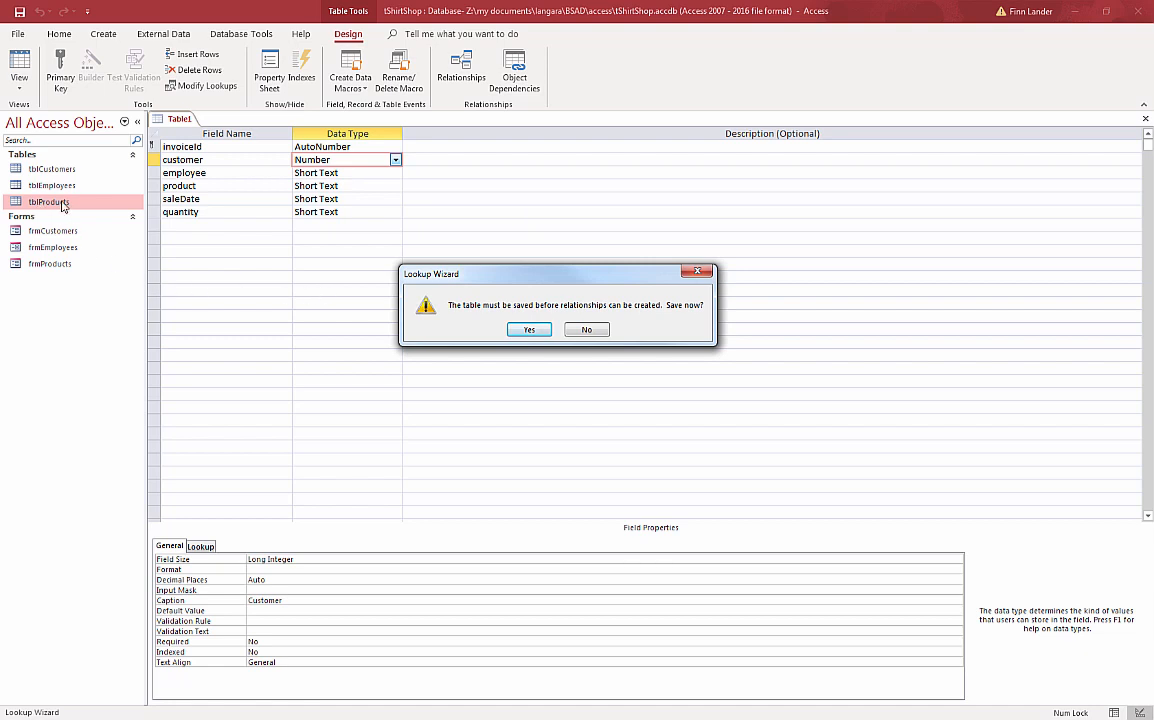
pyautogui.moveTo(568, 288)
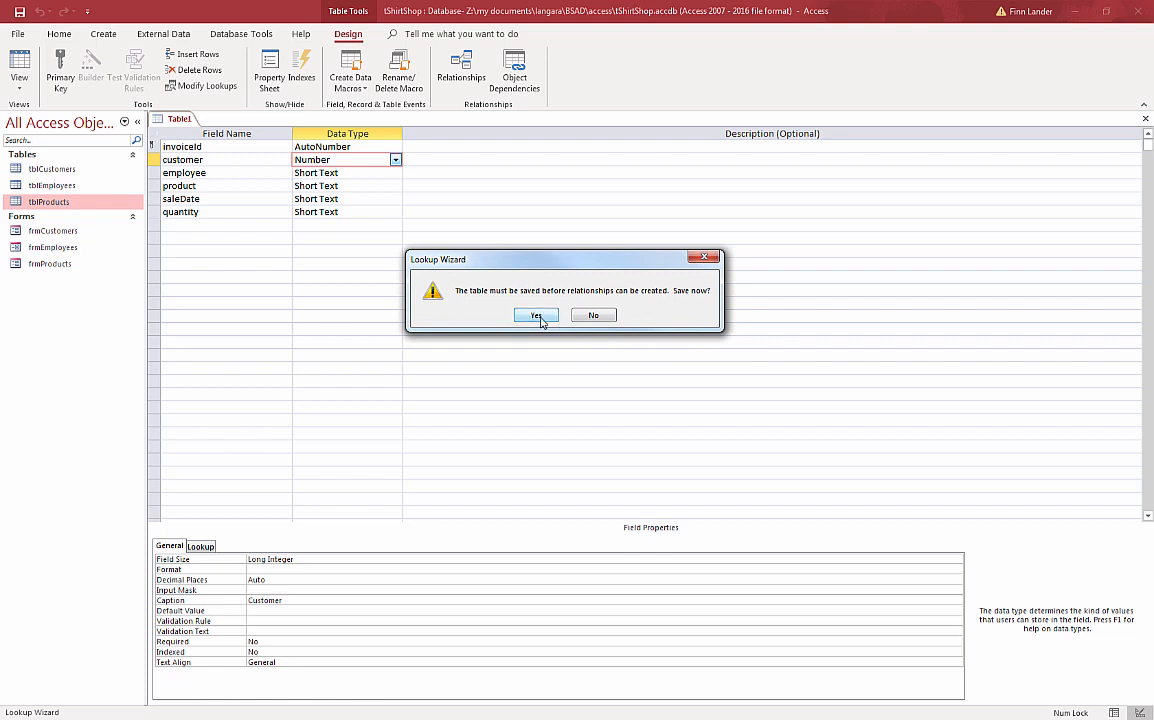
# Step: Accept the save prompt and name the table tblSales
pyautogui.click(536, 315)
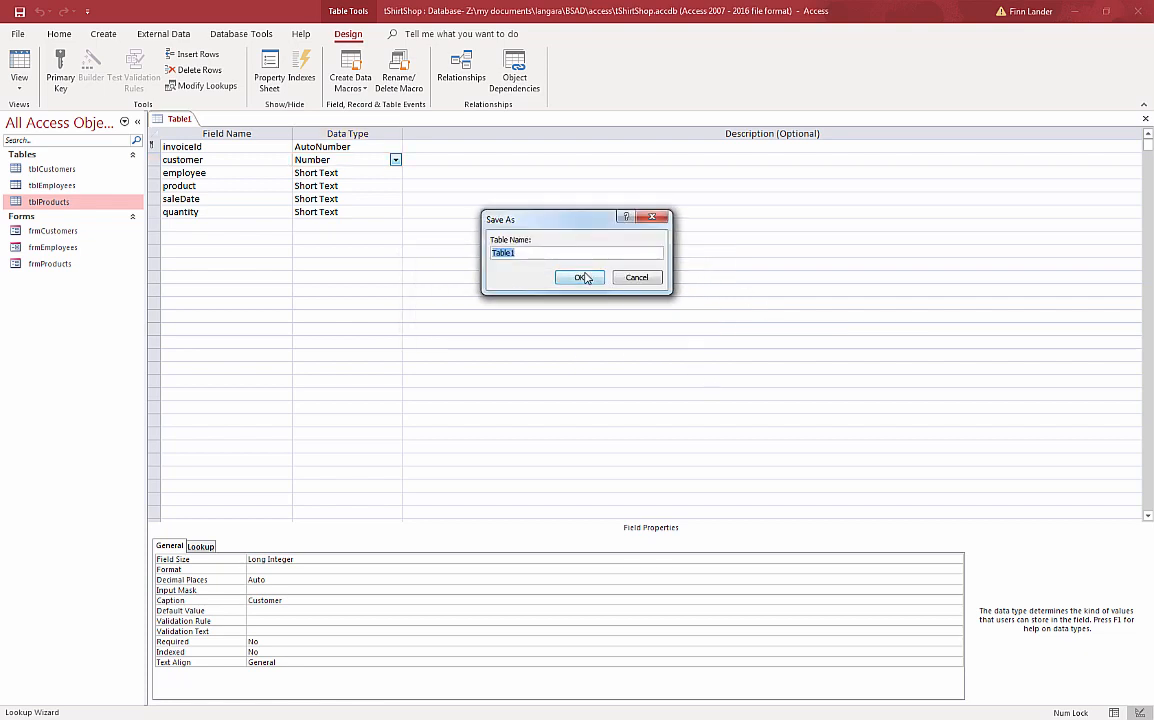
pyautogui.write('tblSales')
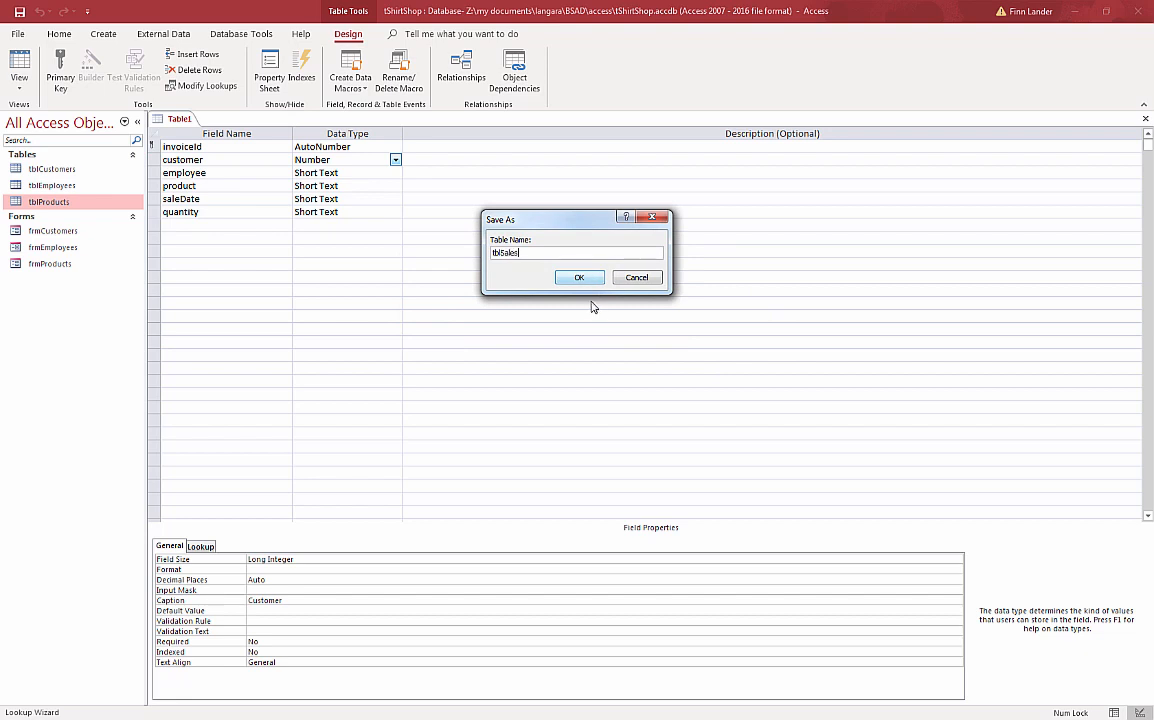
pyautogui.click(579, 277)
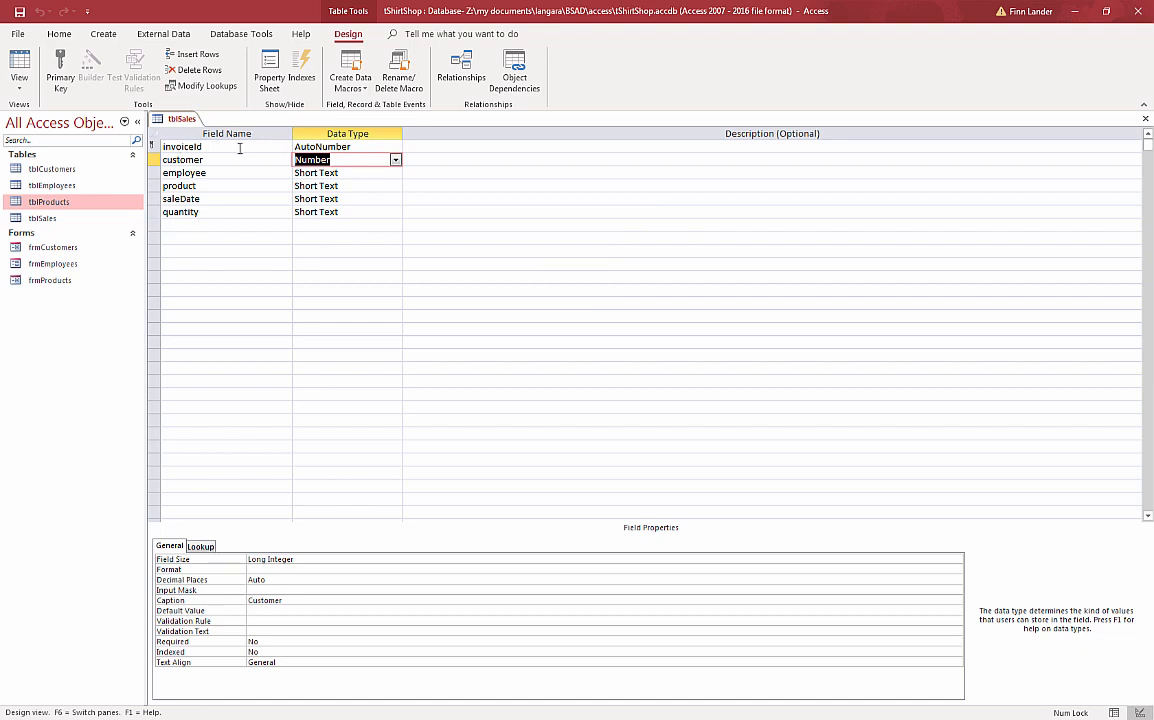
# Step: Enter 0000000 as the invoiceId field's Format property
pyautogui.click(182, 147)
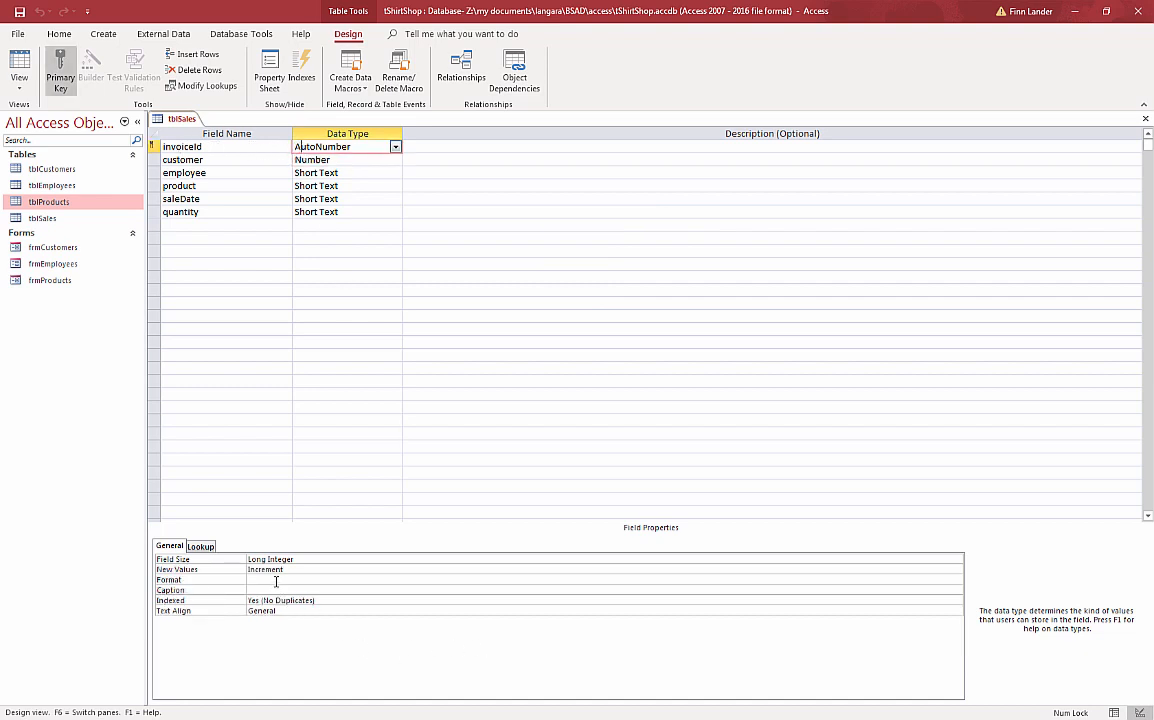
pyautogui.click(600, 580)
pyautogui.write('\\')
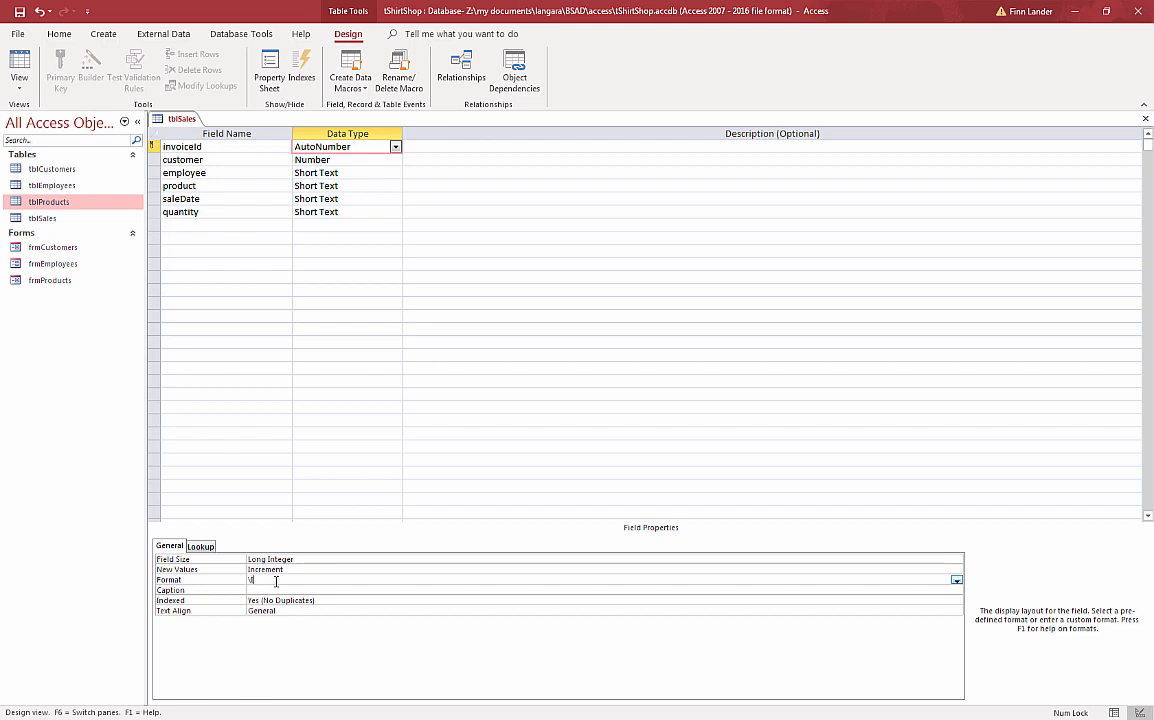
pyautogui.write('0000000')
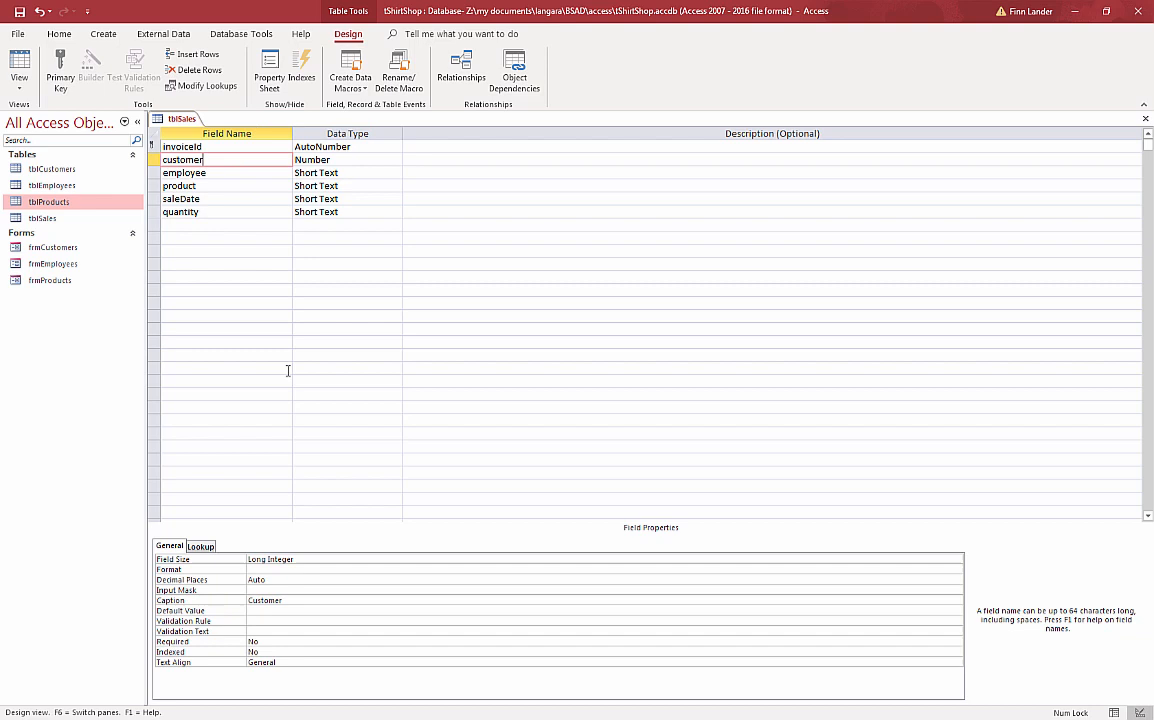
# Step: Caption the employee field 'Employee' and choose Lookup Wizard as its data type
pyautogui.click(183, 172)
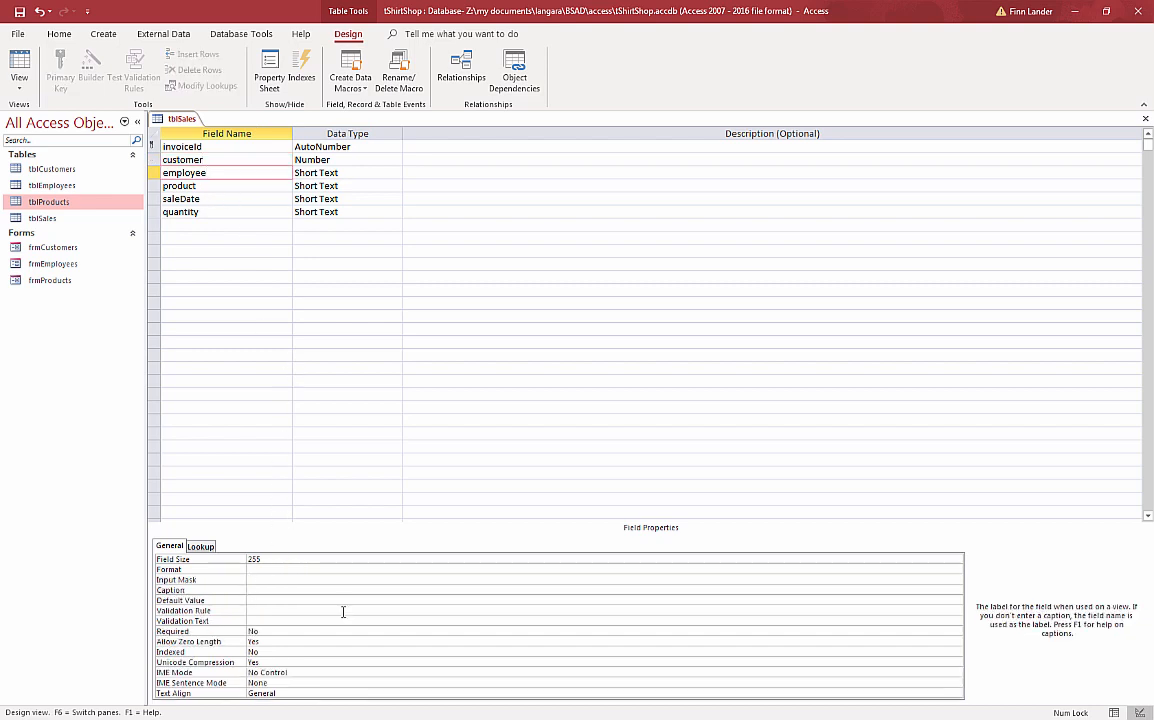
pyautogui.write('Employee')
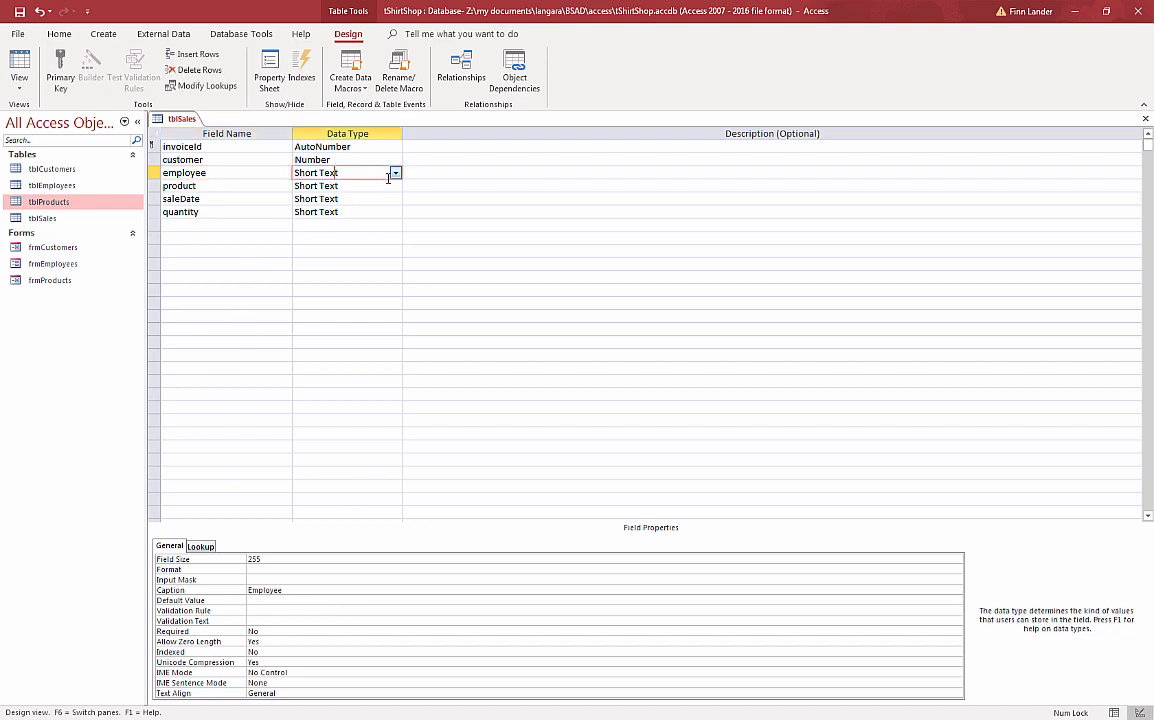
pyautogui.click(395, 173)
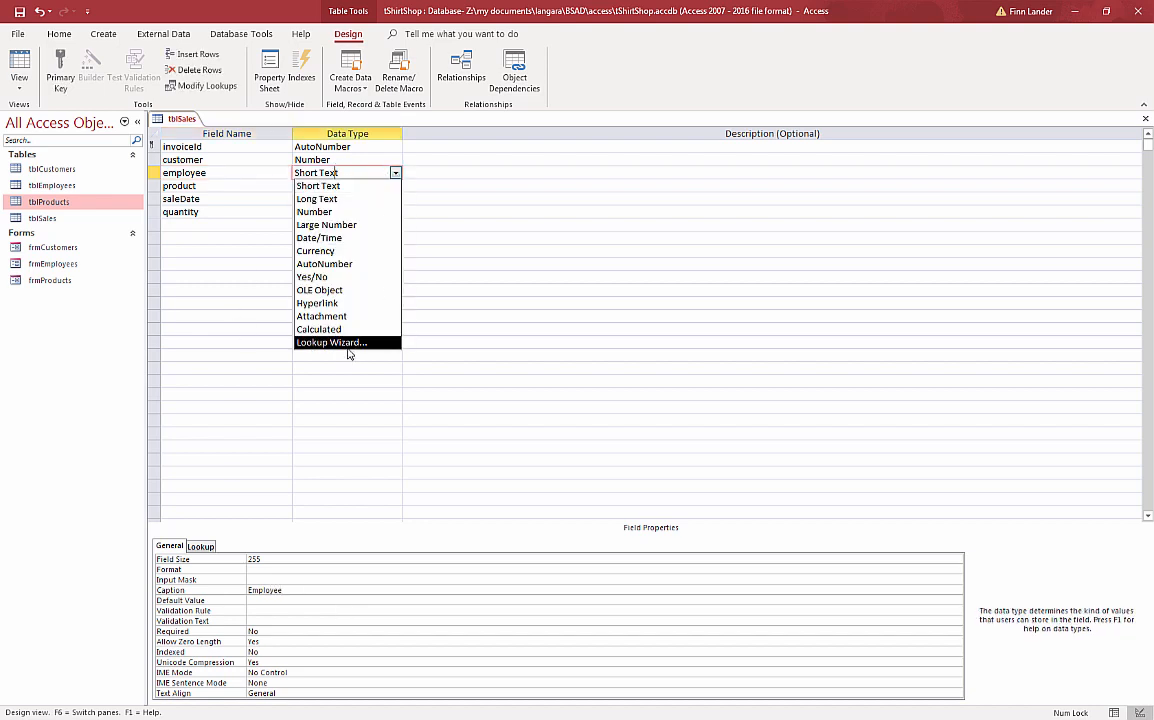
pyautogui.click(331, 342)
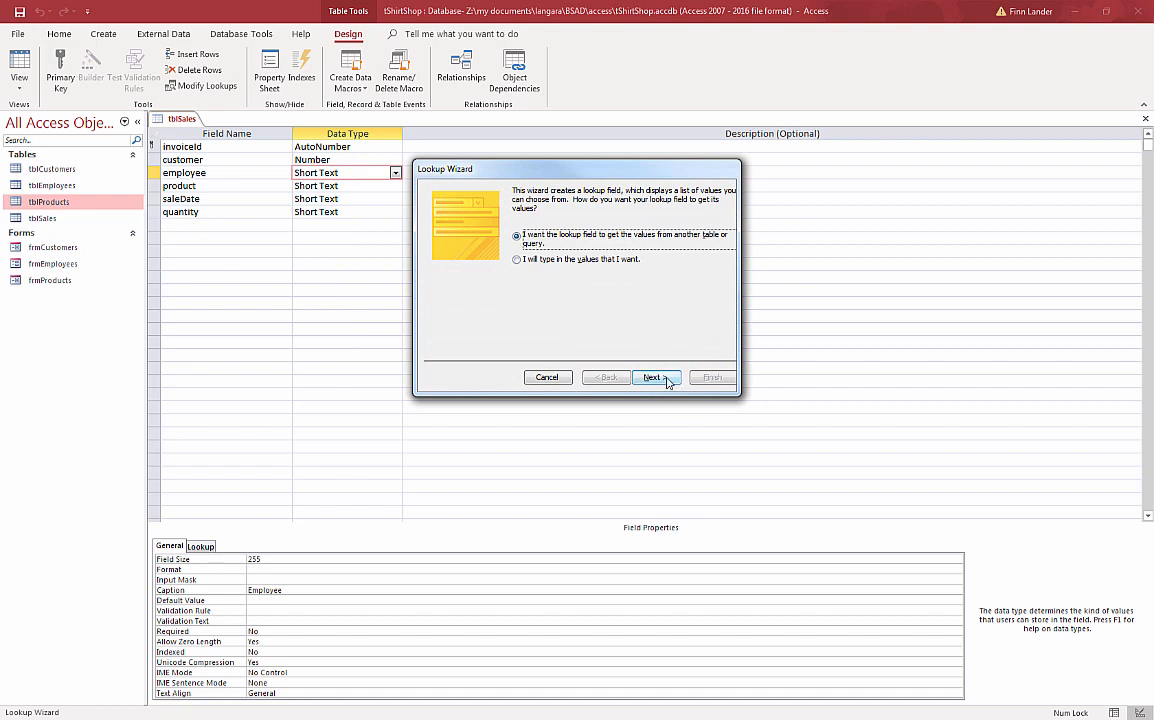
# Step: Build the employee lookup from tblEmployees showing only empLastName, then save the table
pyautogui.click(654, 377)
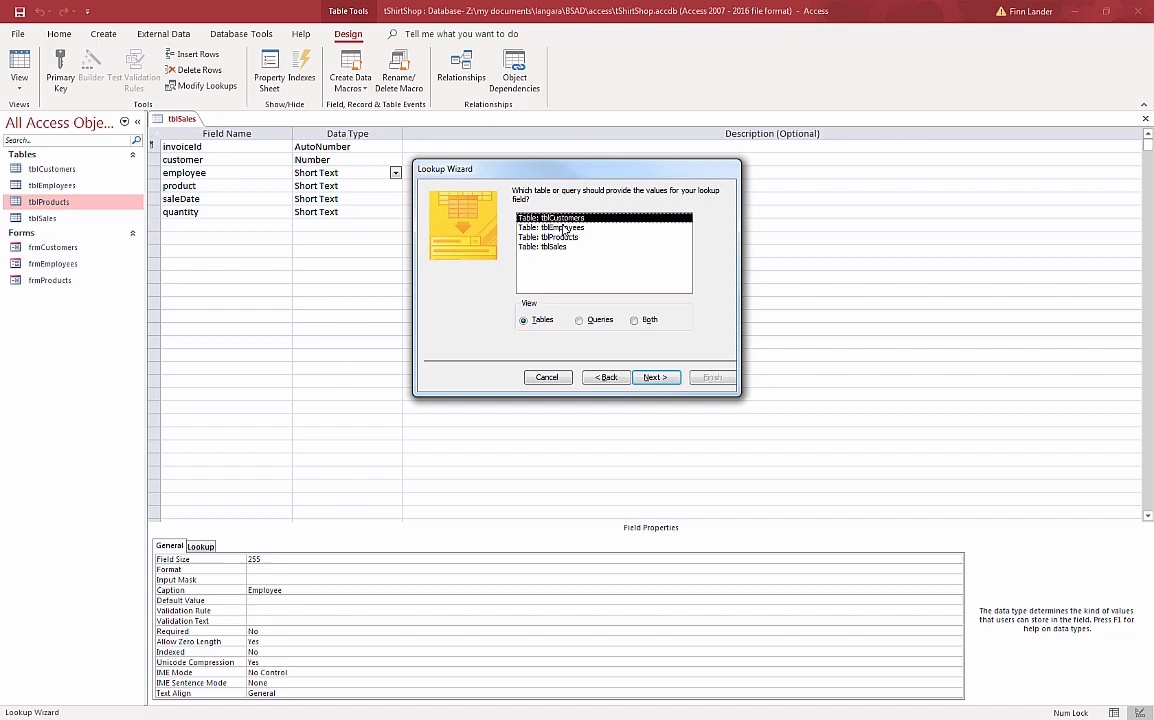
pyautogui.click(655, 377)
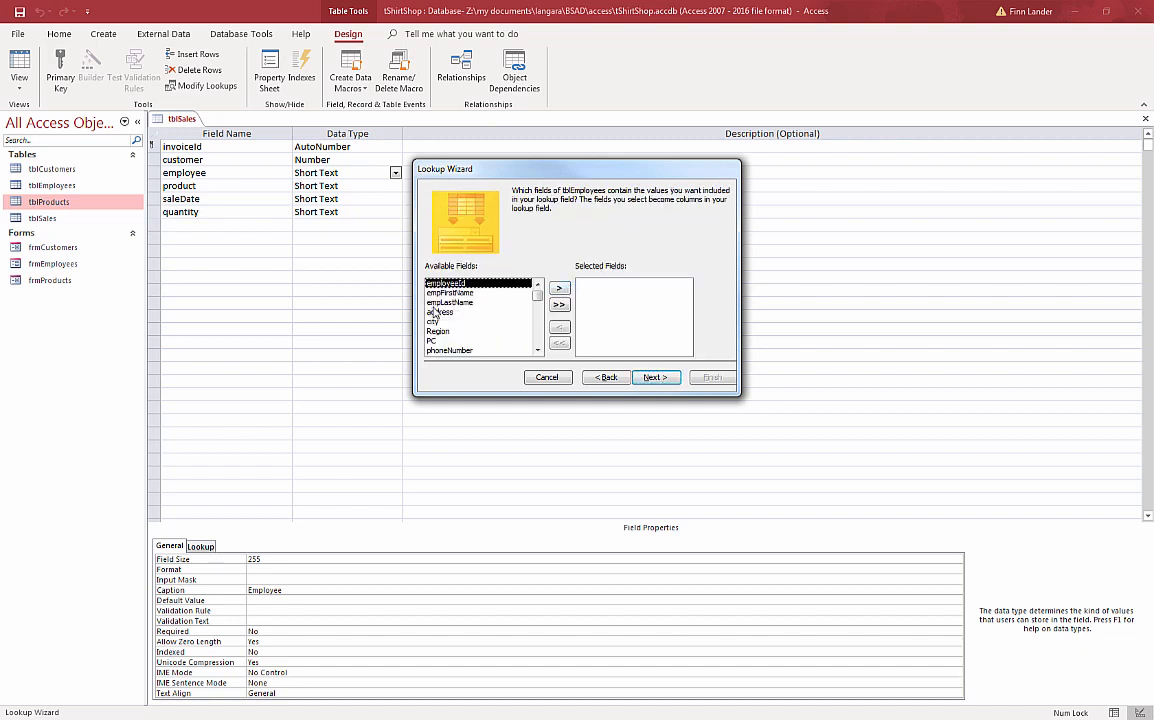
pyautogui.click(559, 305)
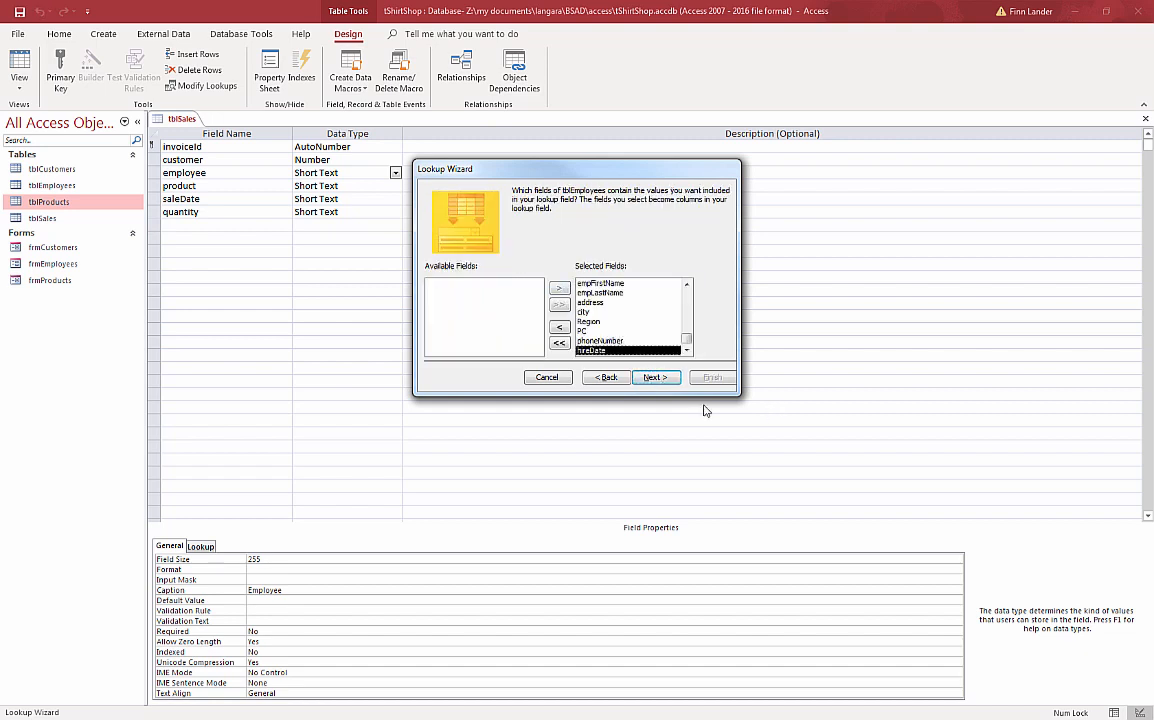
pyautogui.click(559, 342)
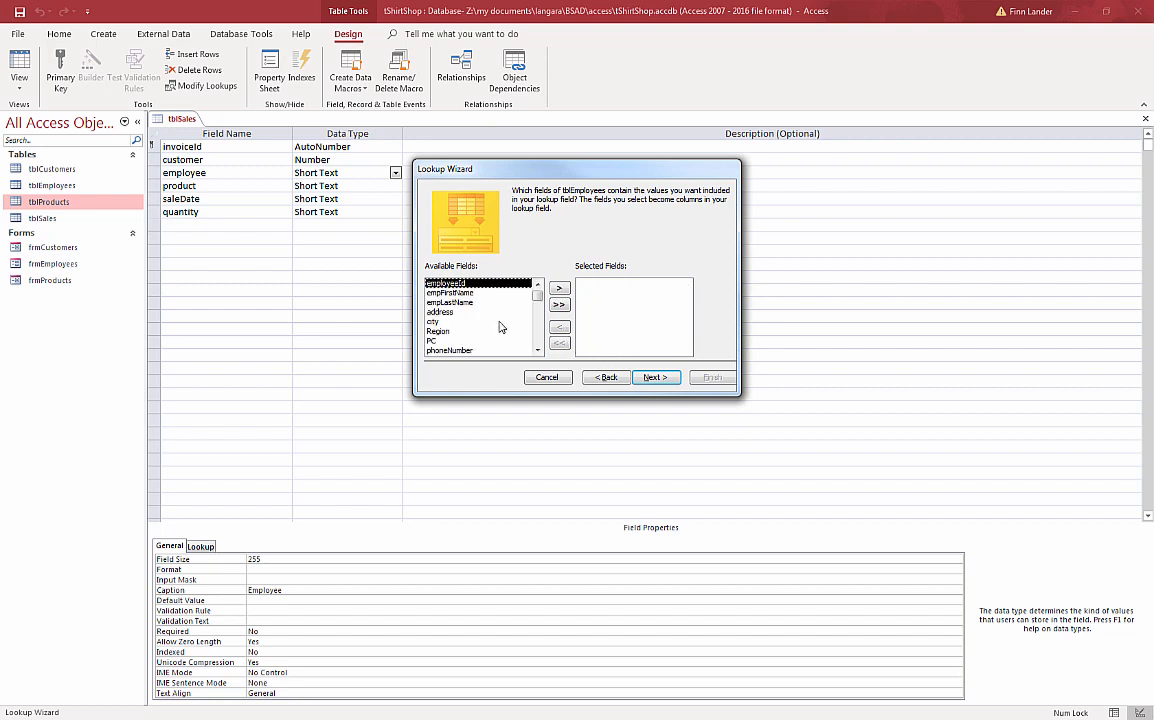
pyautogui.click(559, 288)
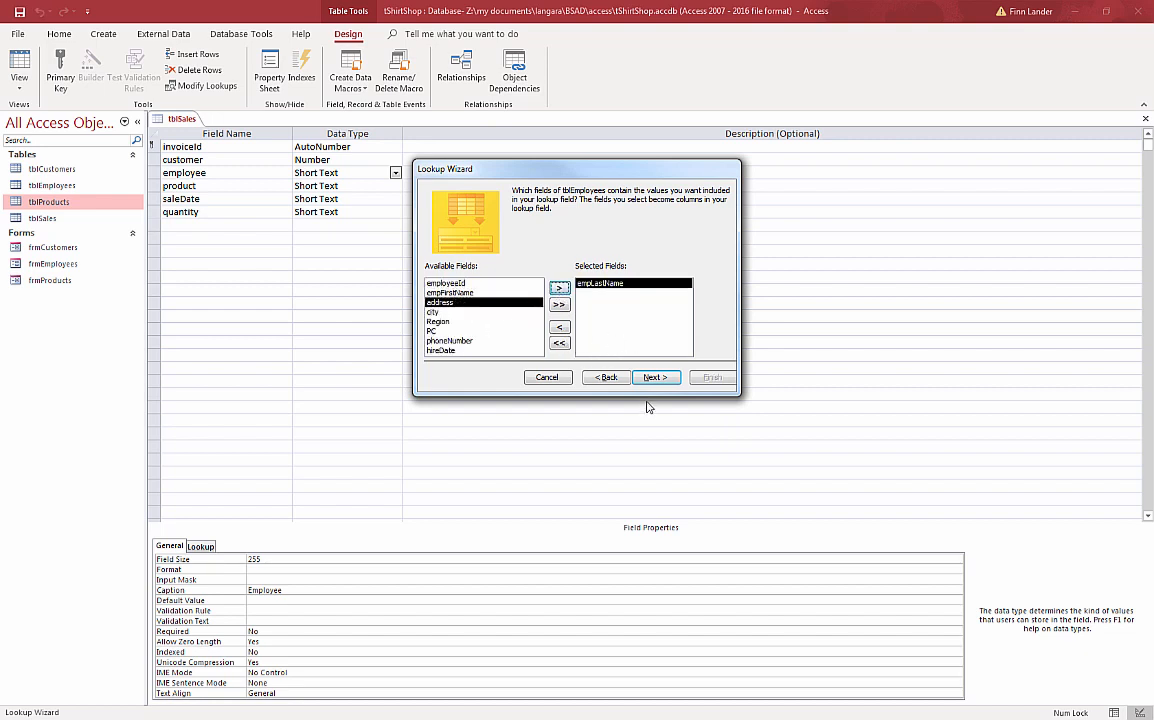
pyautogui.click(653, 377)
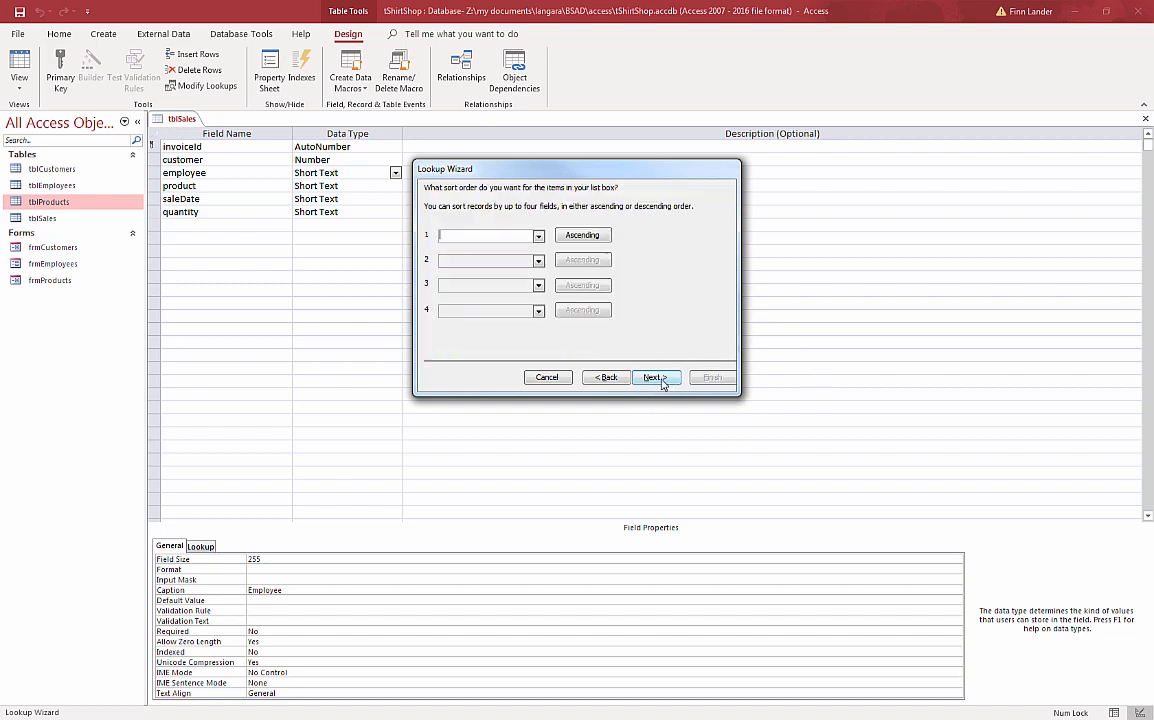
pyautogui.click(655, 377)
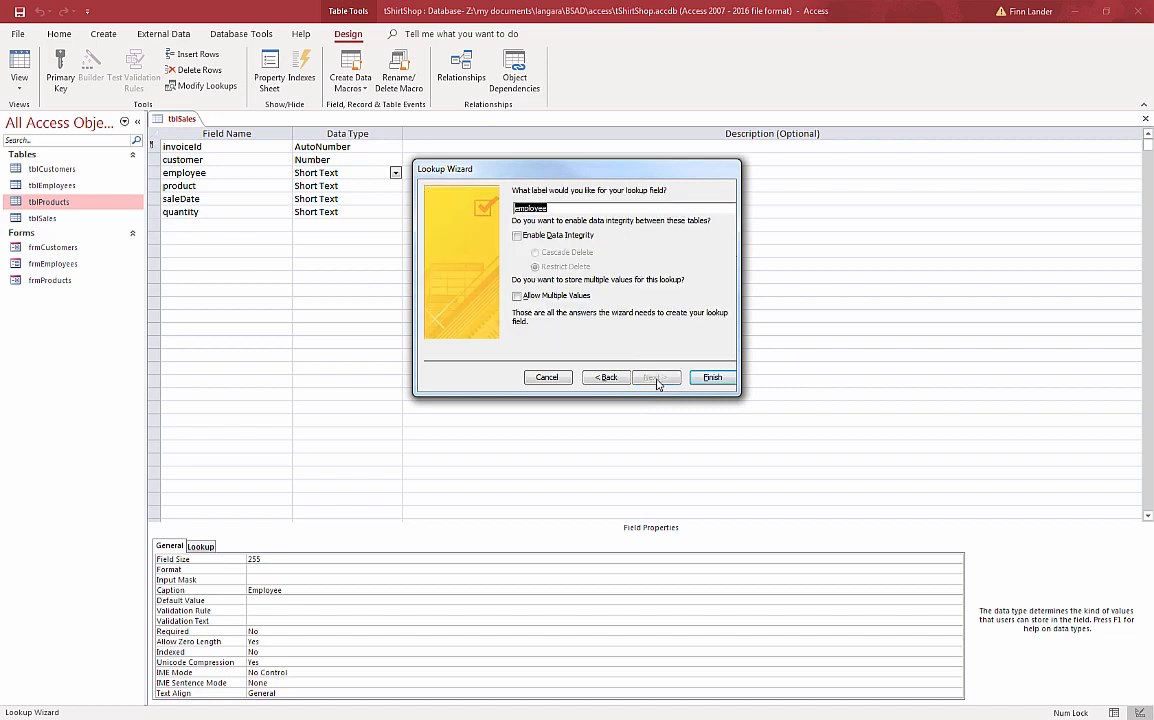
pyautogui.click(712, 377)
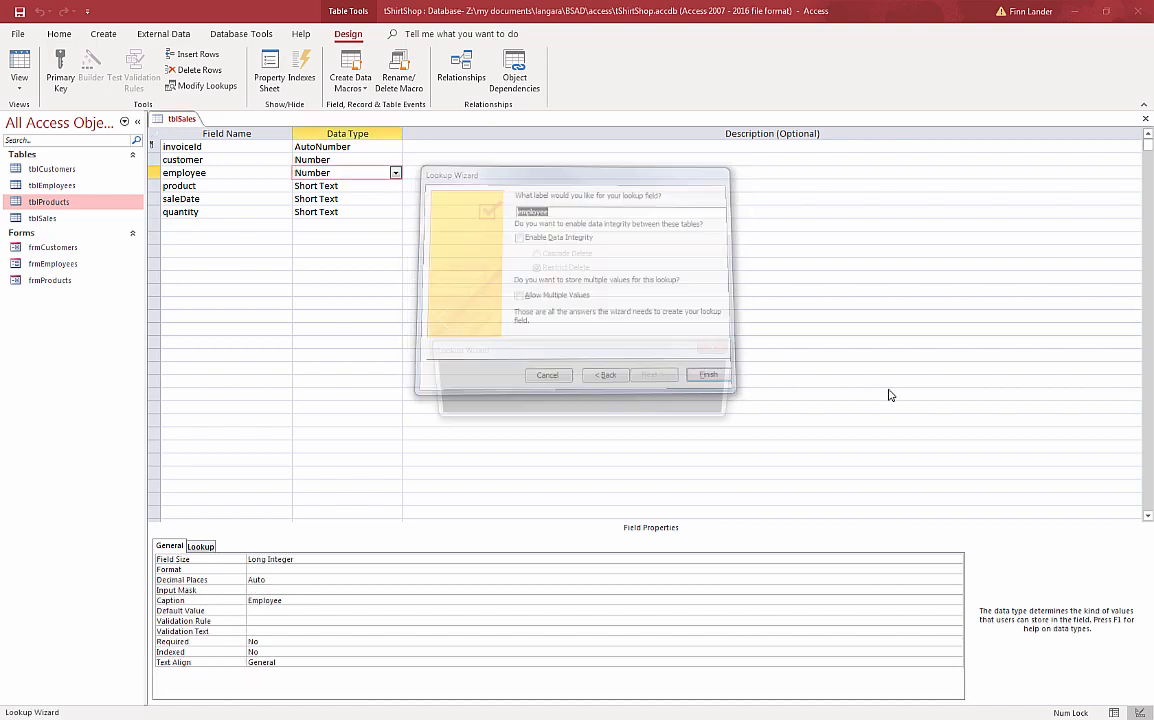
pyautogui.click(708, 374)
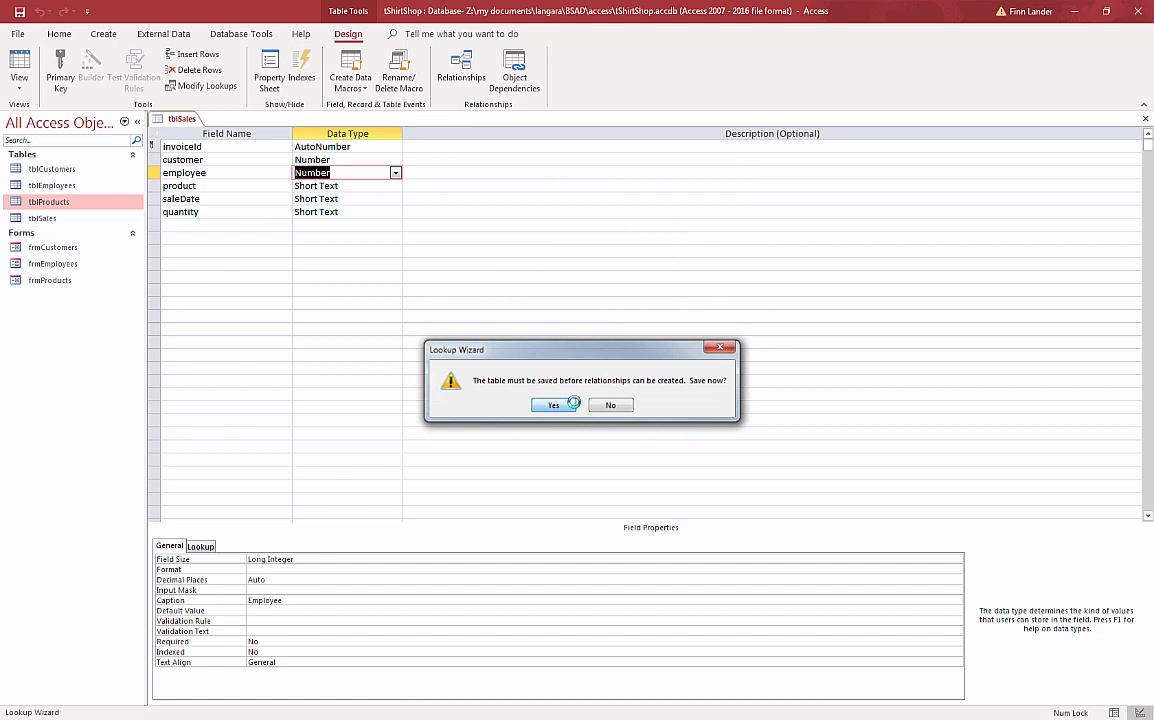
pyautogui.click(551, 404)
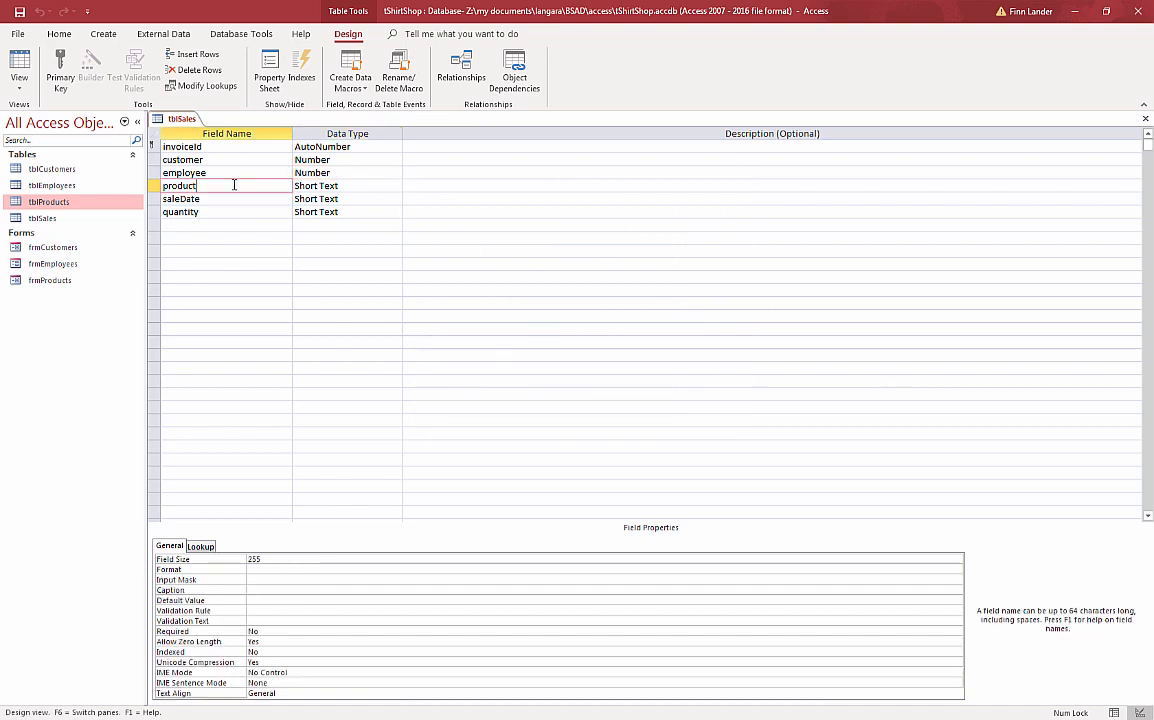
# Step: Start the product Lookup Wizard on tblProducts, adding nameDescription and skipping sorting
pyautogui.click(395, 186)
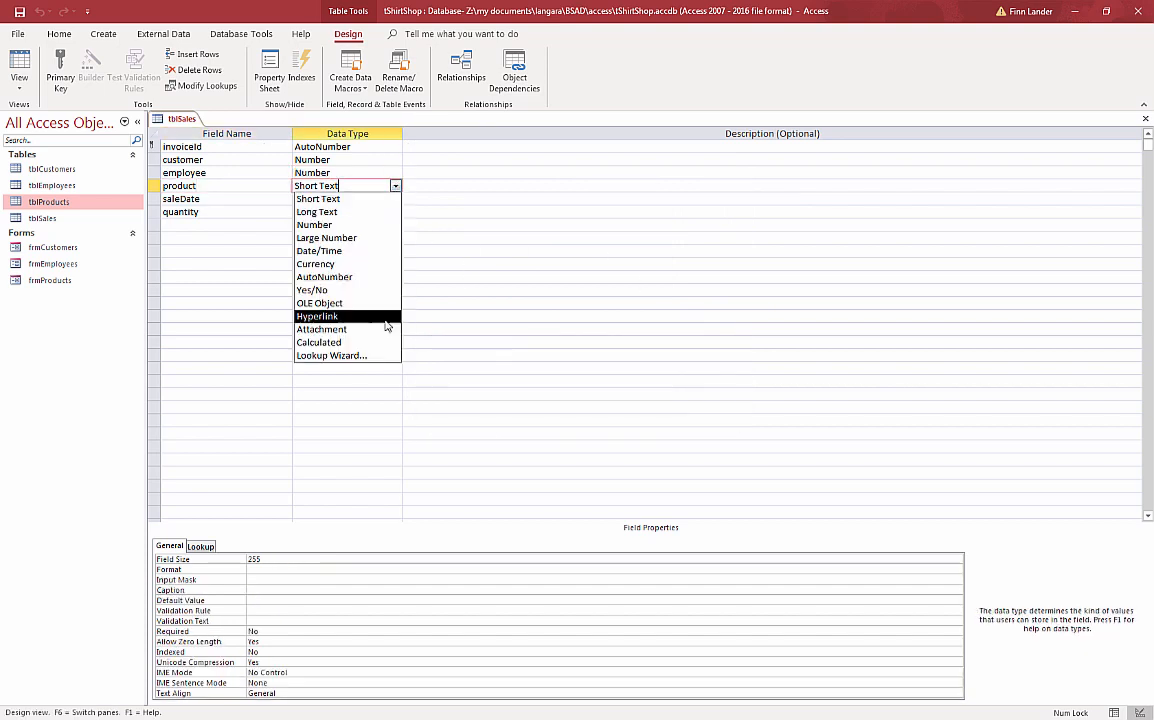
pyautogui.click(331, 355)
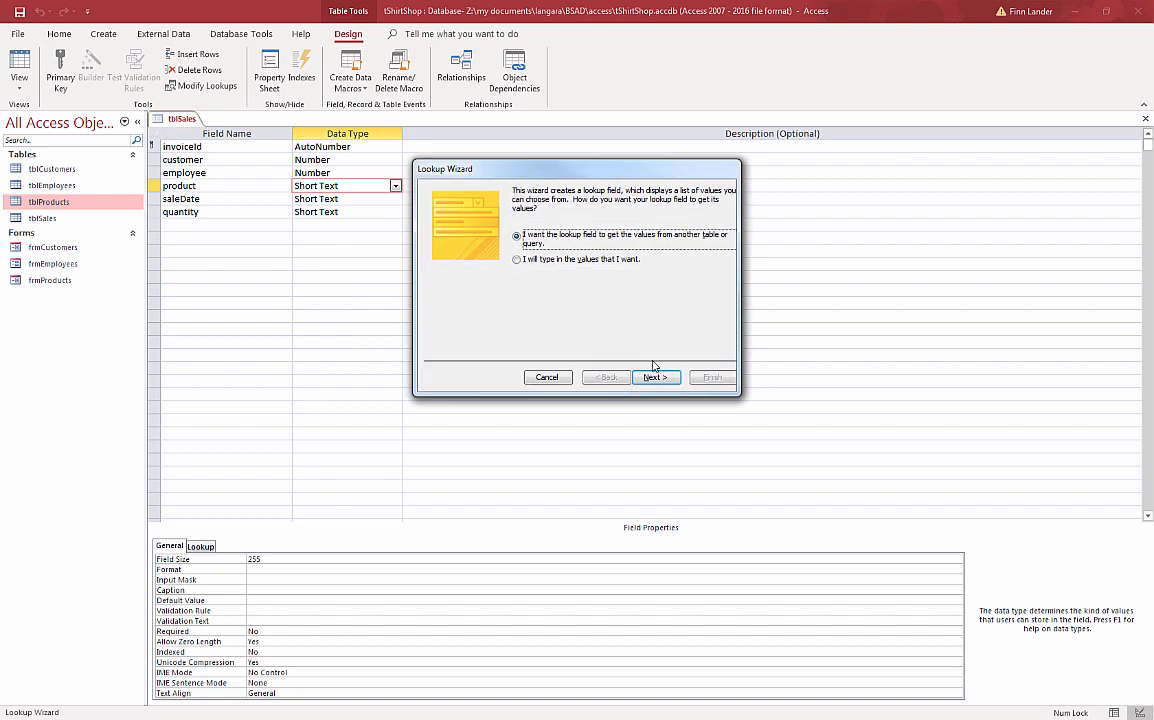
pyautogui.click(656, 377)
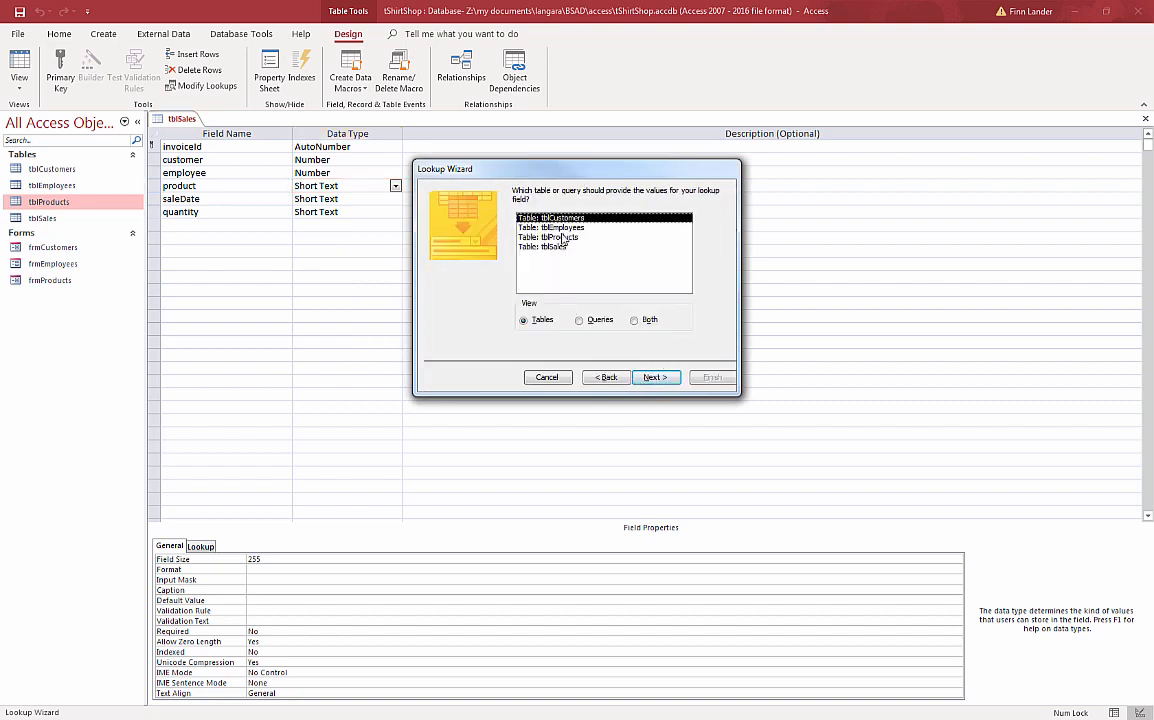
pyautogui.click(655, 377)
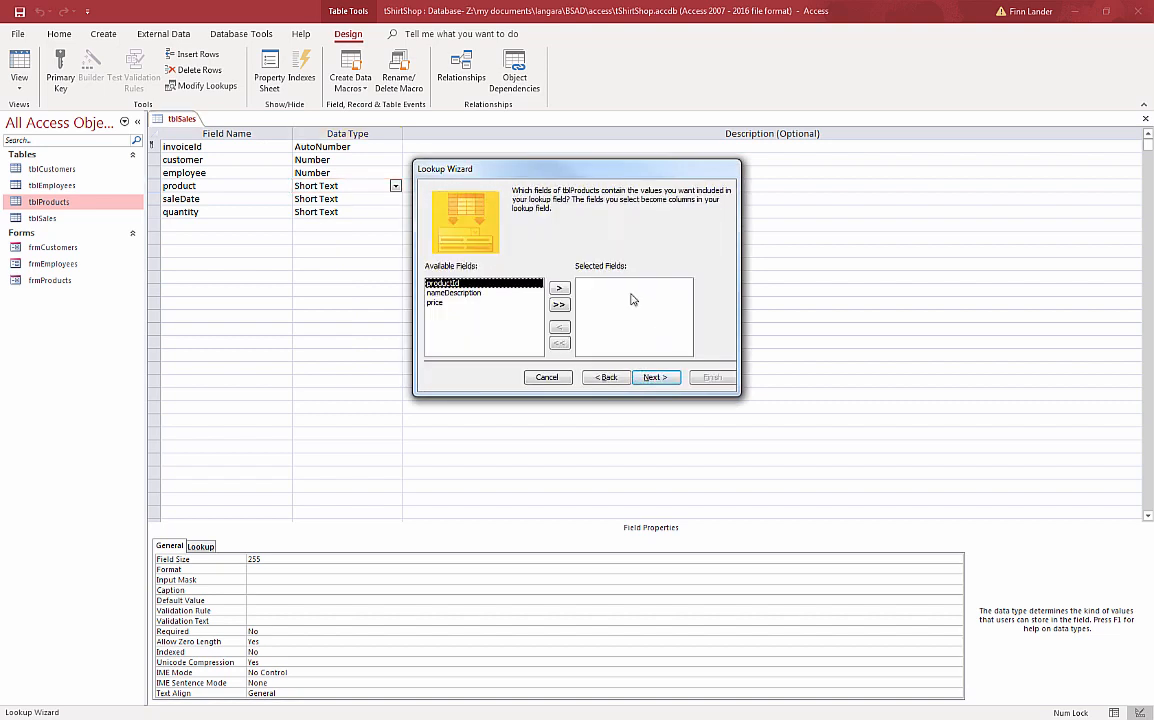
pyautogui.click(559, 288)
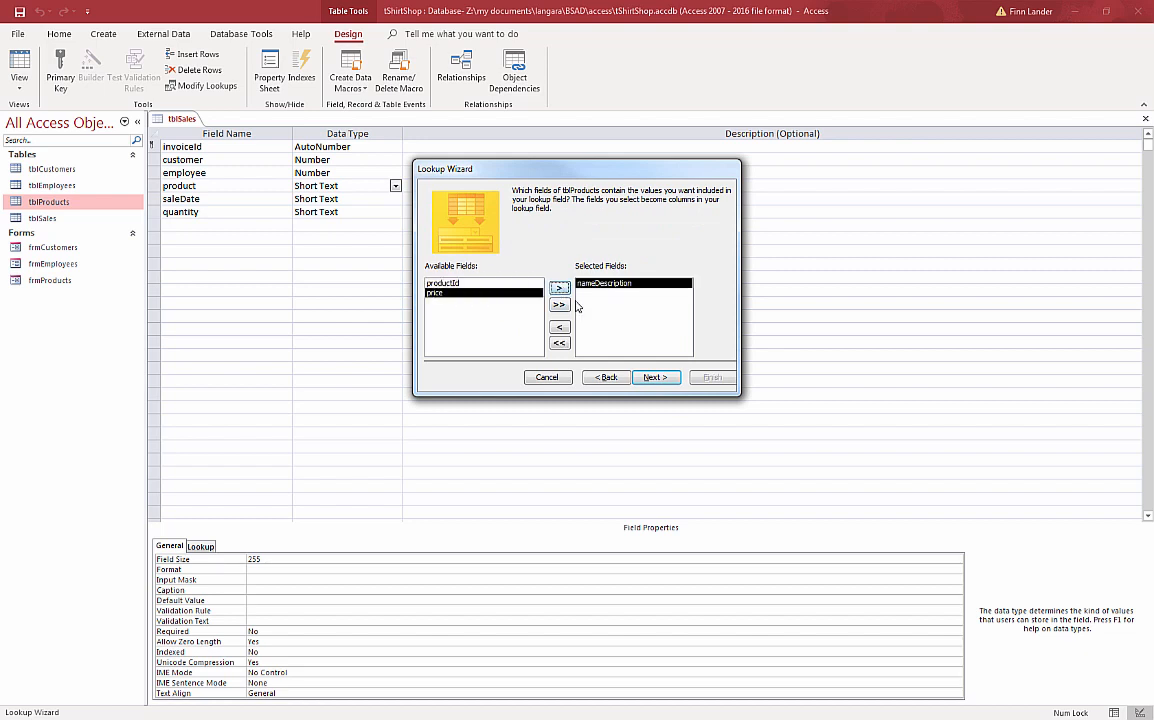
pyautogui.click(656, 377)
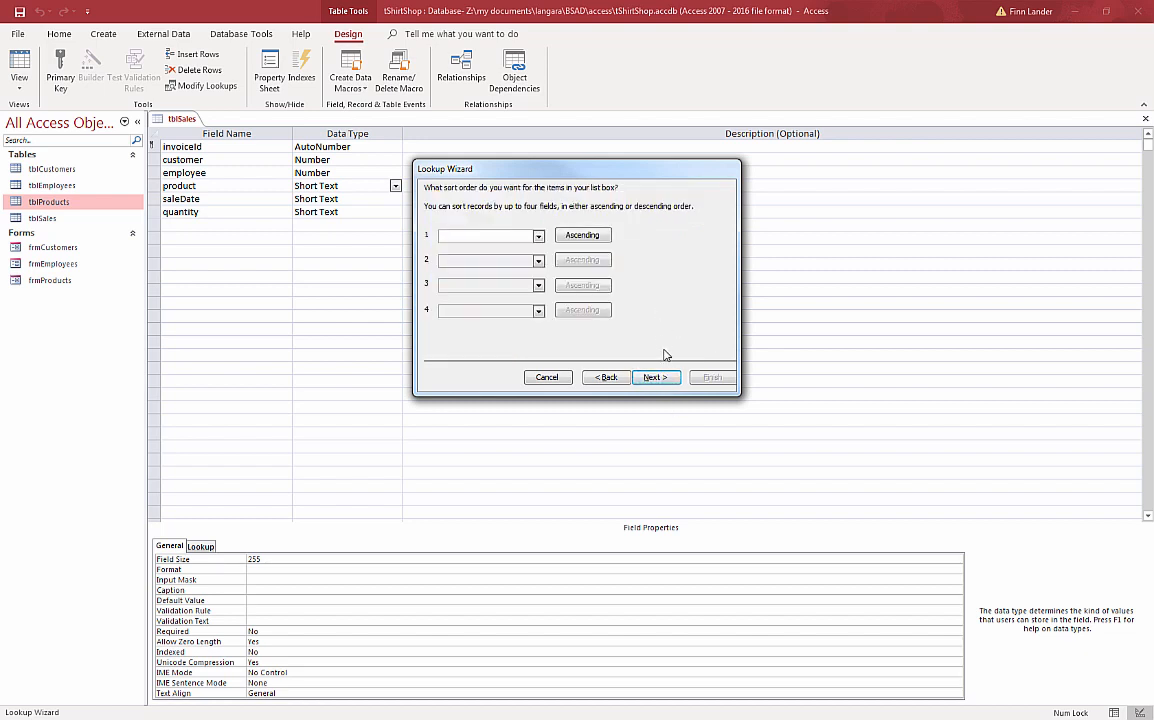
pyautogui.click(656, 377)
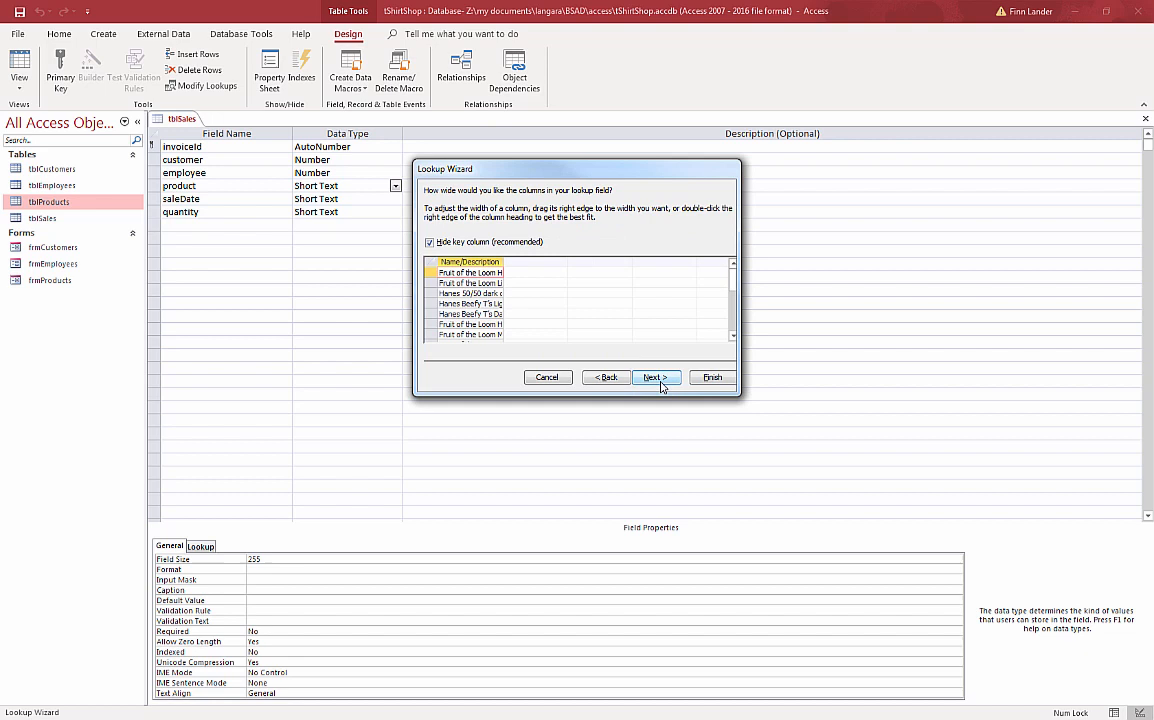
pyautogui.moveTo(540, 303)
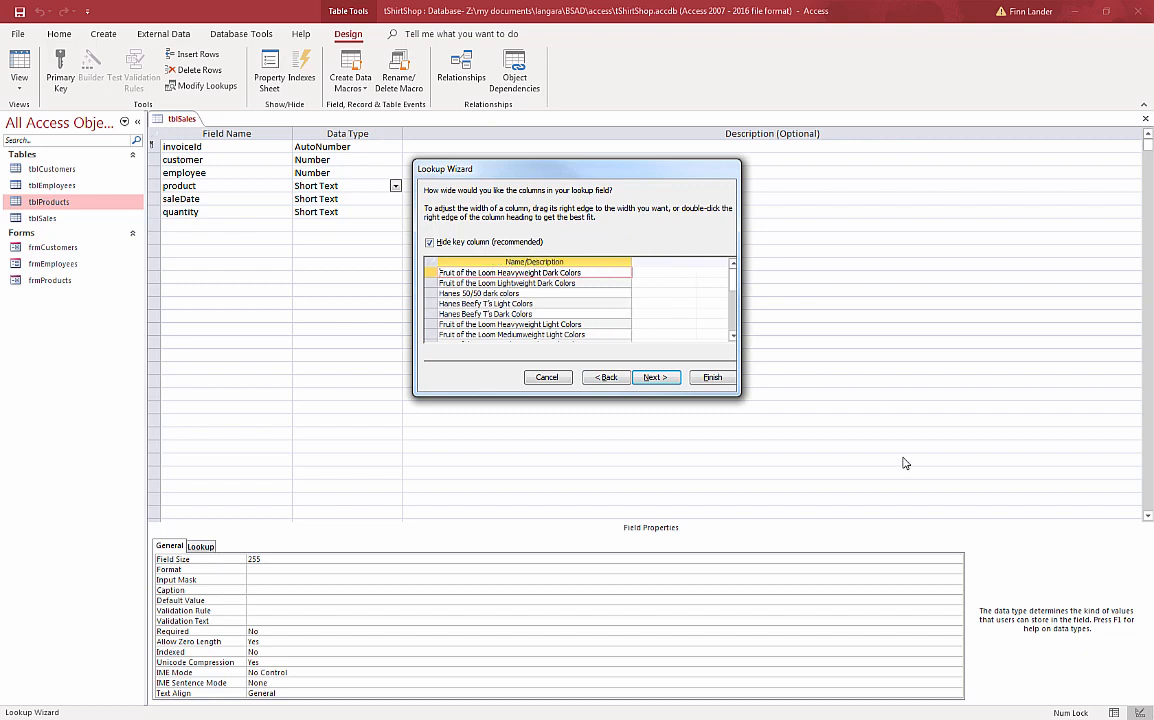
pyautogui.moveTo(476, 266)
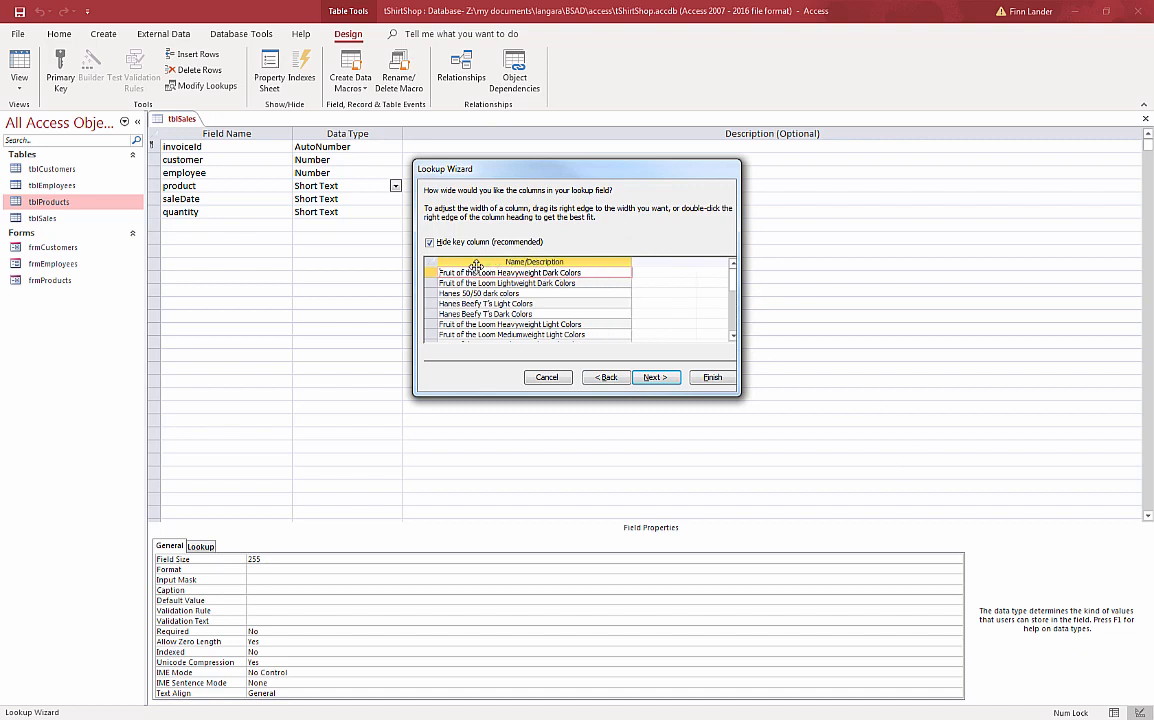
pyautogui.moveTo(595, 305)
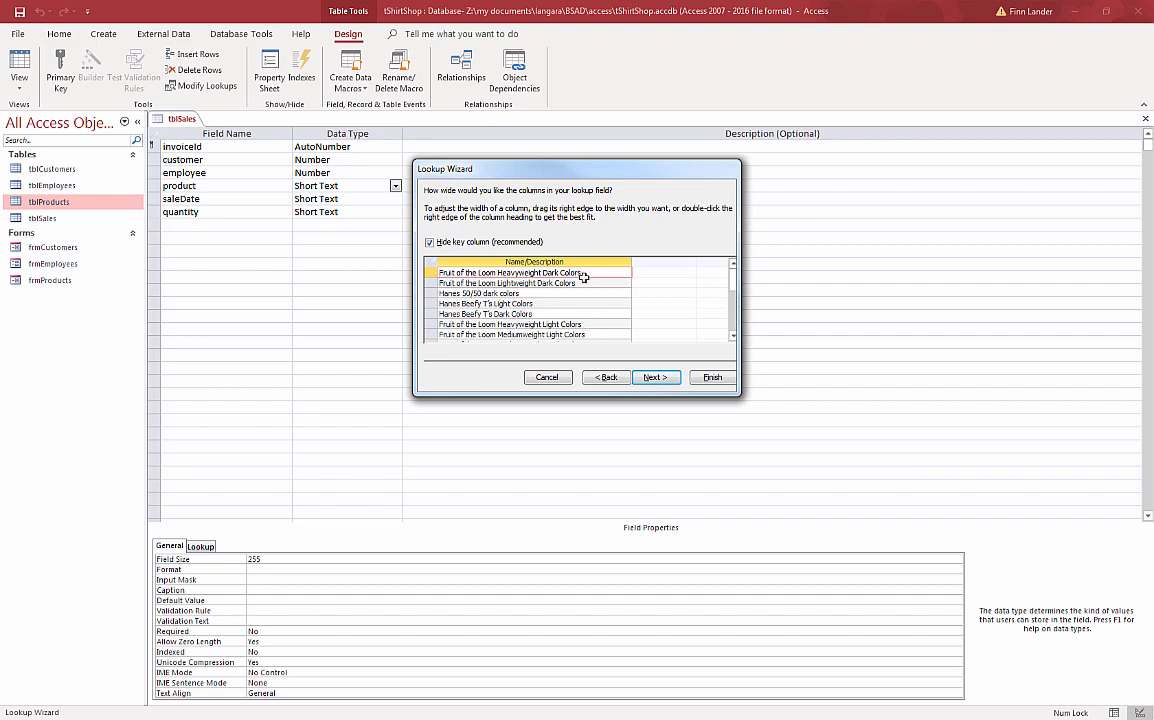
pyautogui.moveTo(589, 288)
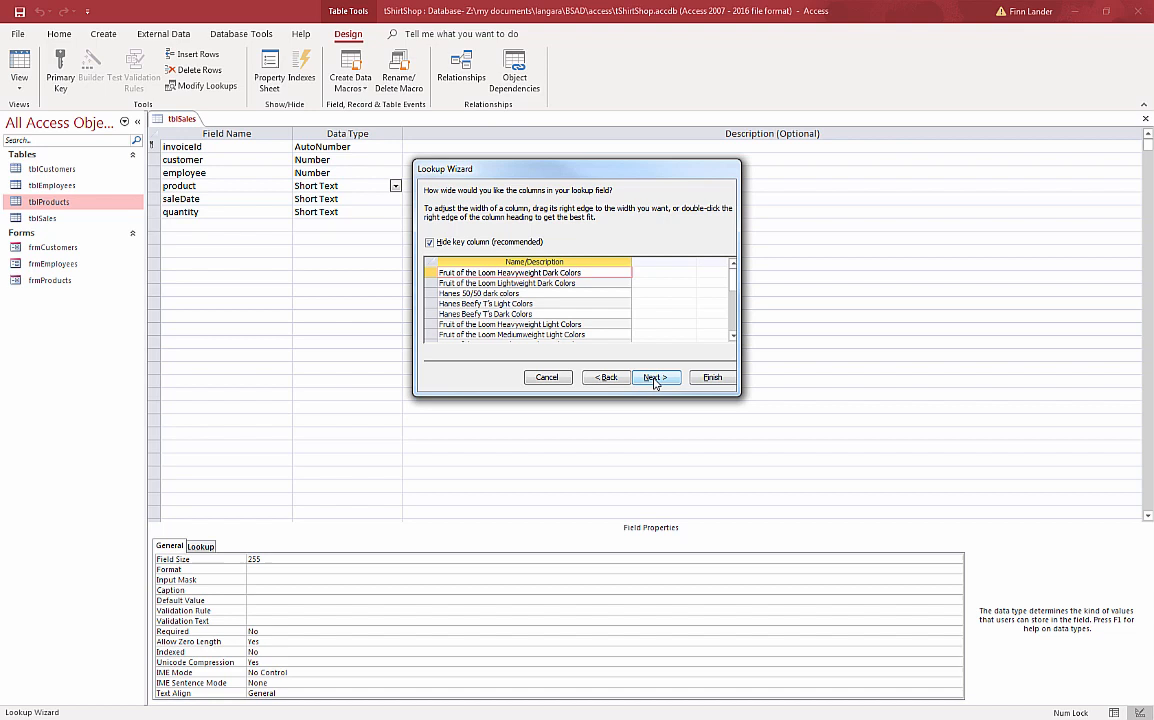
# Step: Complete the tblProducts nameDescription lookup wizard and answer No to saving the table
pyautogui.click(654, 377)
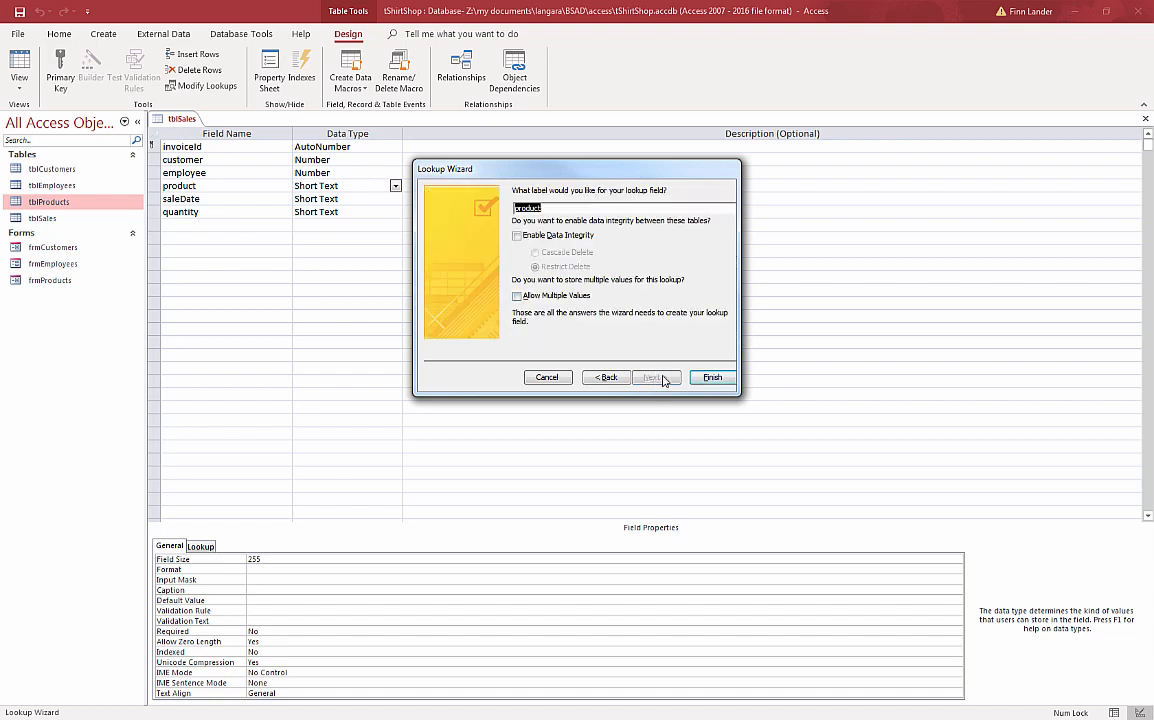
pyautogui.click(711, 377)
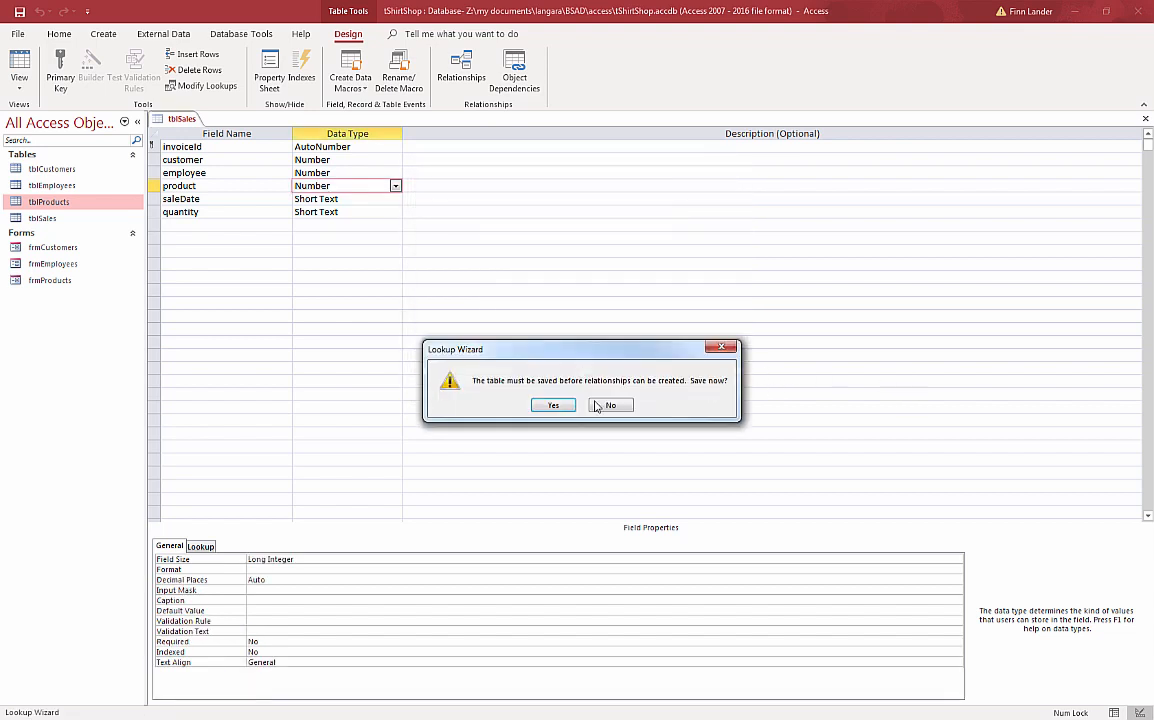
pyautogui.click(610, 405)
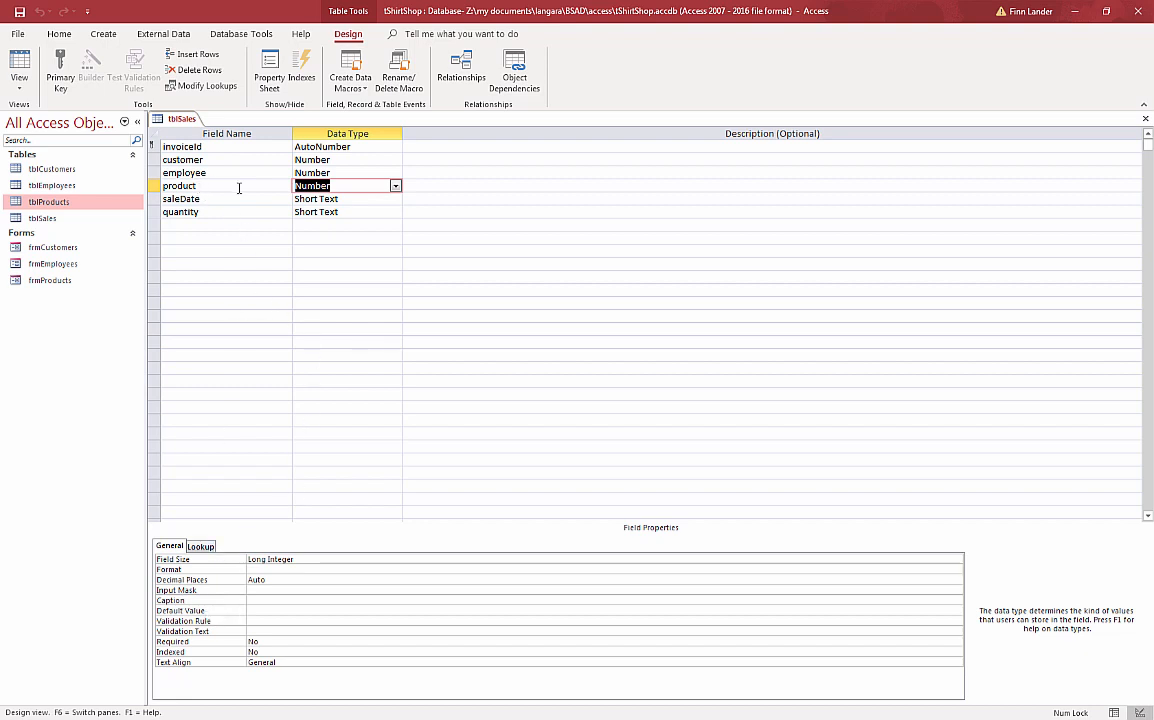
pyautogui.moveTo(209, 198)
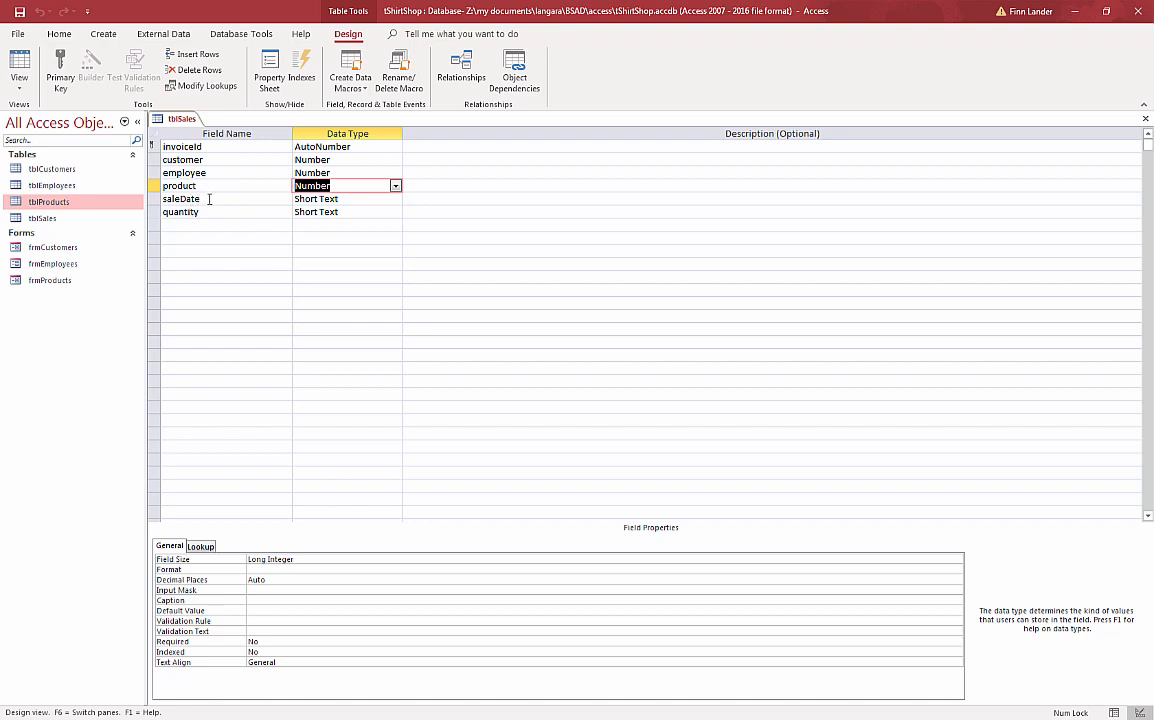
# Step: Make saleDate a Date/Time field formatted 'mmmm d, yyyy' and captioned 'Date of Sale'
pyautogui.click(396, 198)
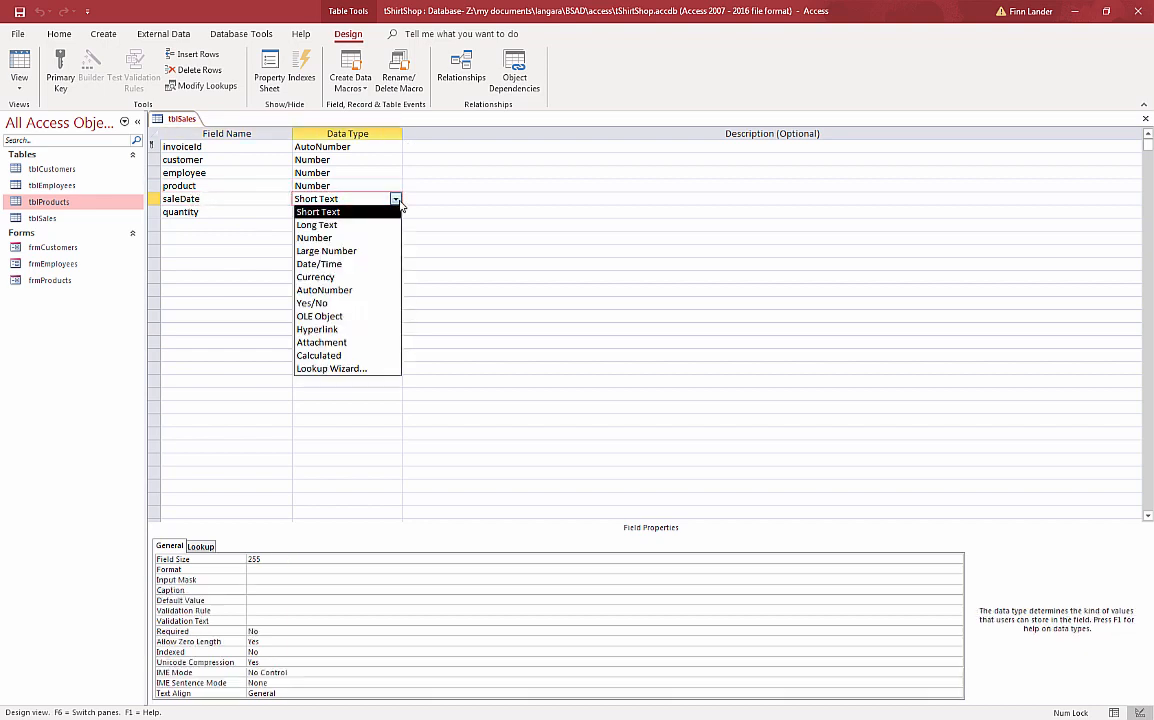
pyautogui.moveTo(319, 263)
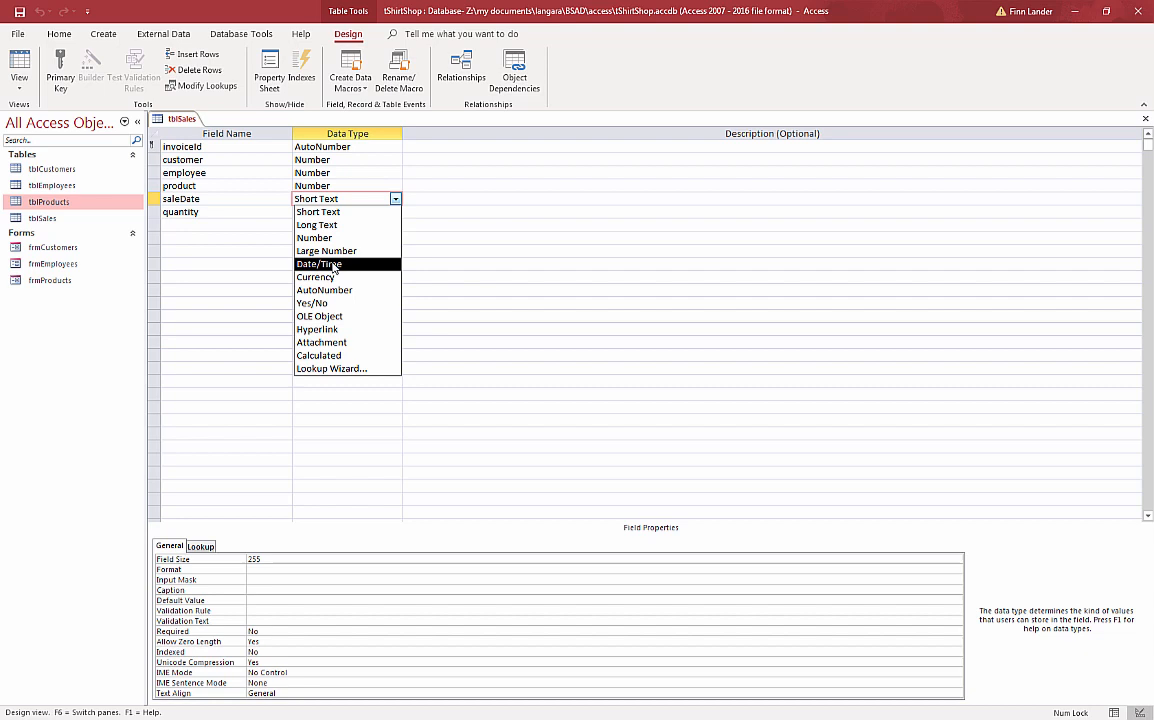
pyautogui.click(319, 263)
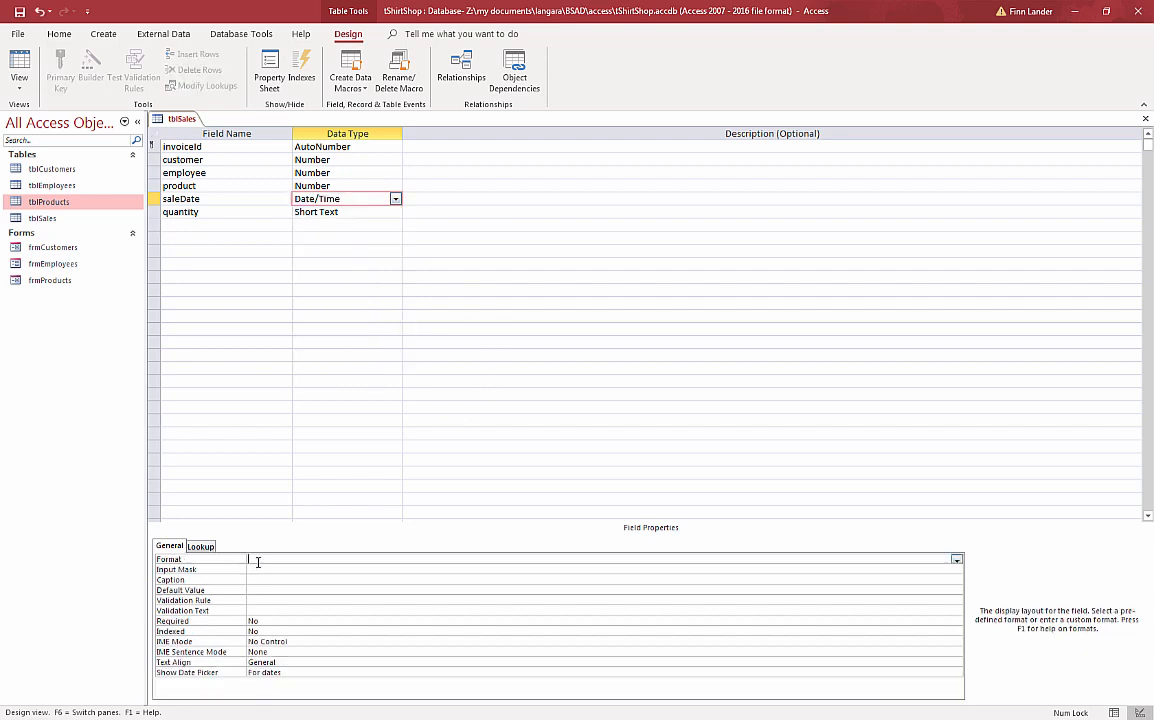
pyautogui.write('mmmm d,')
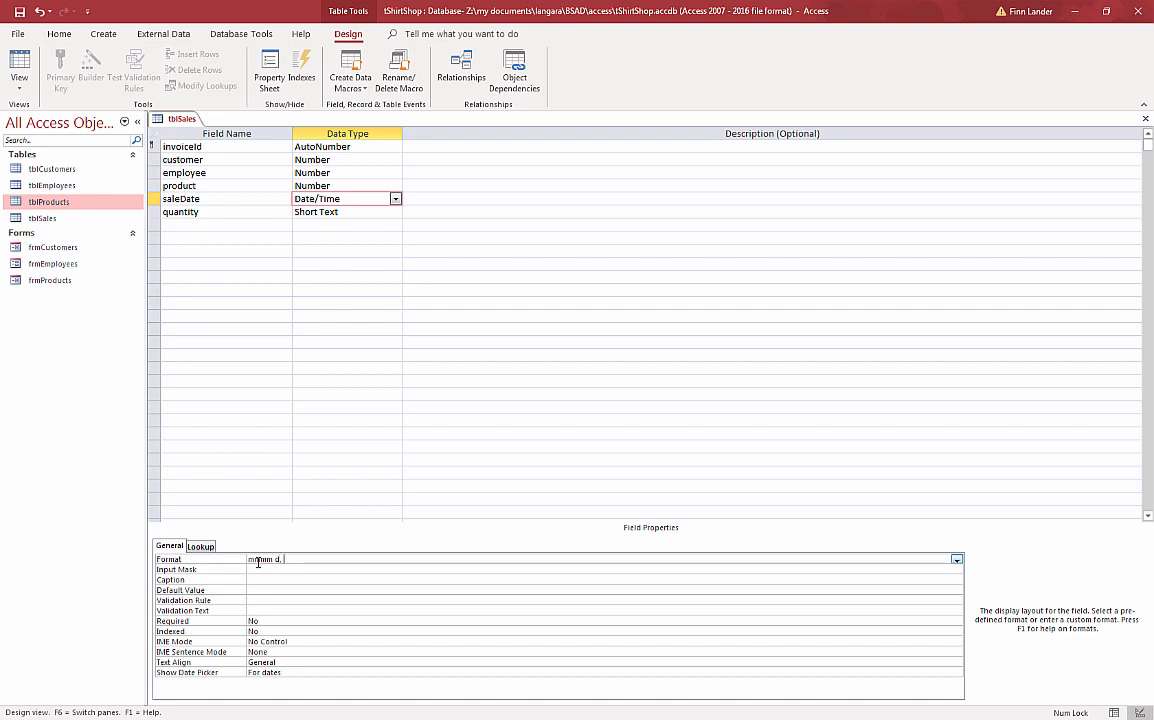
pyautogui.write('66')
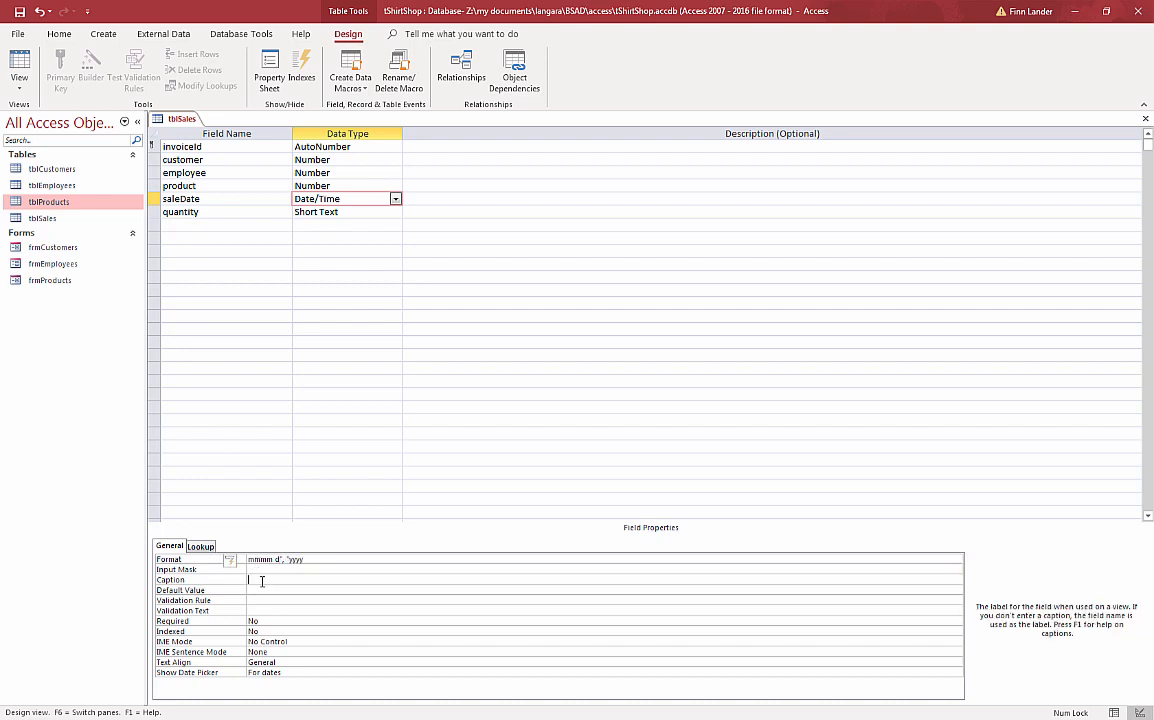
pyautogui.write('Date of Sale')
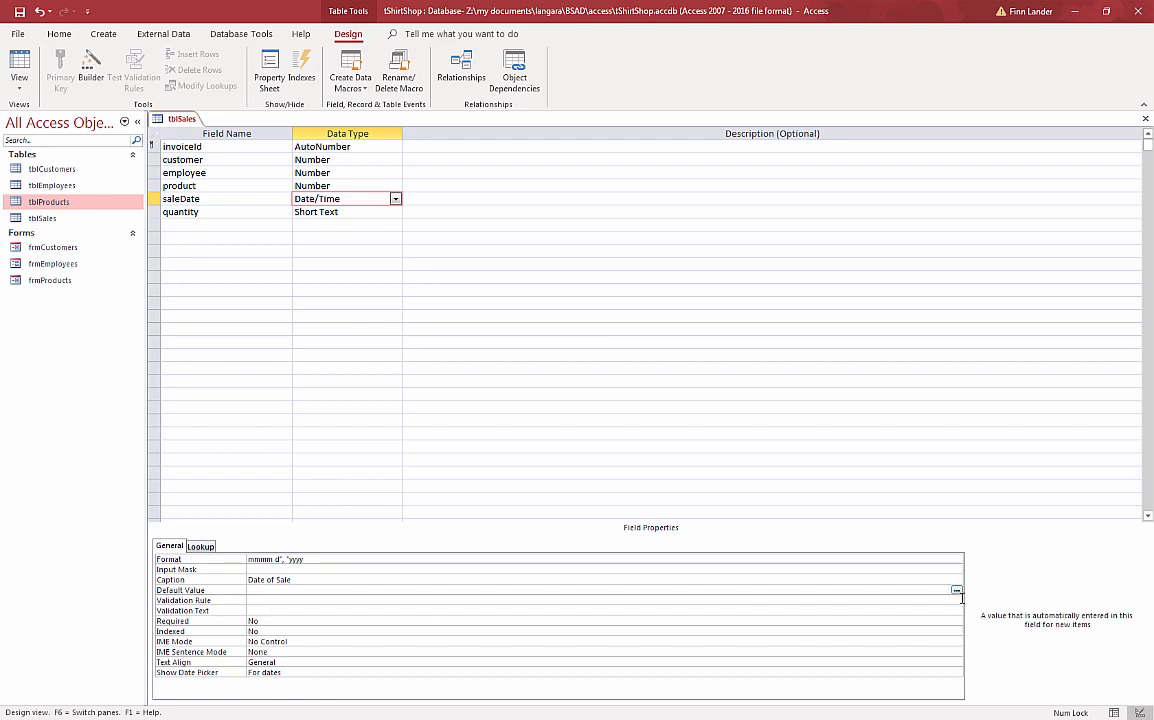
pyautogui.click(956, 590)
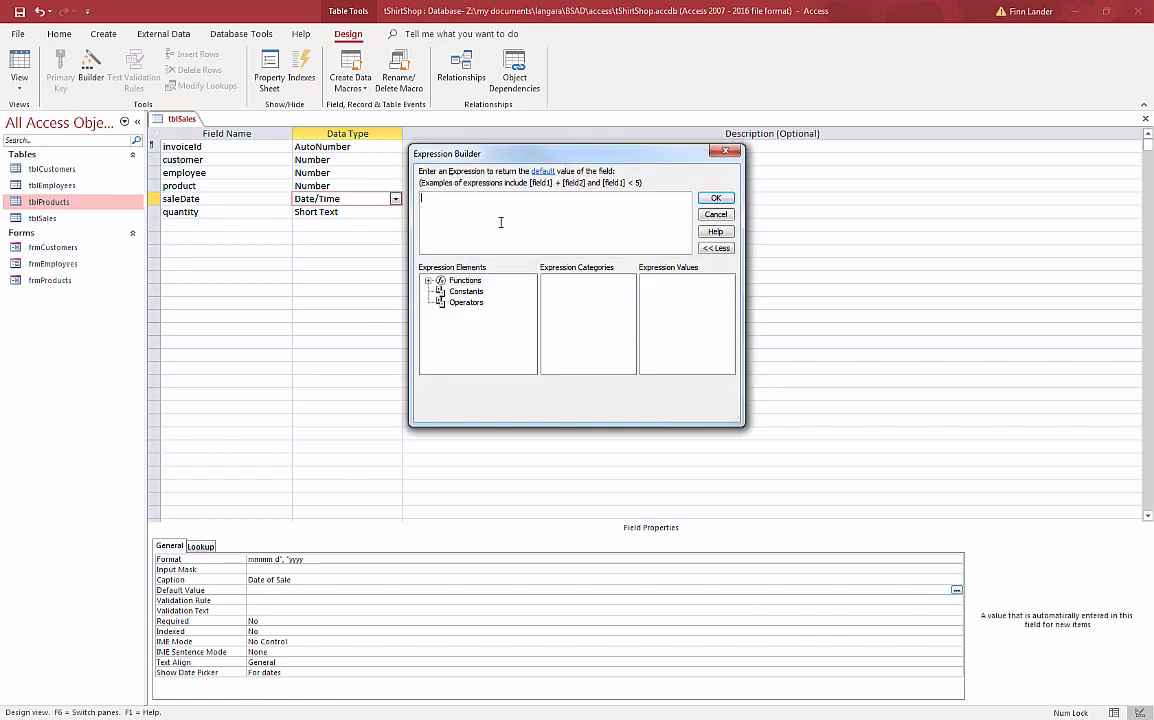
pyautogui.click(715, 214)
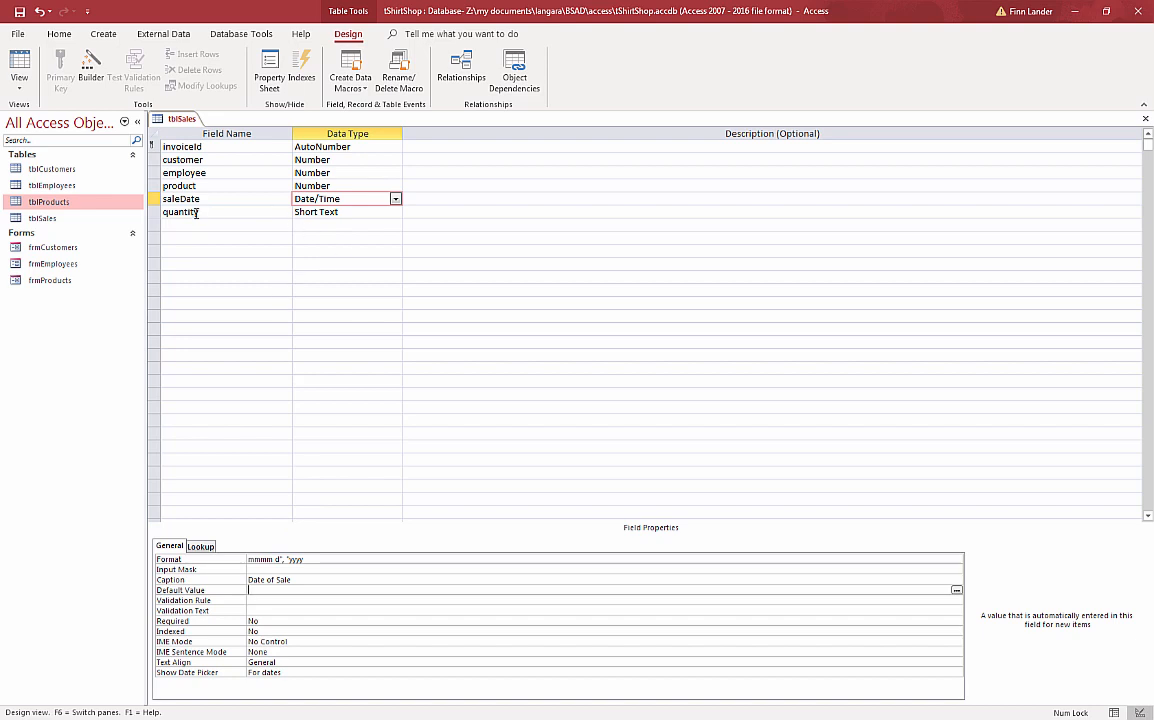
# Step: Caption the quantity field 'Quantity' and change it to a Number (Long Integer) type
pyautogui.click(180, 212)
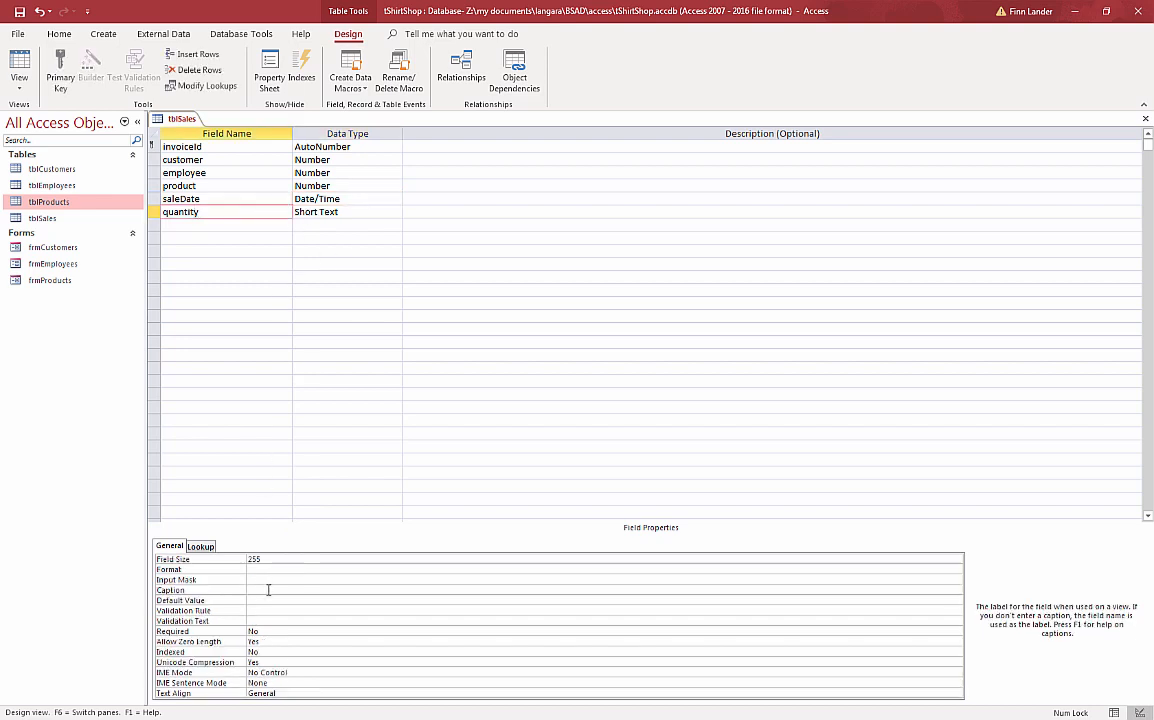
pyautogui.write('Qual')
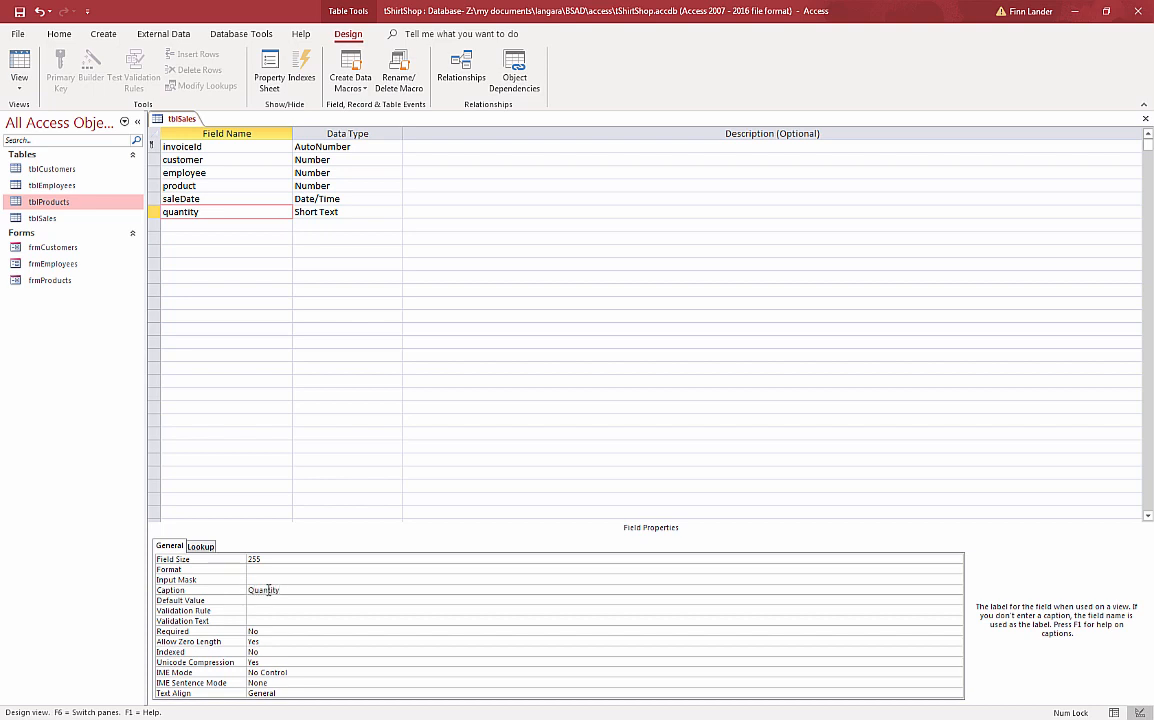
pyautogui.click(395, 211)
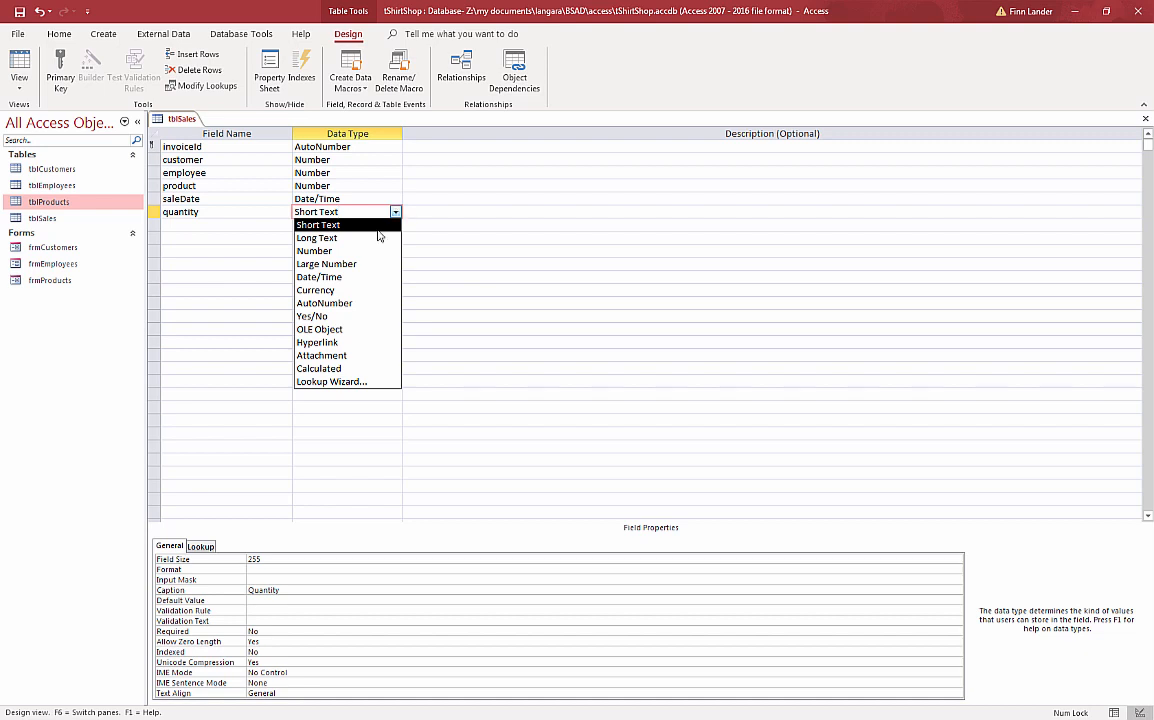
pyautogui.click(314, 250)
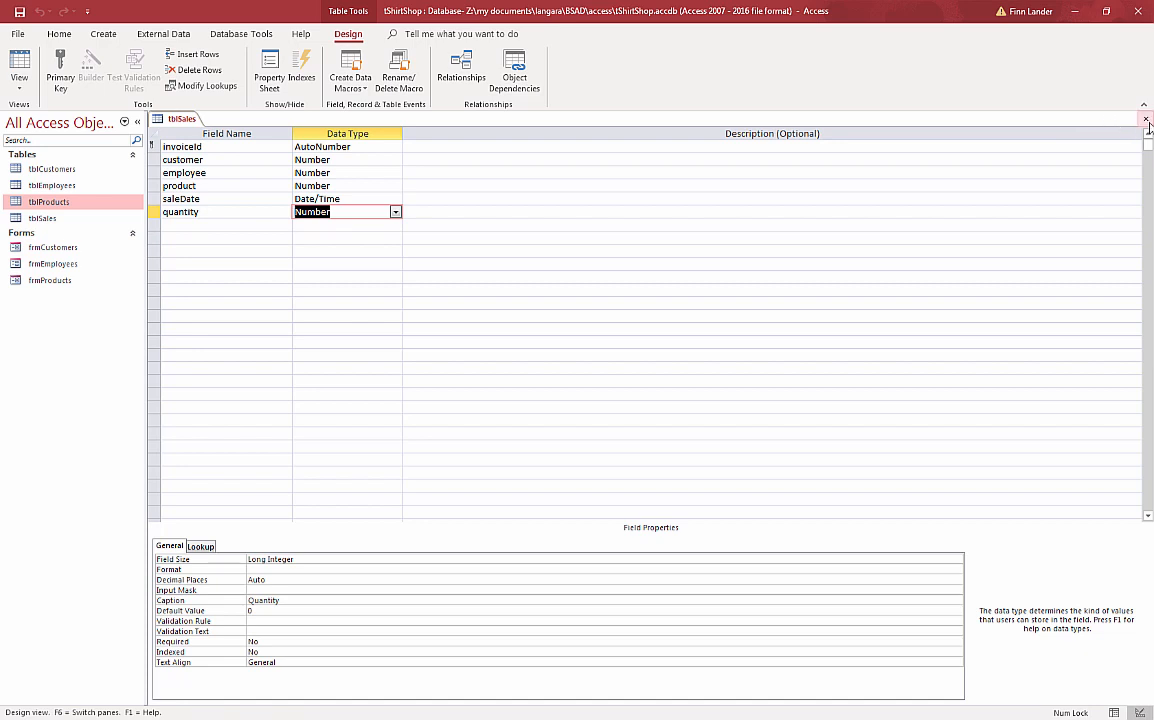
# Step: Close tblSales and build frmSales from all tblSales fields except invoiceId
pyautogui.click(1146, 119)
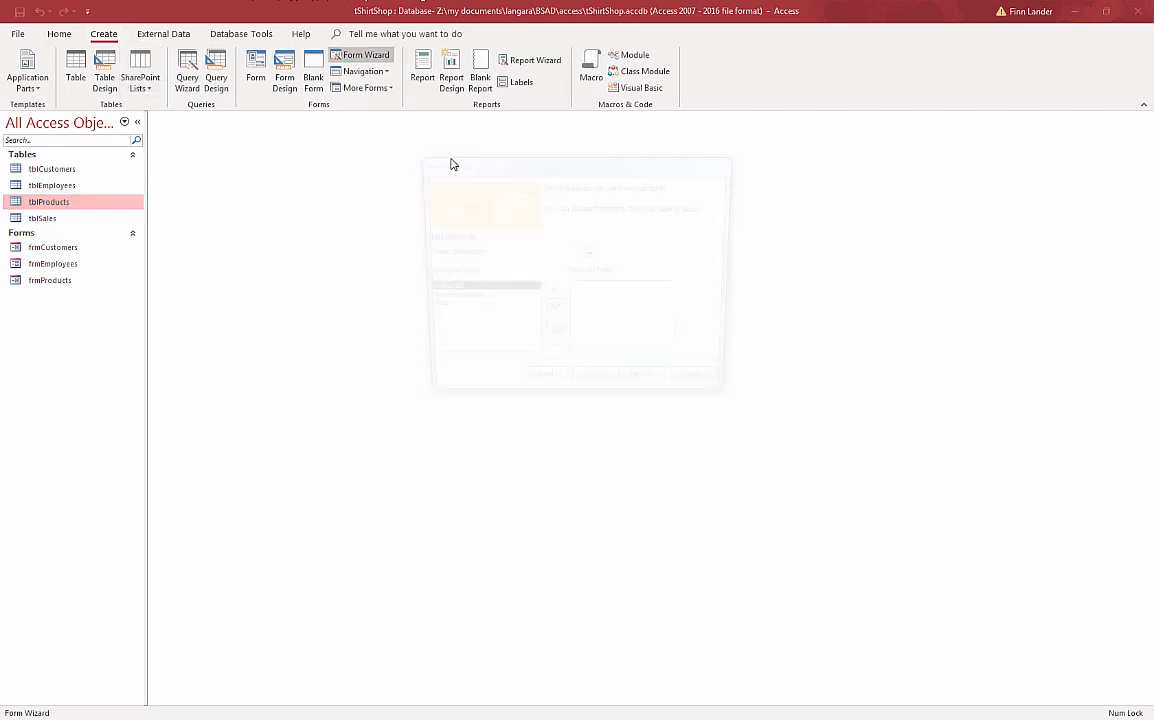
pyautogui.click(590, 252)
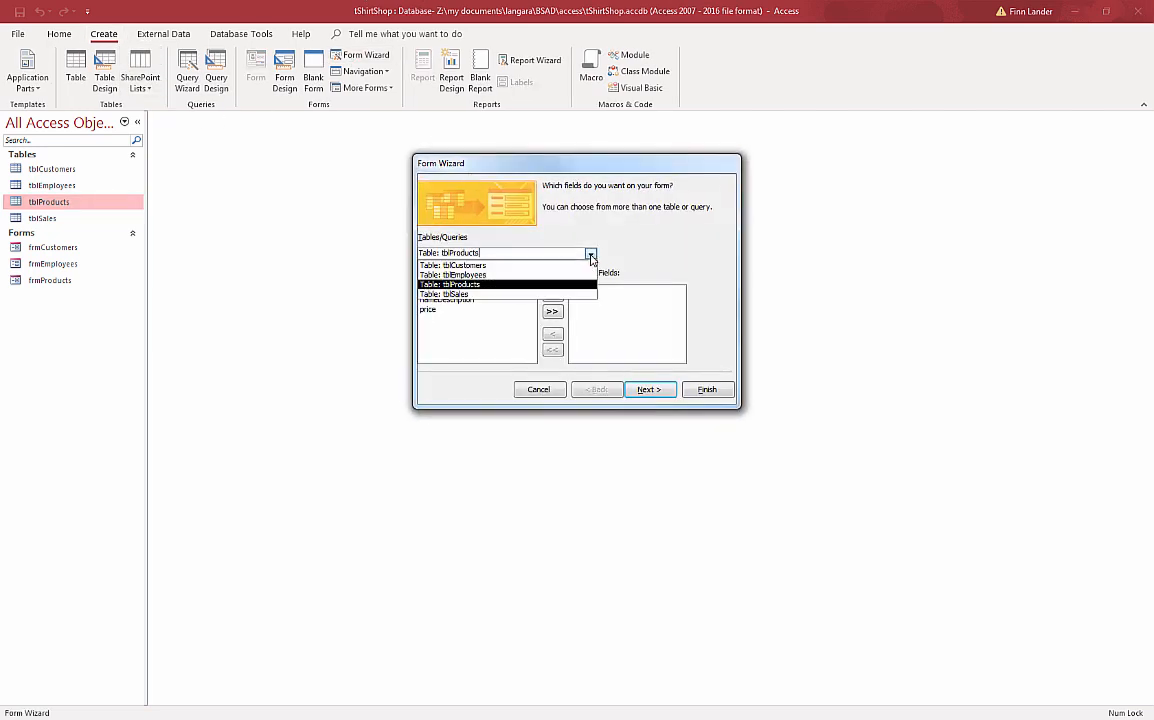
pyautogui.click(455, 294)
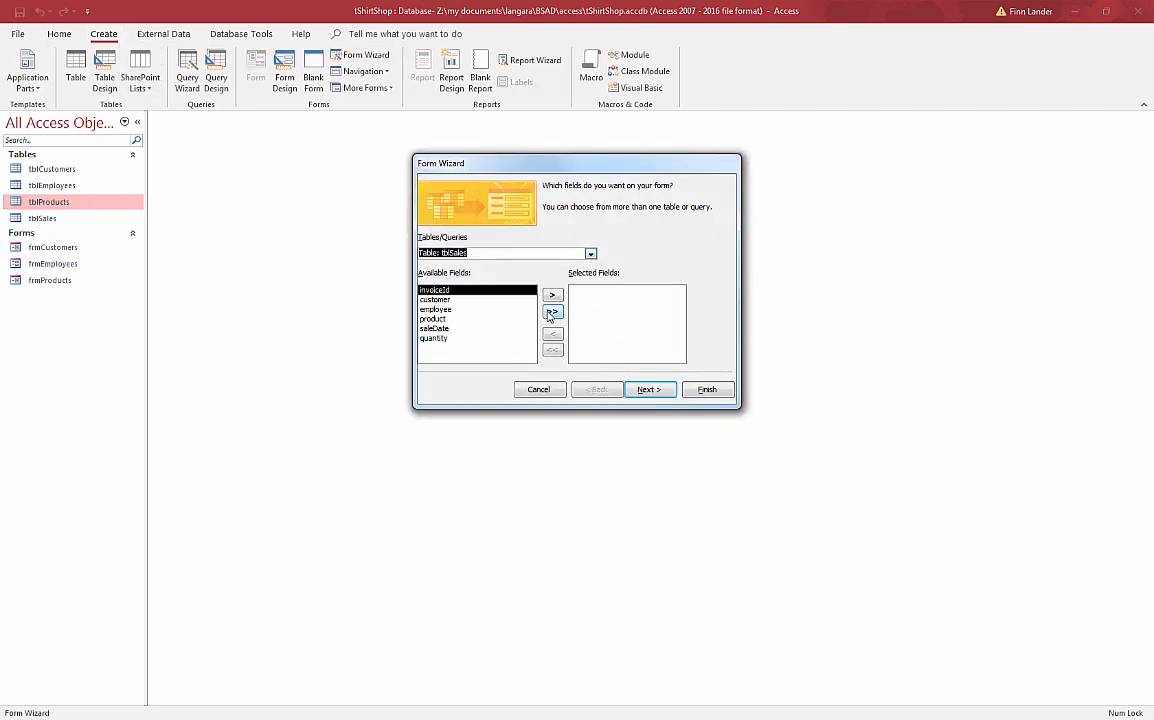
pyautogui.click(552, 312)
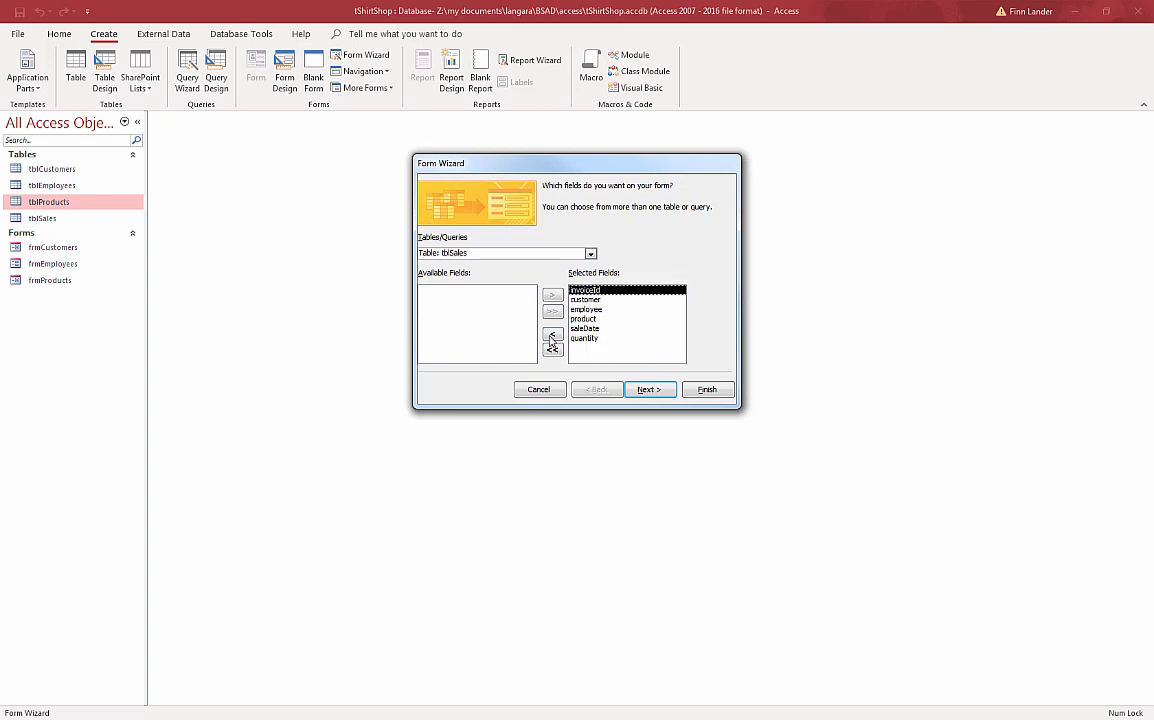
pyautogui.click(552, 333)
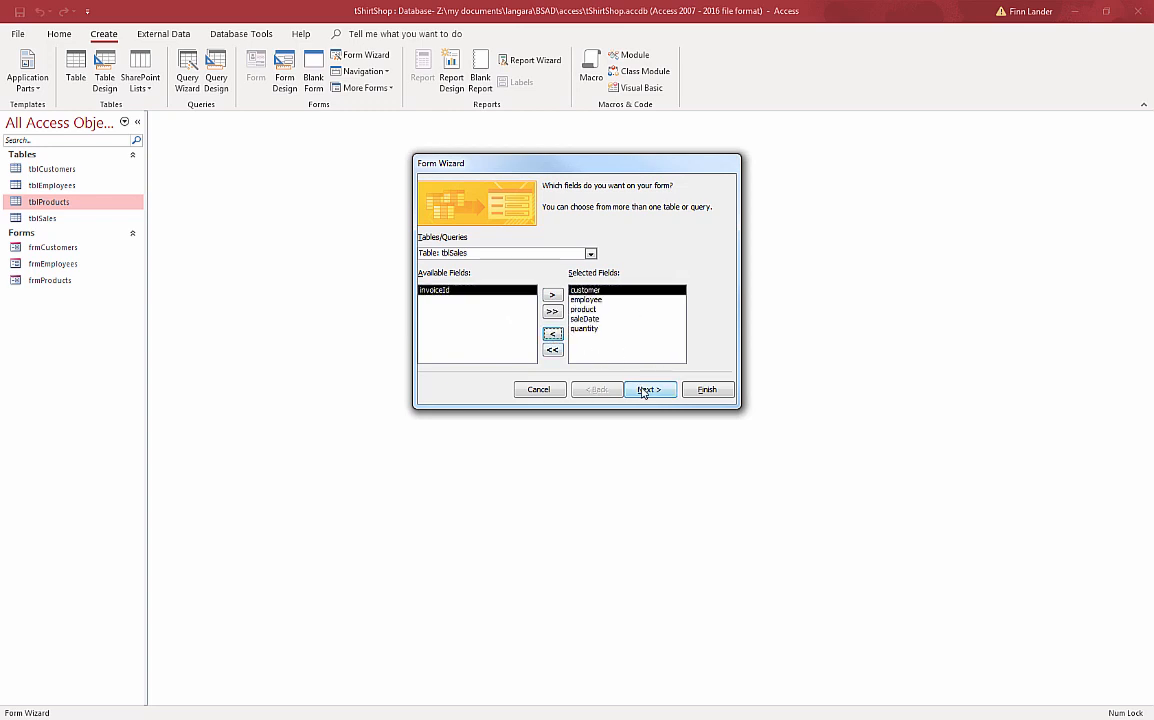
pyautogui.click(648, 389)
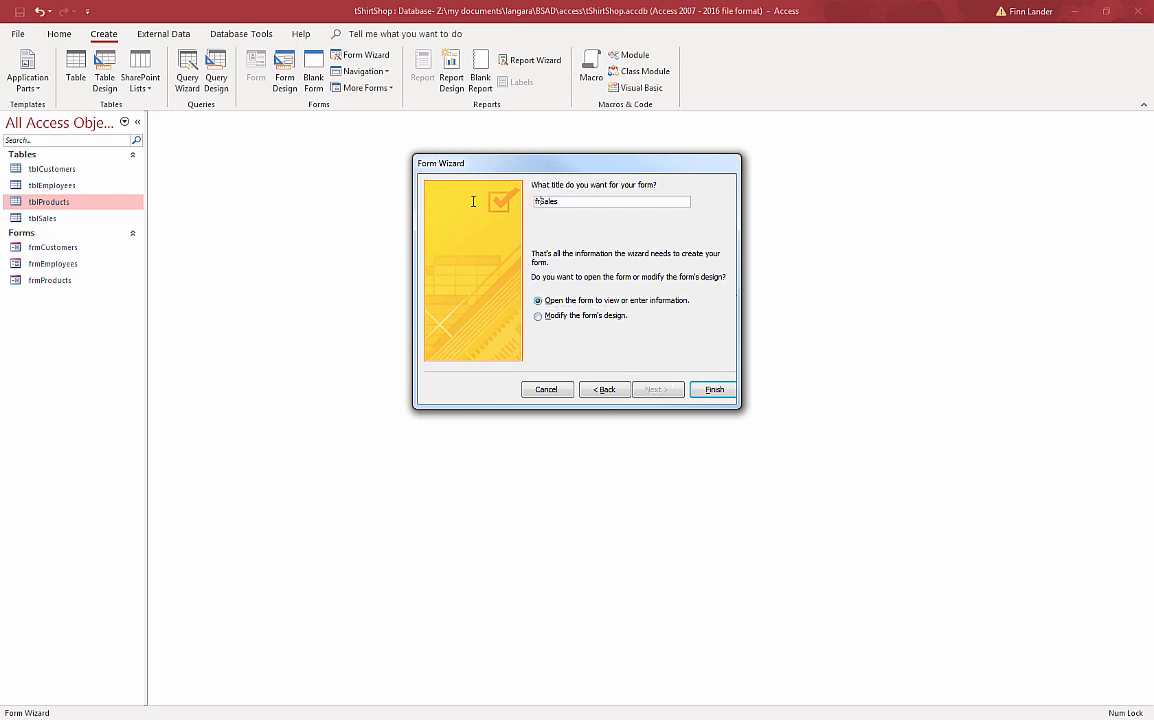
pyautogui.write('m')
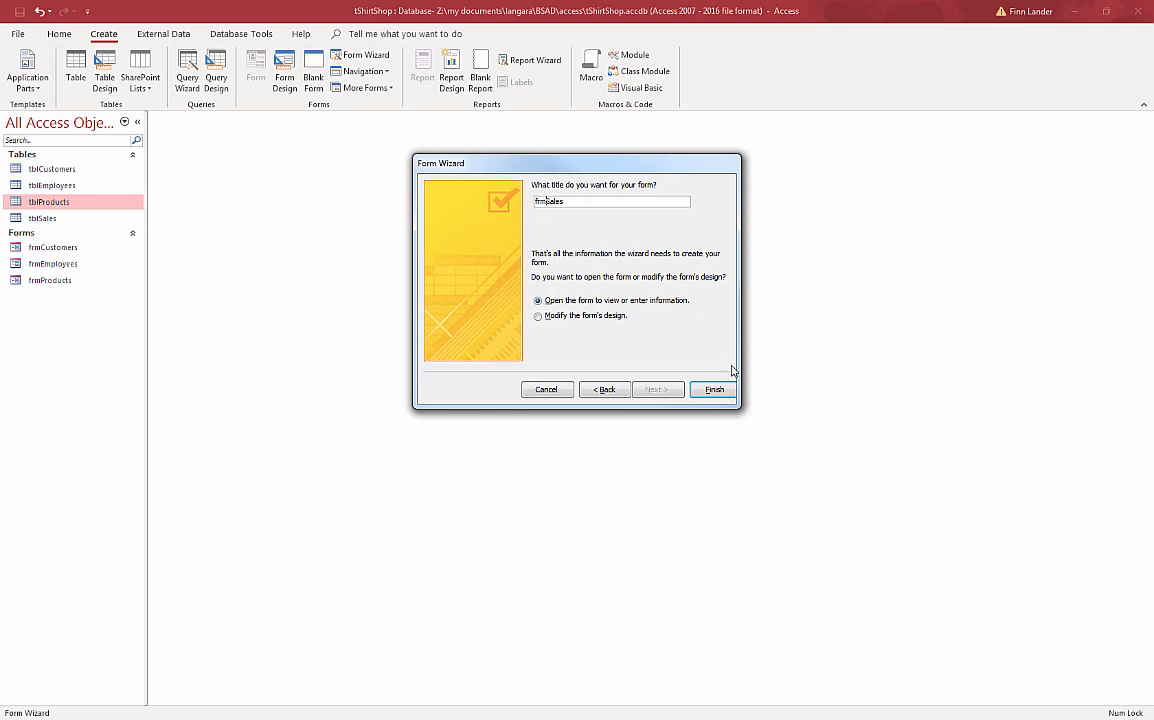
pyautogui.click(713, 389)
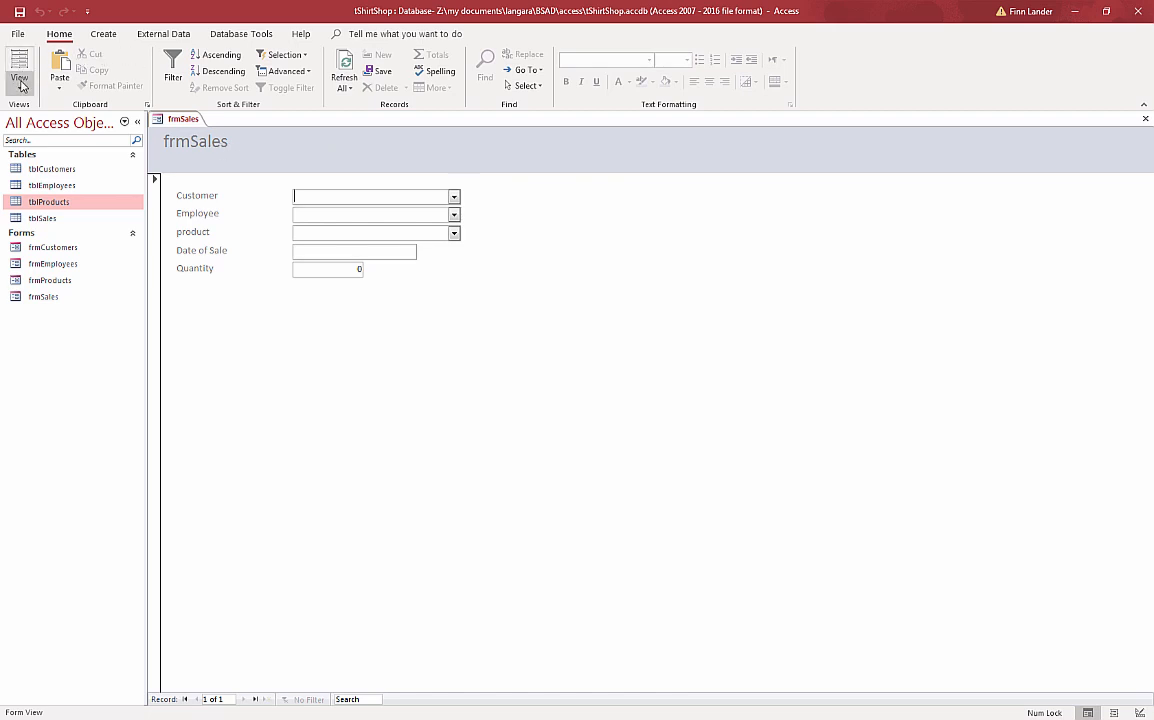
# Step: Retitle the frmSales header 'Sales Data', widen its label, and switch to Form View
pyautogui.click(20, 70)
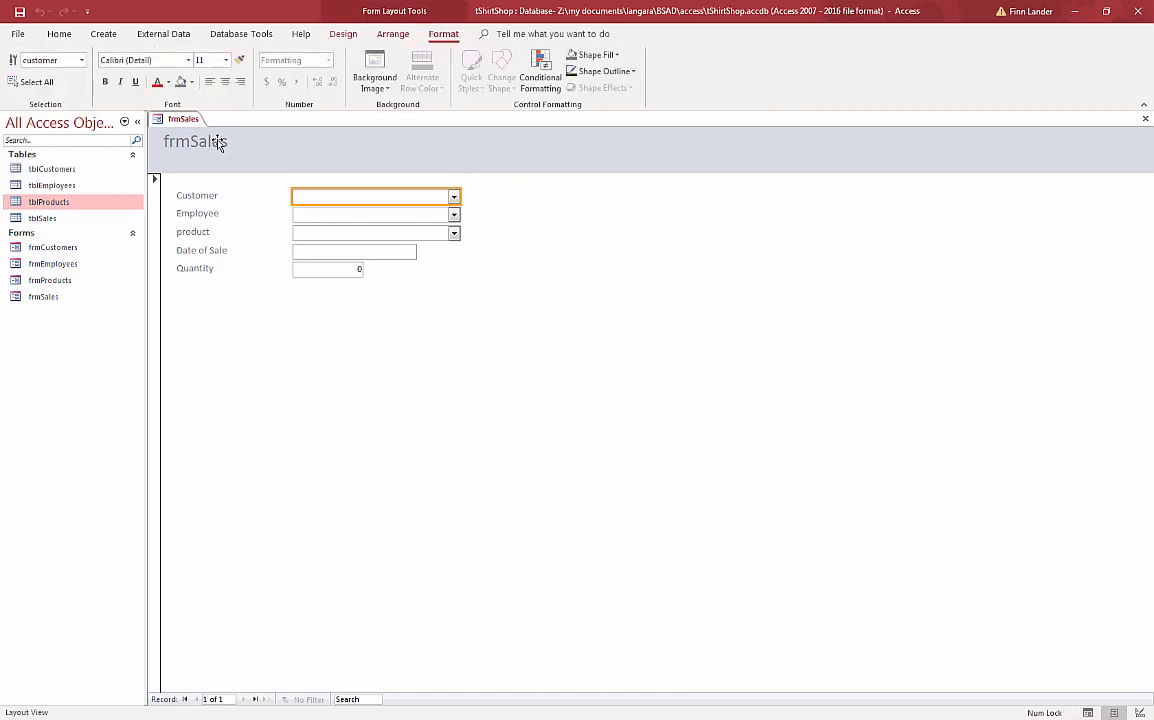
pyautogui.click(197, 141)
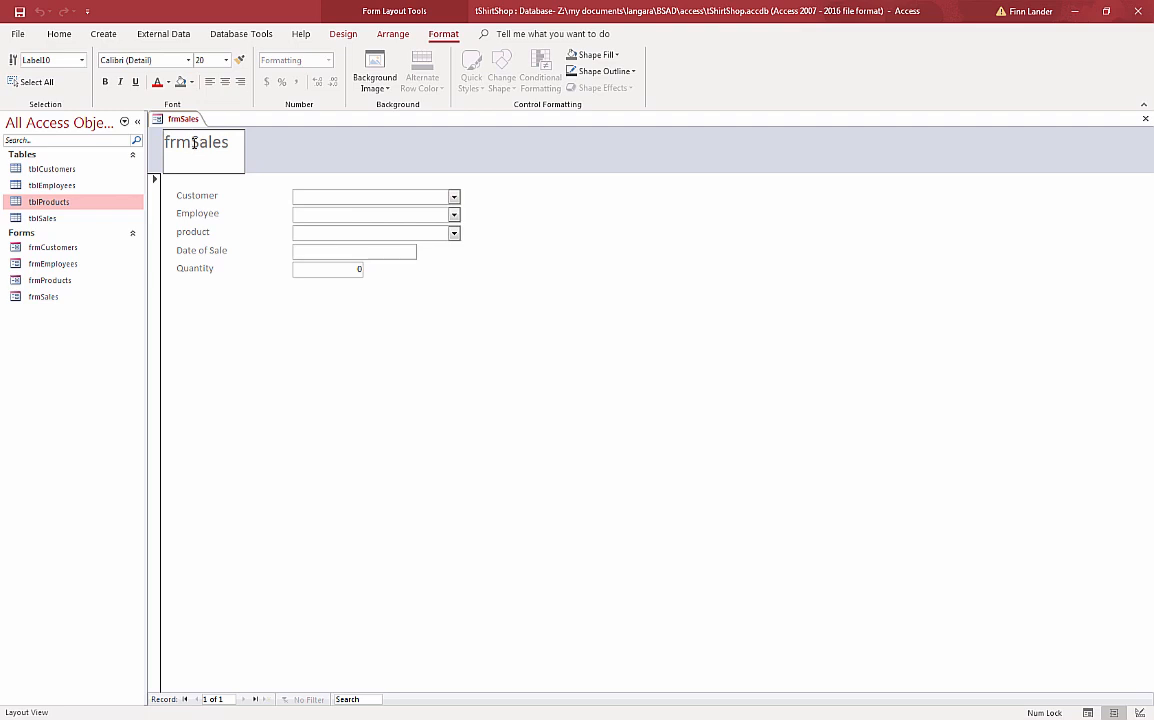
pyautogui.write('Sales')
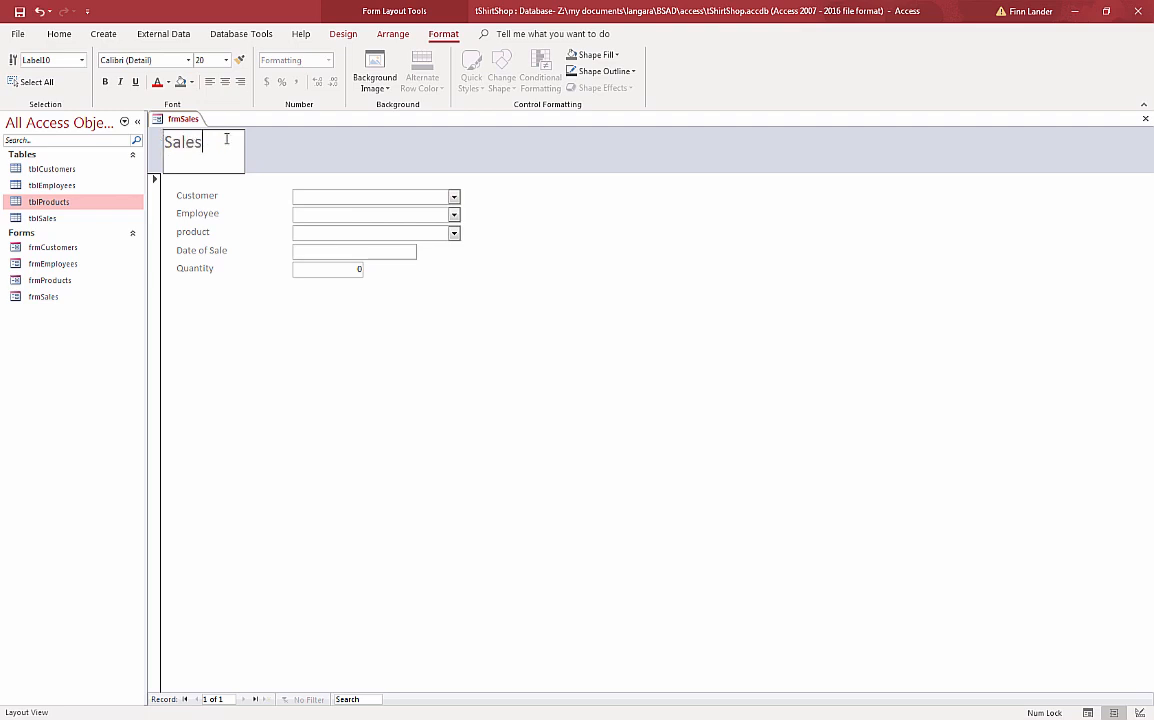
pyautogui.write('Data')
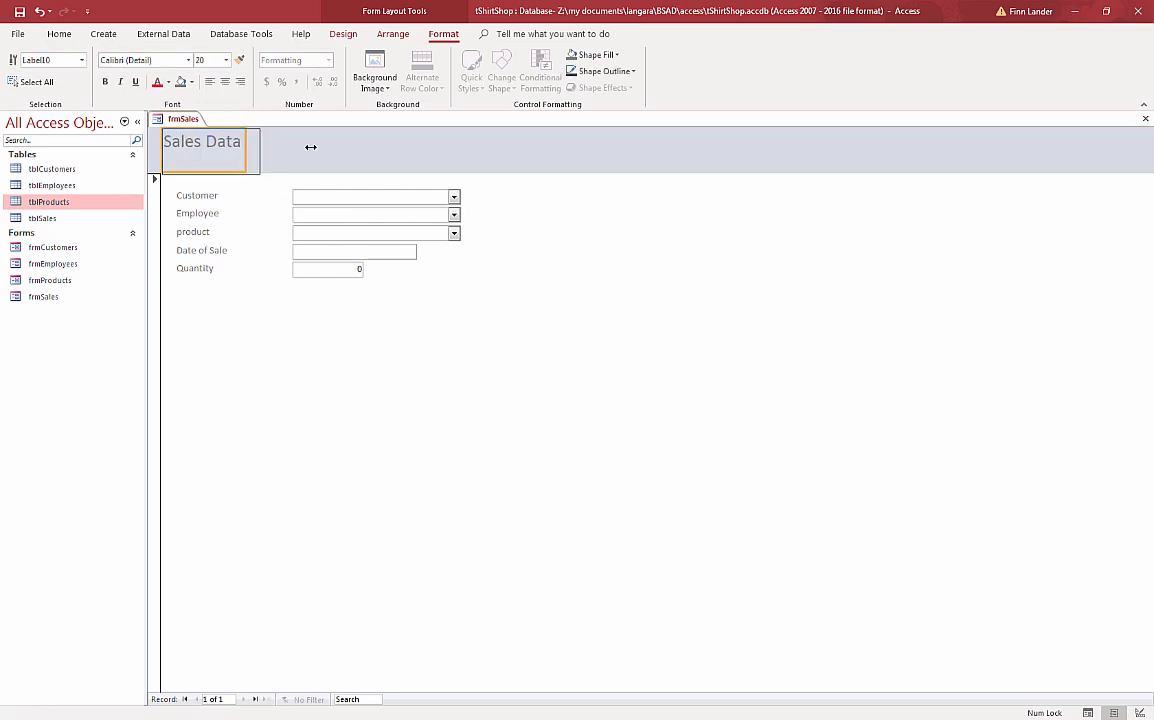
pyautogui.moveTo(258, 150); pyautogui.dragTo(345, 150)
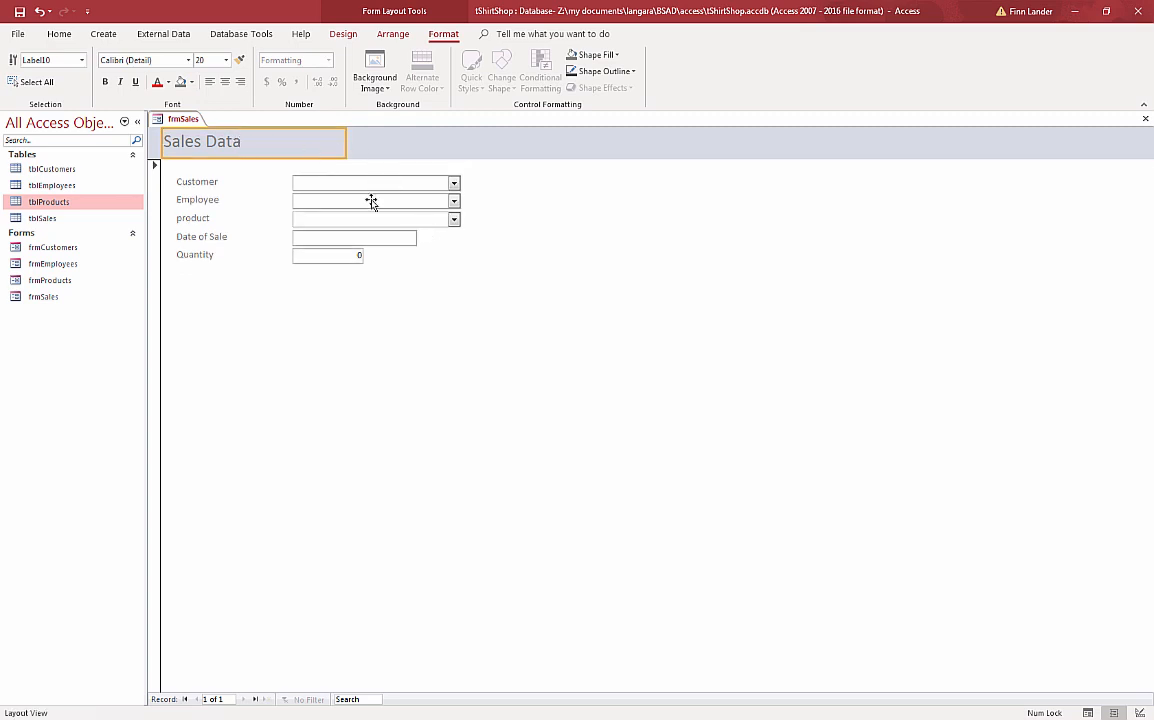
pyautogui.moveTo(350, 183)
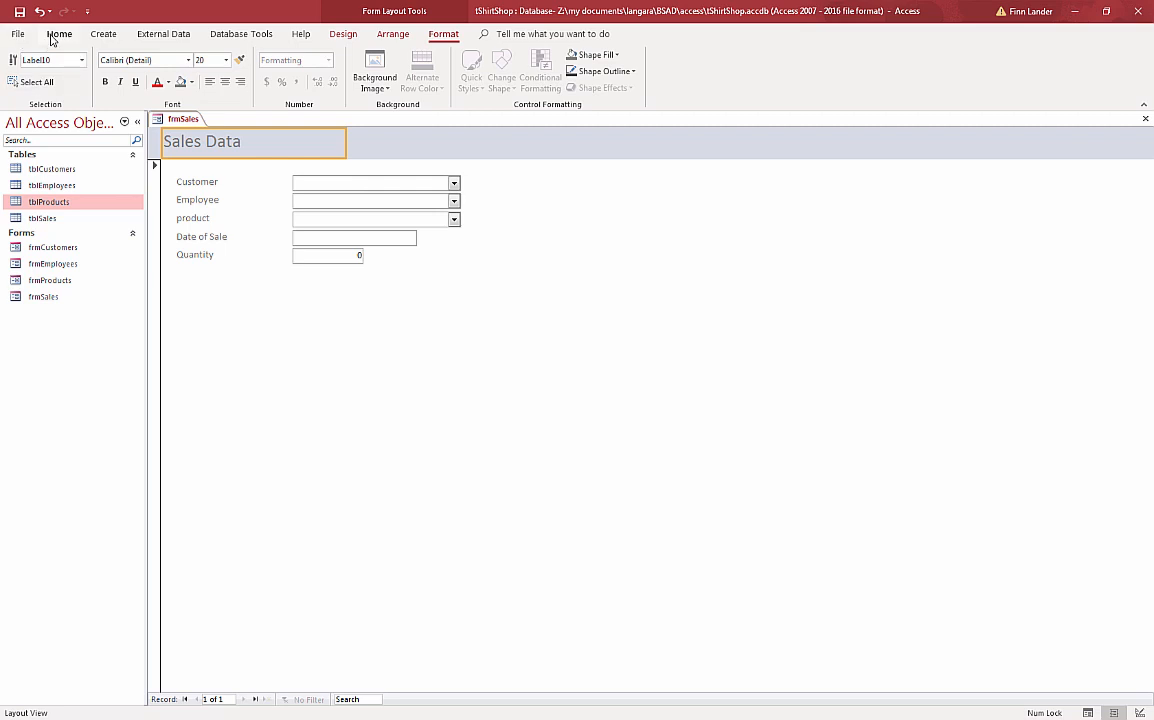
pyautogui.click(18, 75)
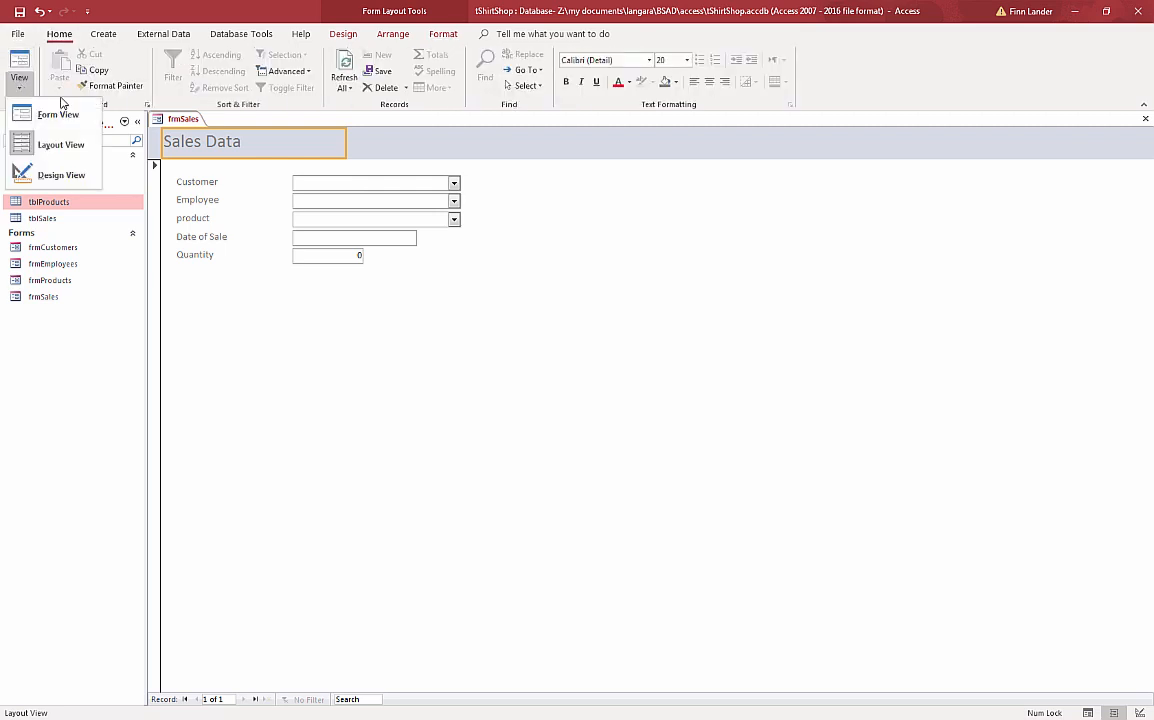
pyautogui.click(58, 114)
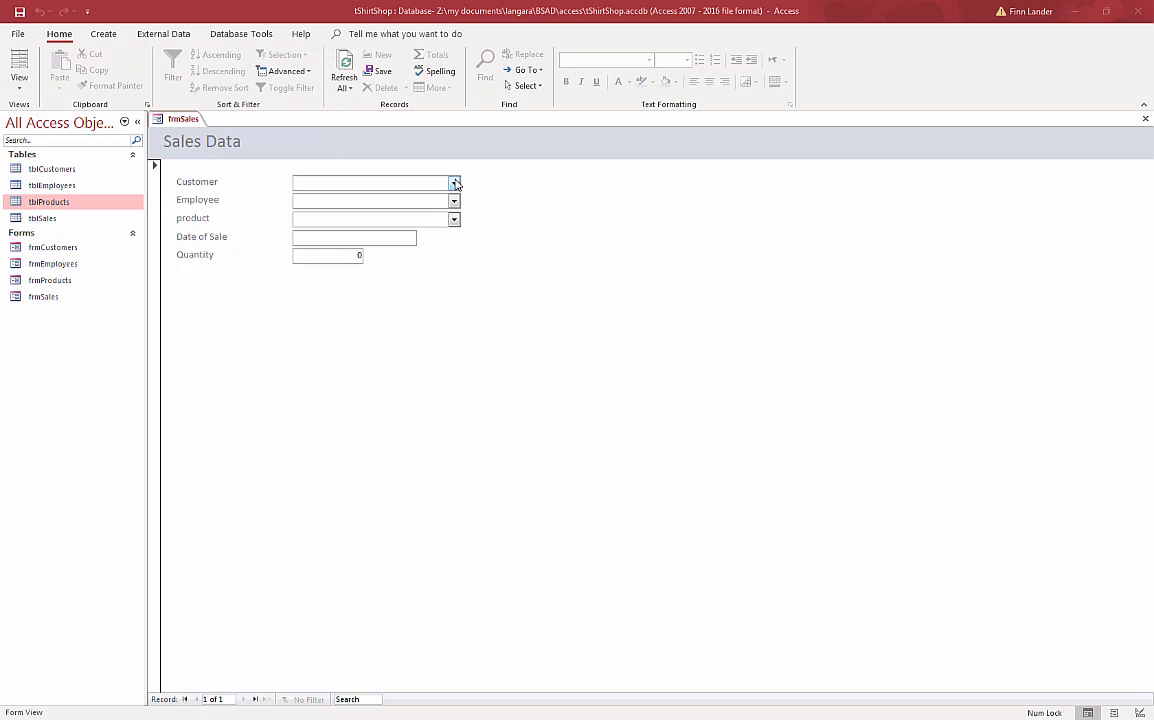
# Step: Enter a sale: King, Downing, Hanes 50/50 dark colors, 11/1/2000, quantity 124, then a new record
pyautogui.click(454, 182)
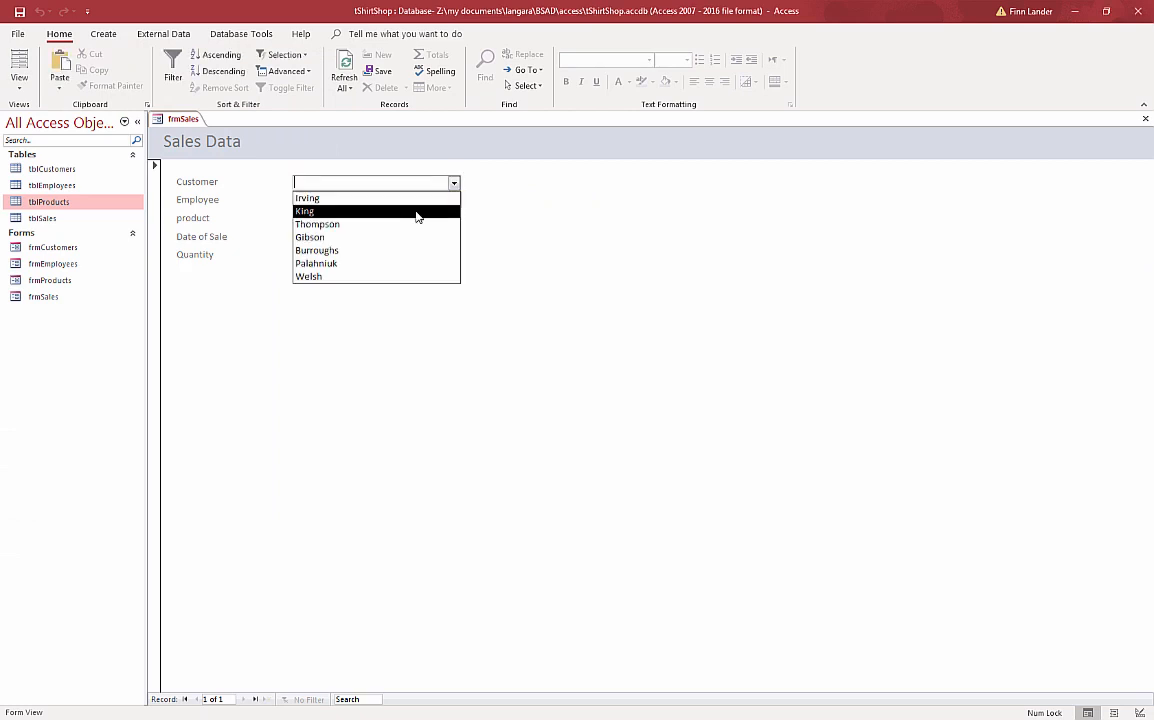
pyautogui.click(304, 211)
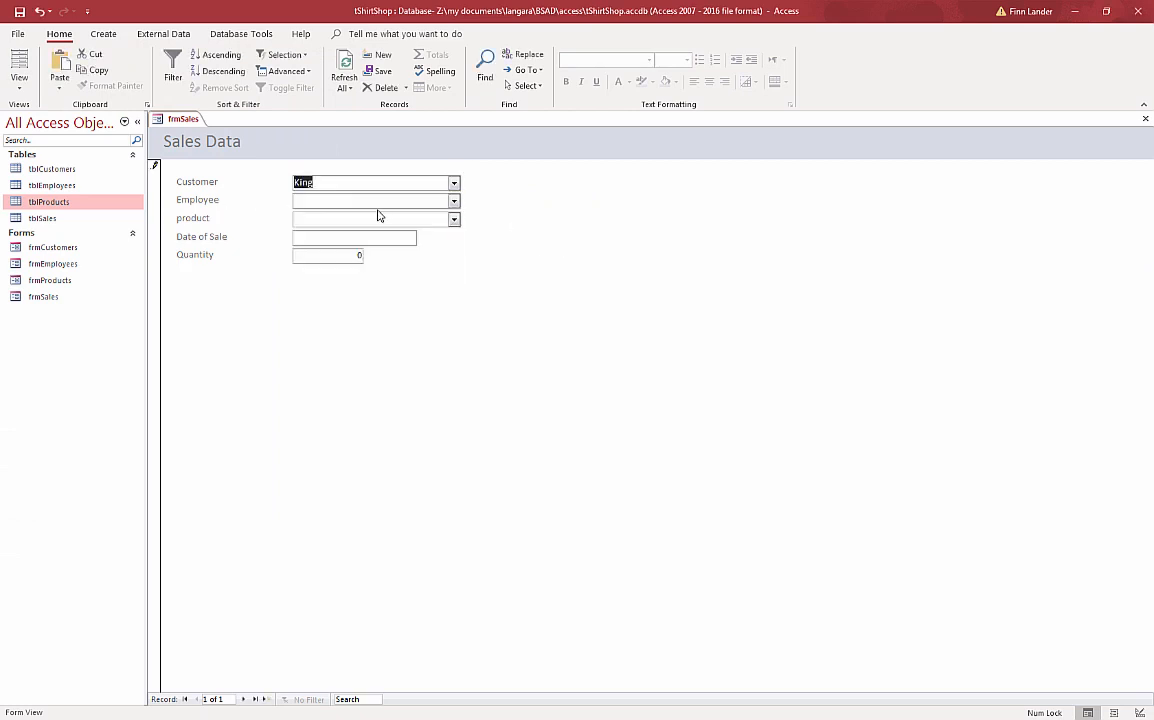
pyautogui.click(453, 200)
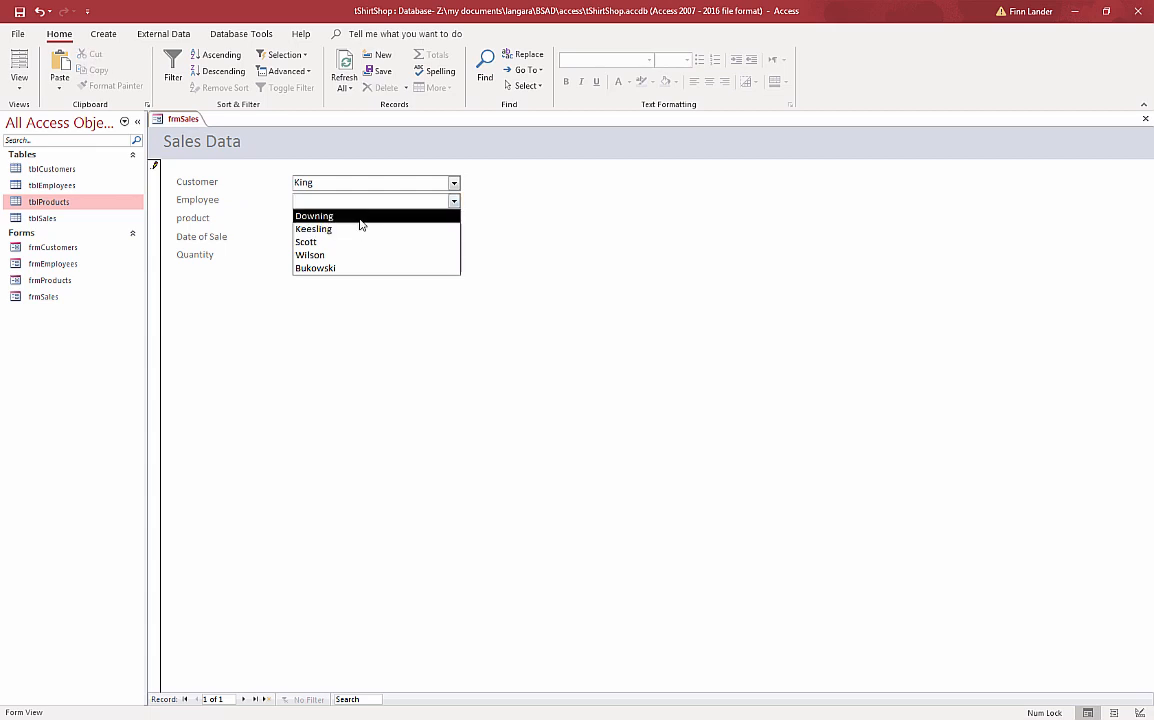
pyautogui.click(314, 215)
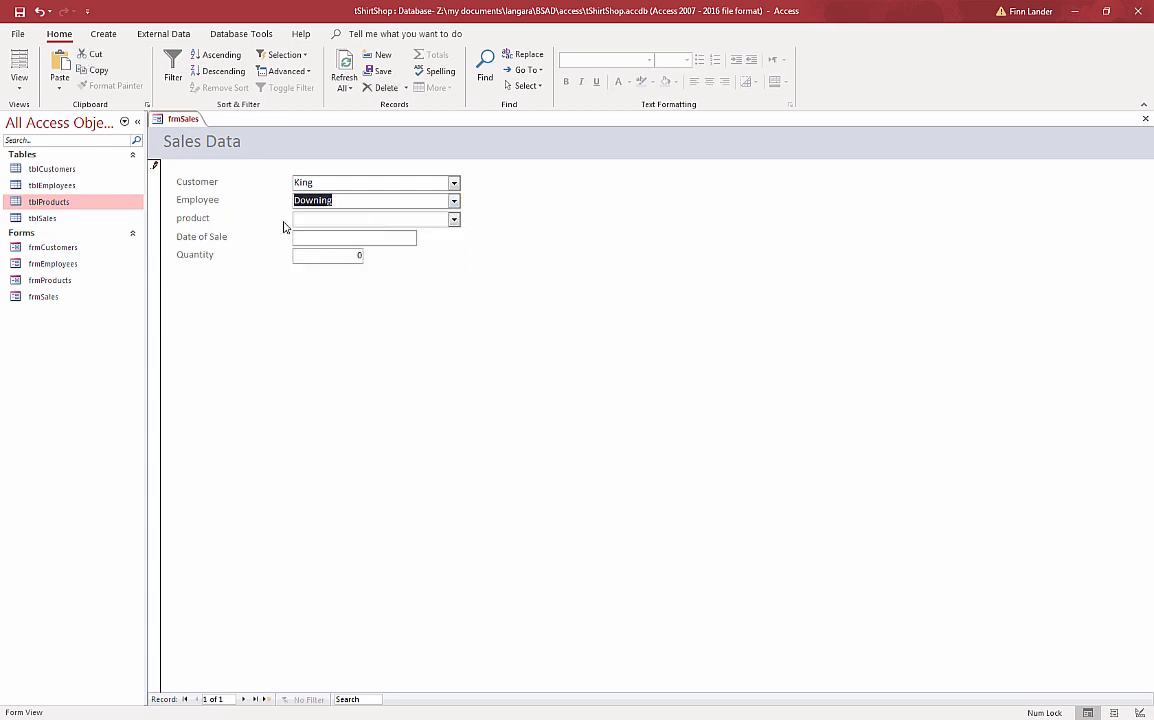
pyautogui.click(453, 218)
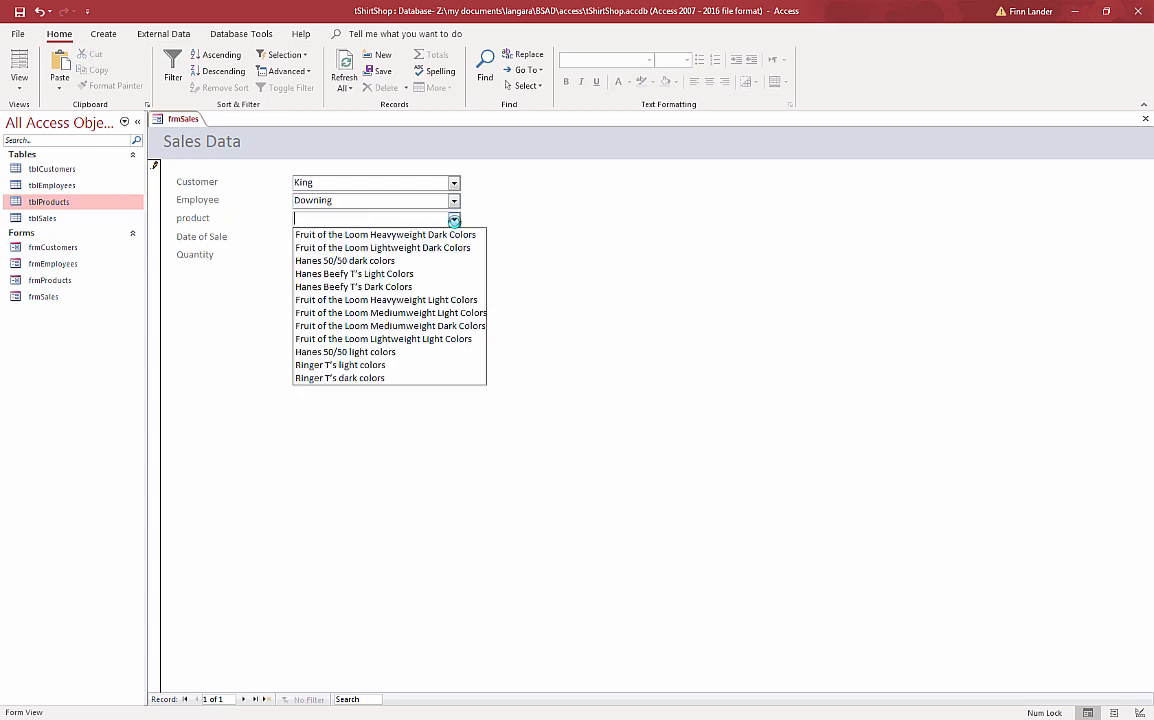
pyautogui.moveTo(345, 260)
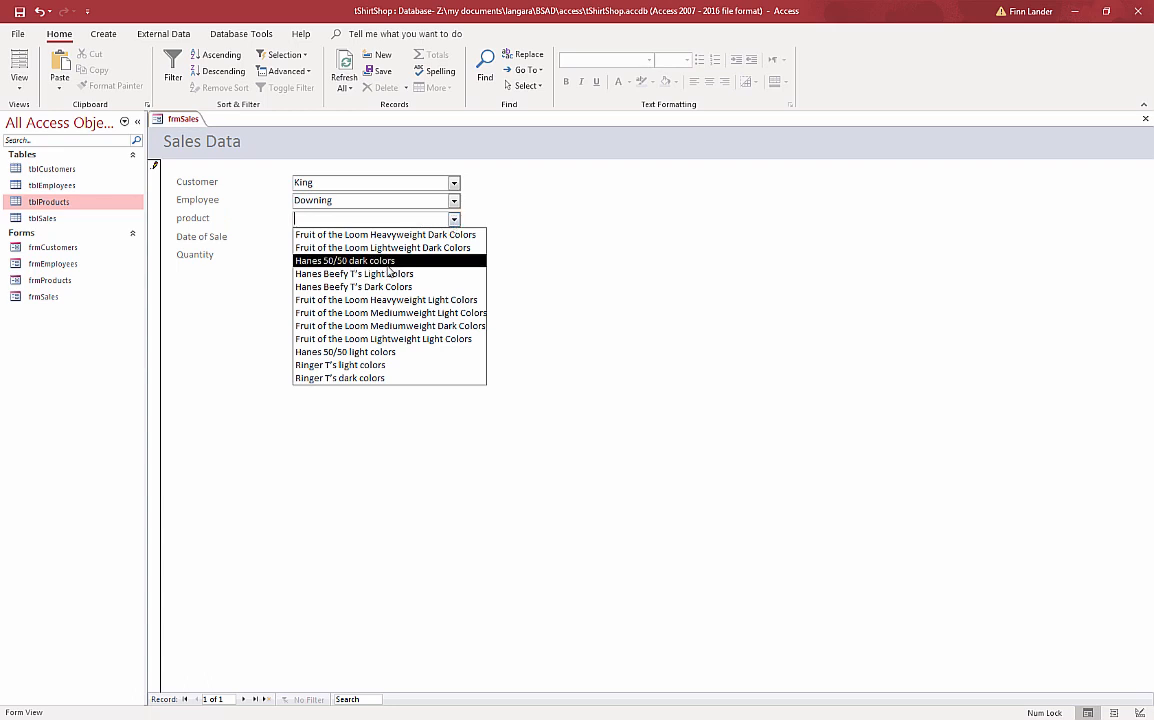
pyautogui.click(345, 260)
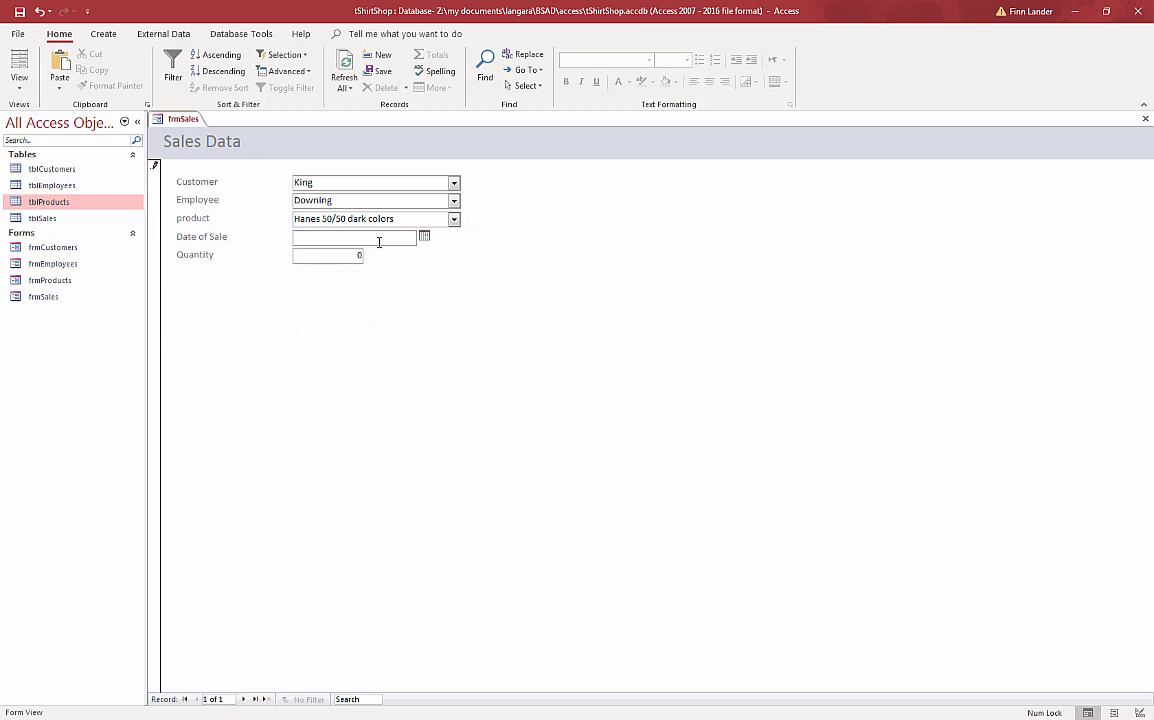
pyautogui.write('1/')
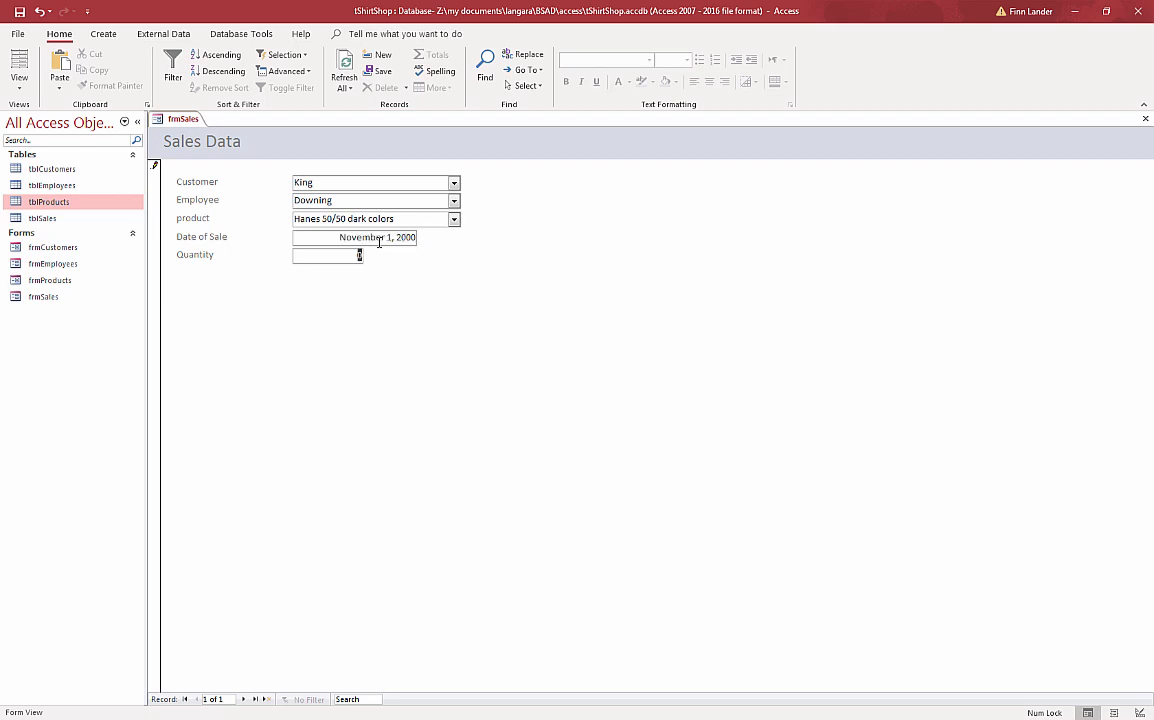
pyautogui.write('124')
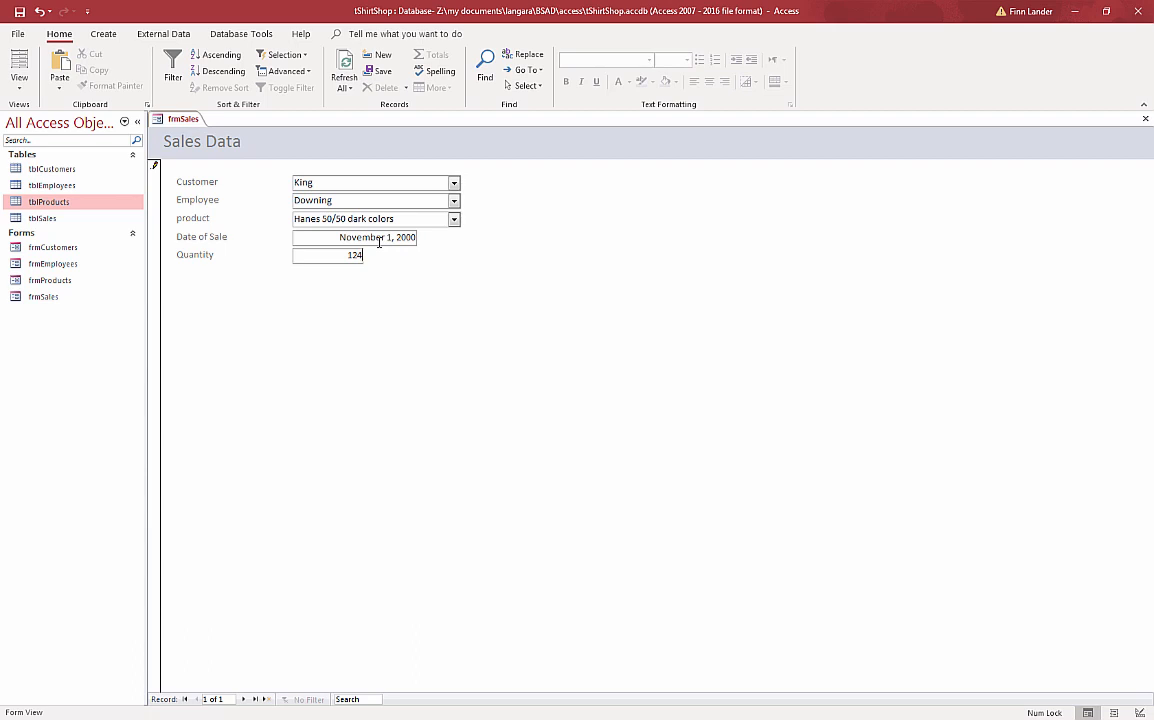
pyautogui.click(380, 55)
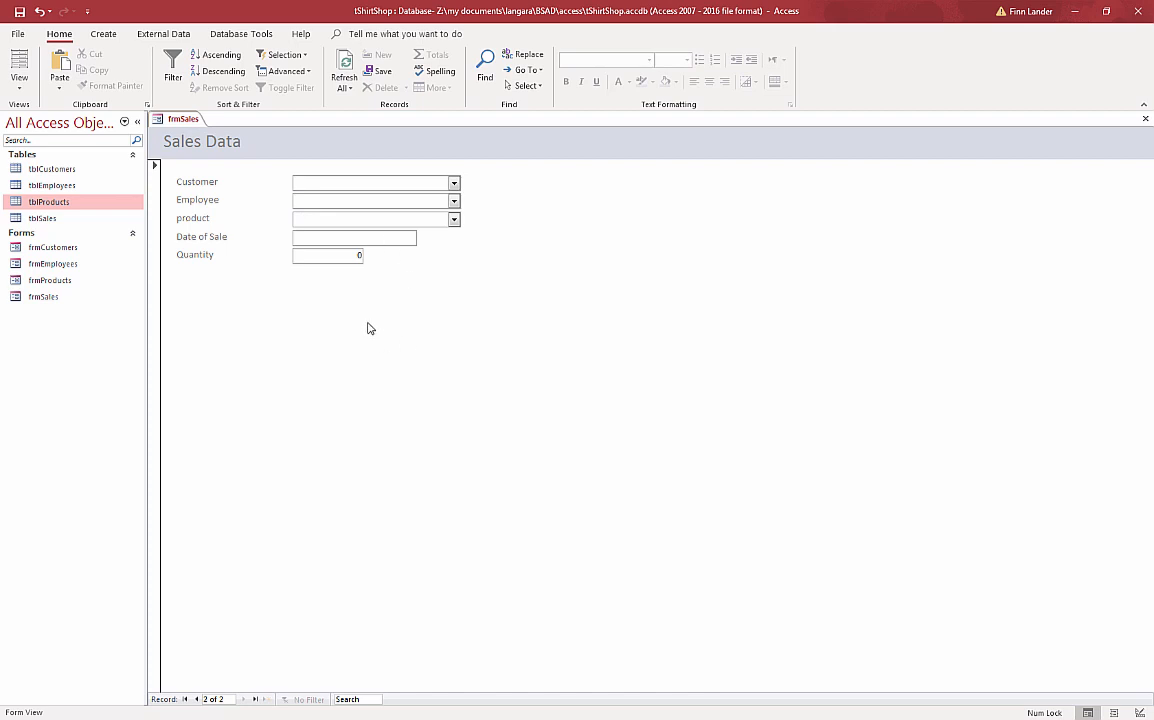
pyautogui.moveTo(270, 213)
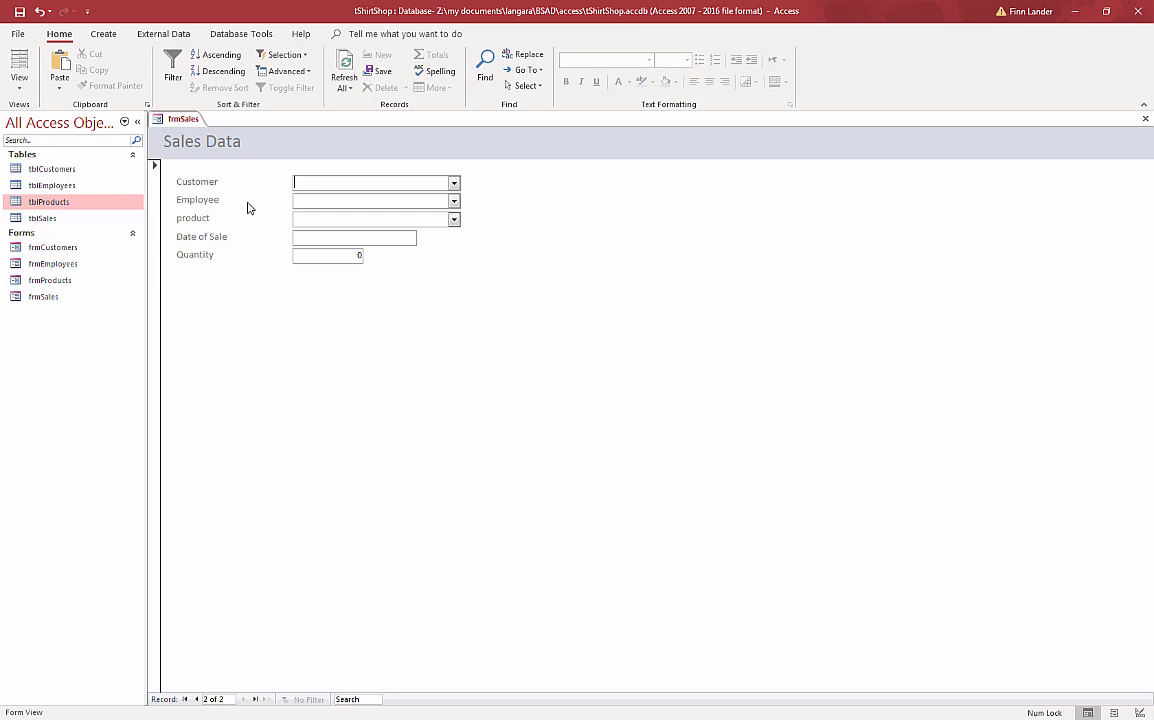
pyautogui.moveTo(203, 203)
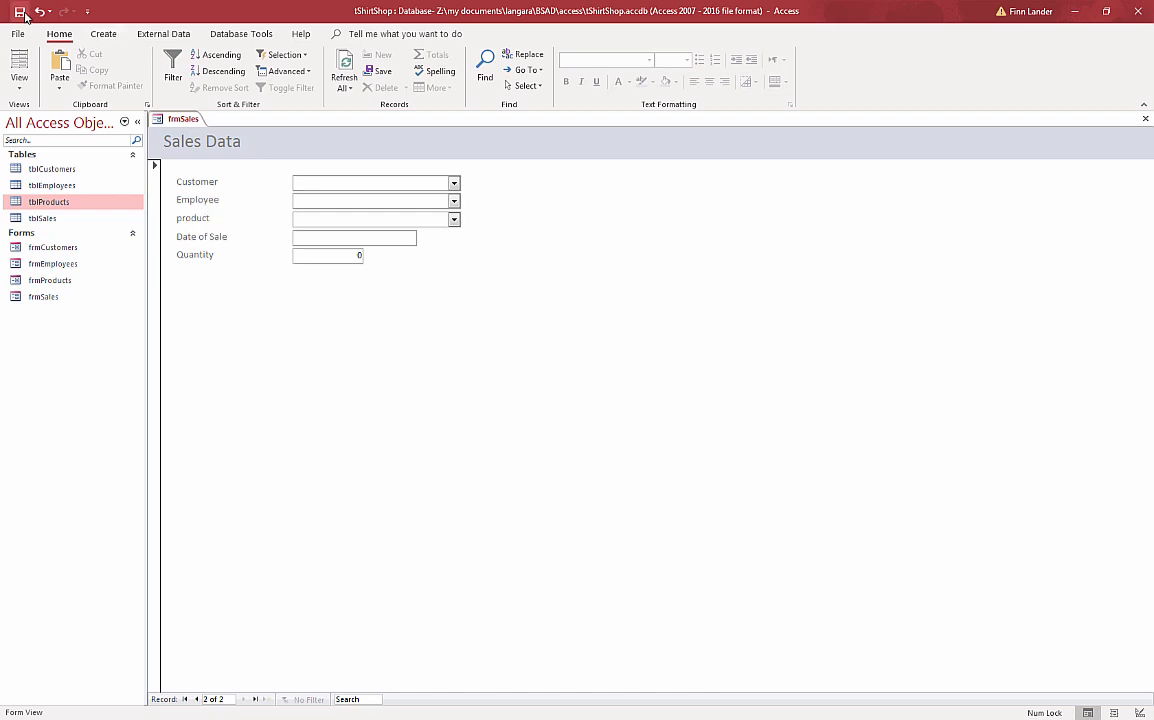
# Step: Save and close the frmSales form
pyautogui.click(1146, 119)
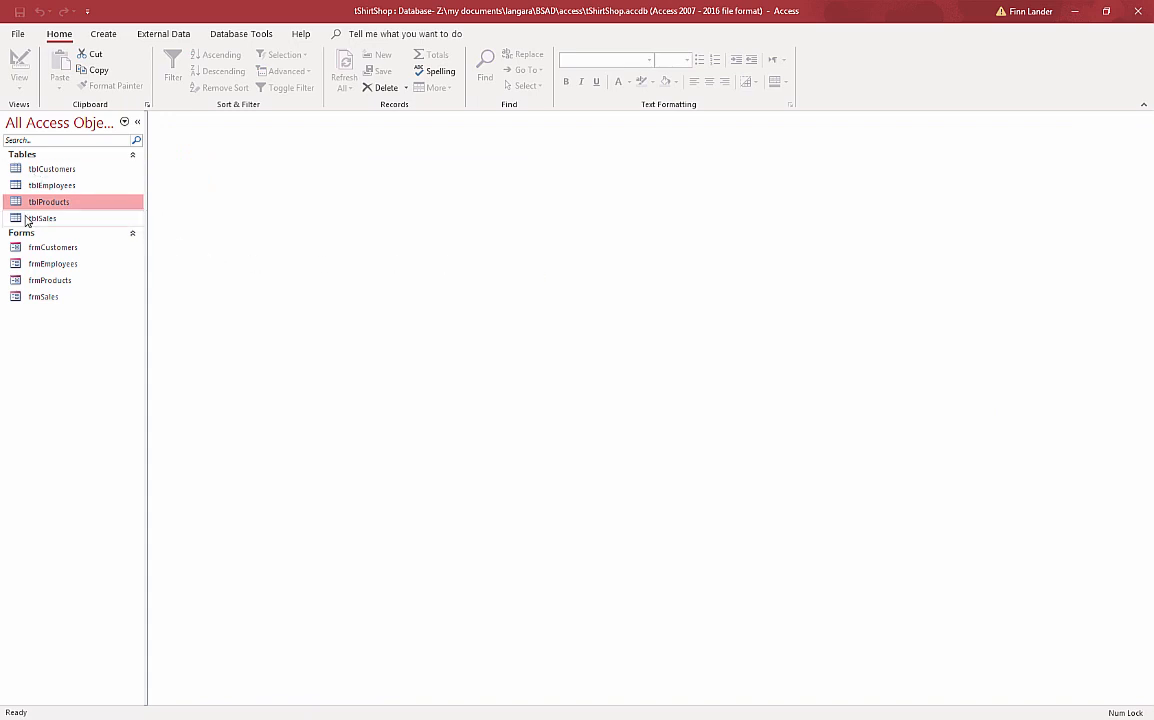
pyautogui.doubleClick(43, 218)
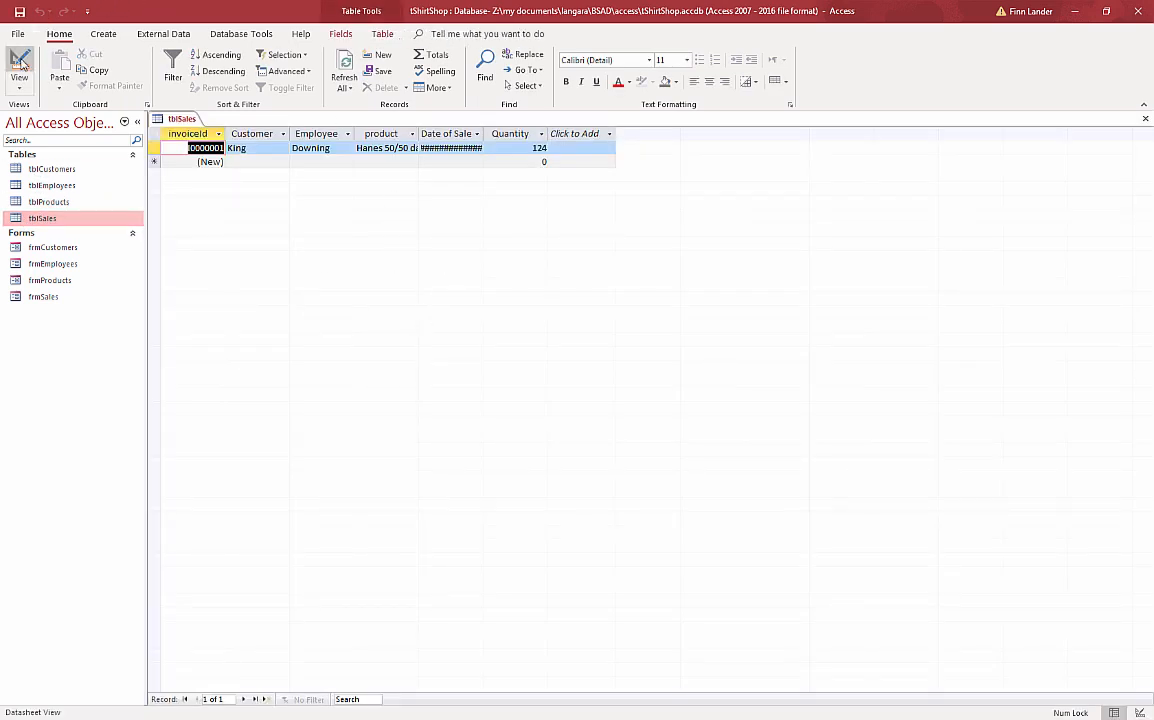
pyautogui.click(19, 65)
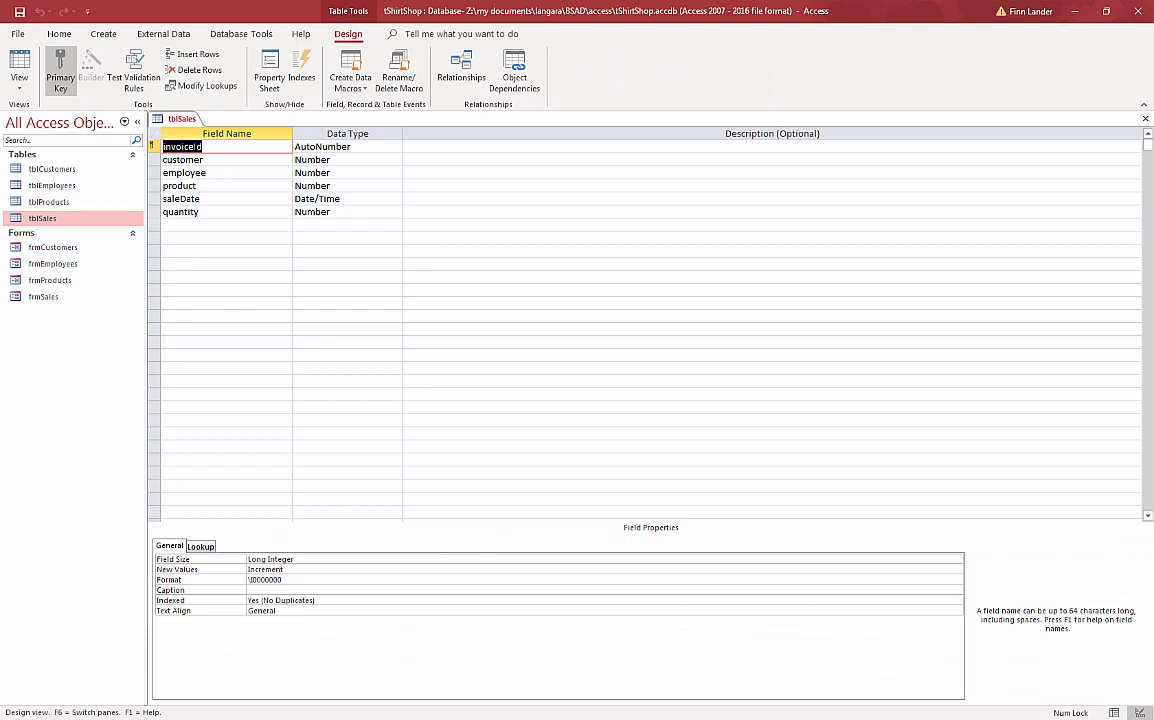
pyautogui.click(182, 159)
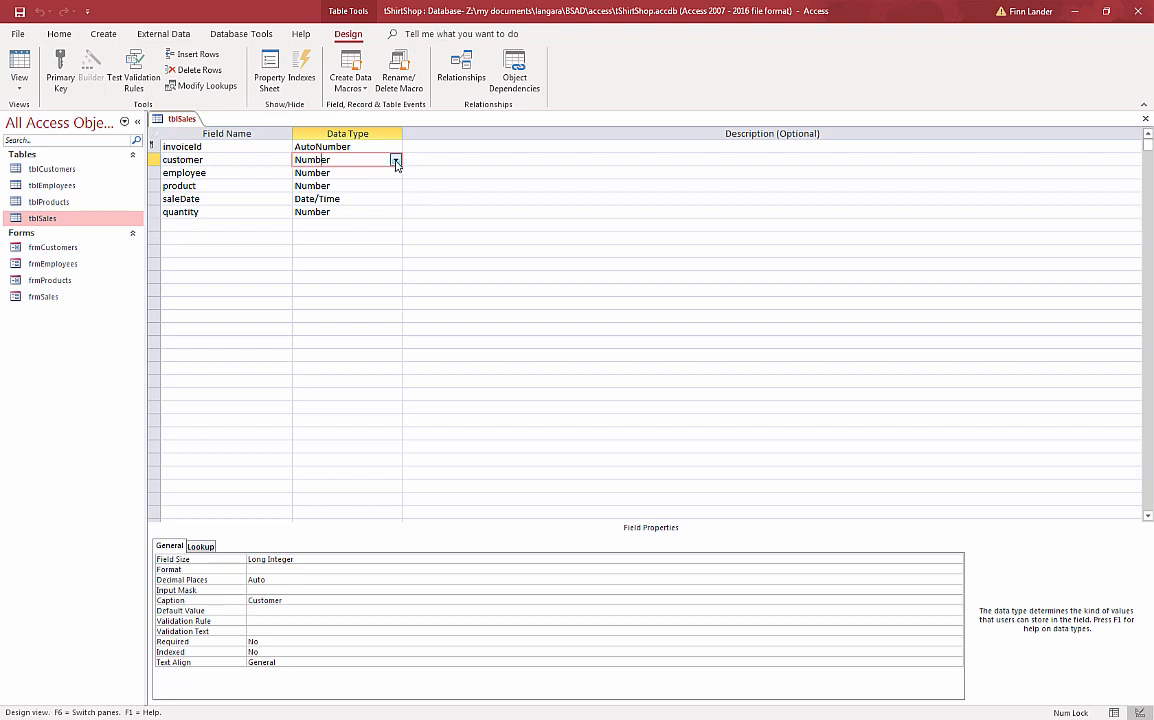
pyautogui.click(395, 160)
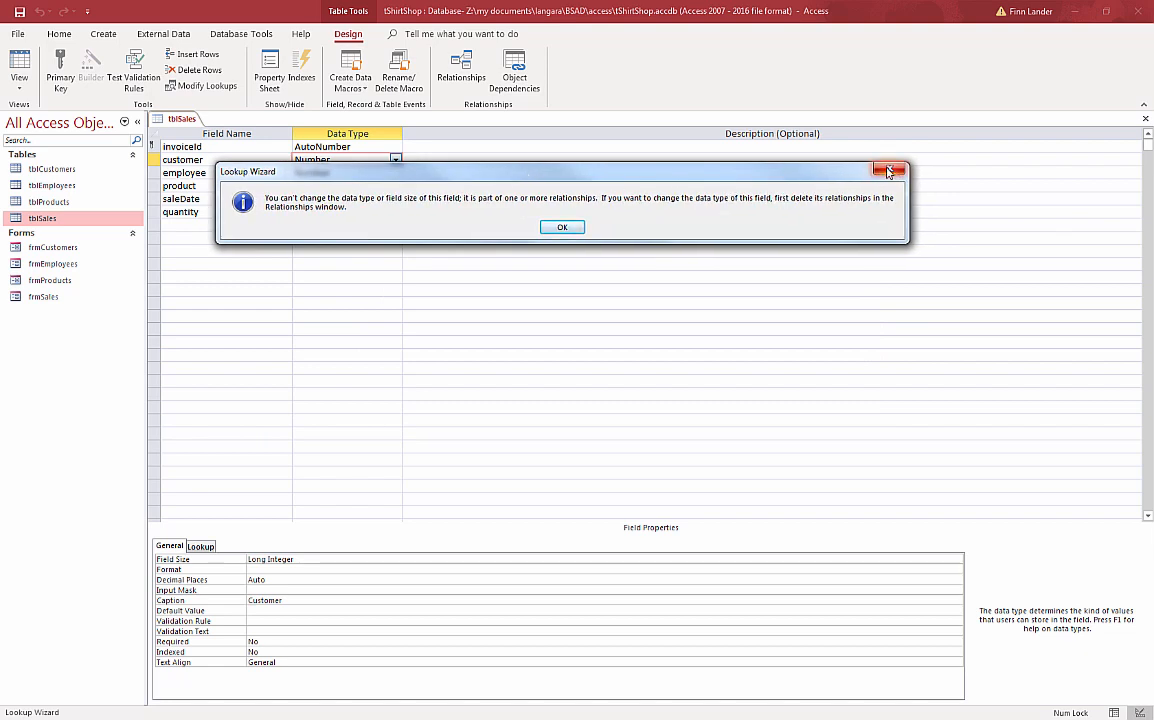
pyautogui.click(562, 227)
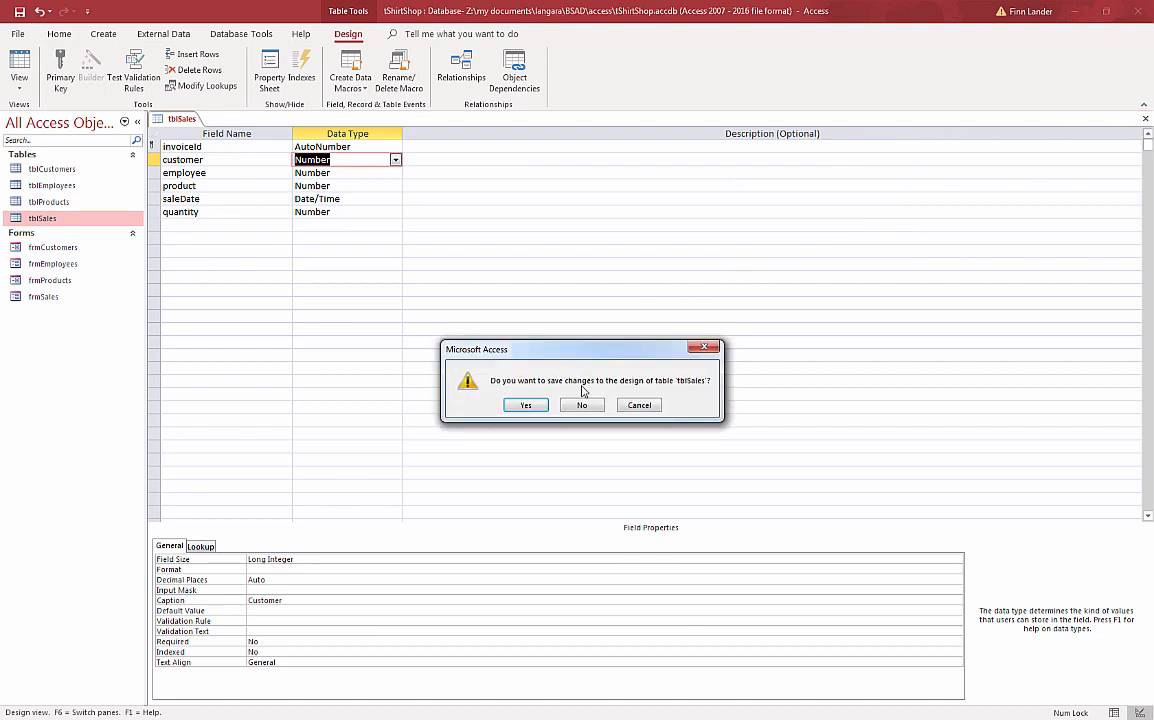
pyautogui.click(582, 405)
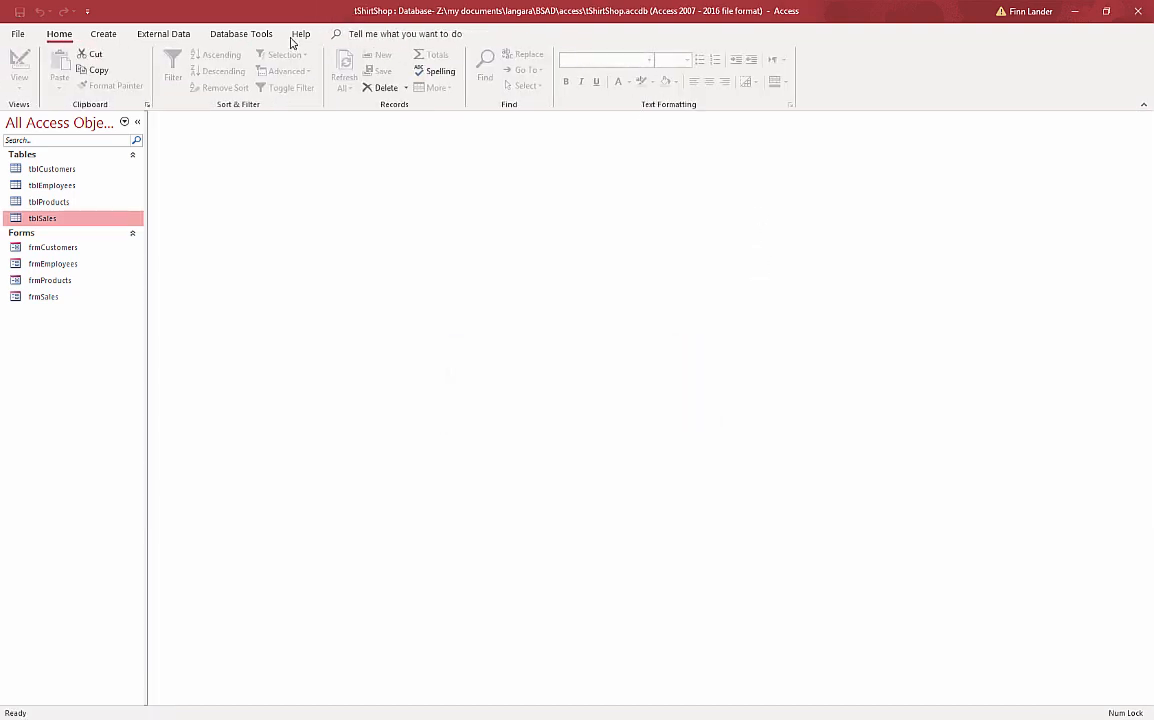
# Step: Open the Relationships window and add tblSales from the Show Table list
pyautogui.click(241, 33)
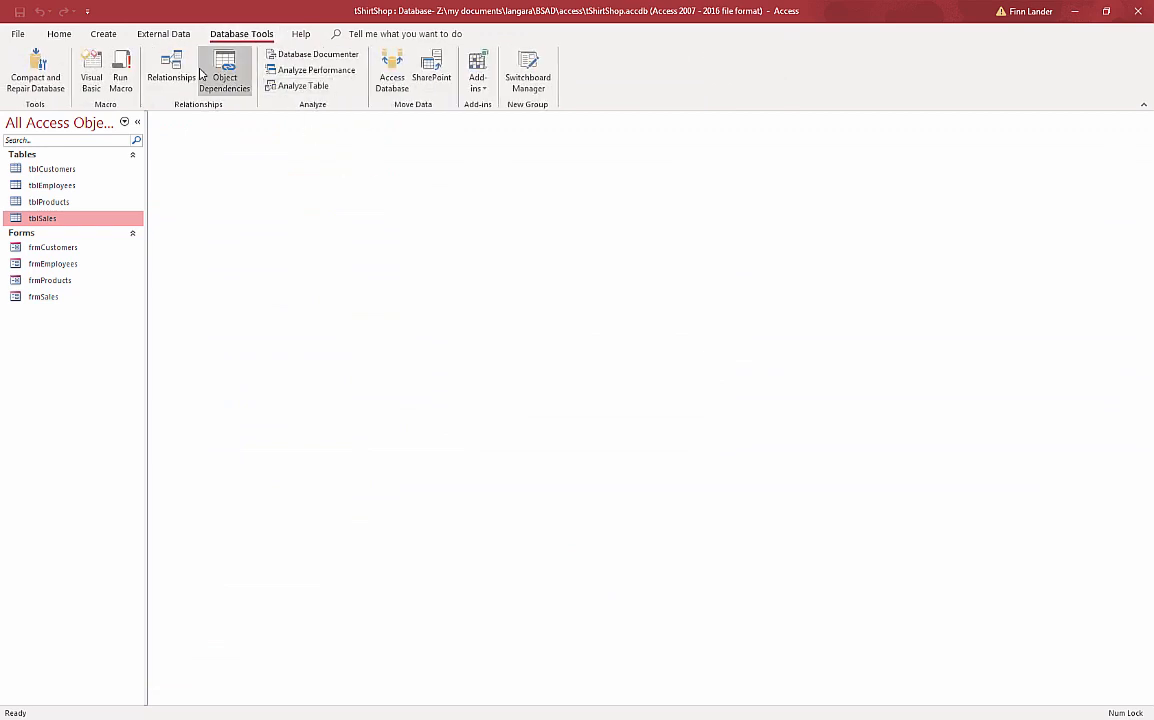
pyautogui.click(171, 77)
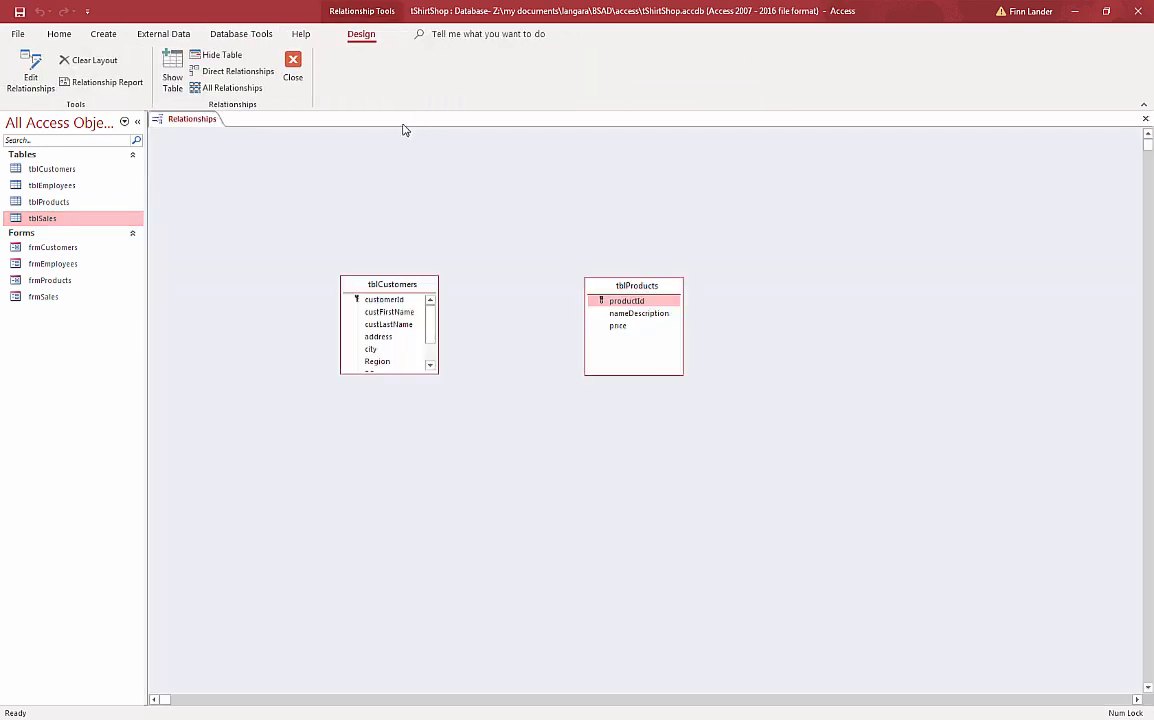
pyautogui.moveTo(60, 103)
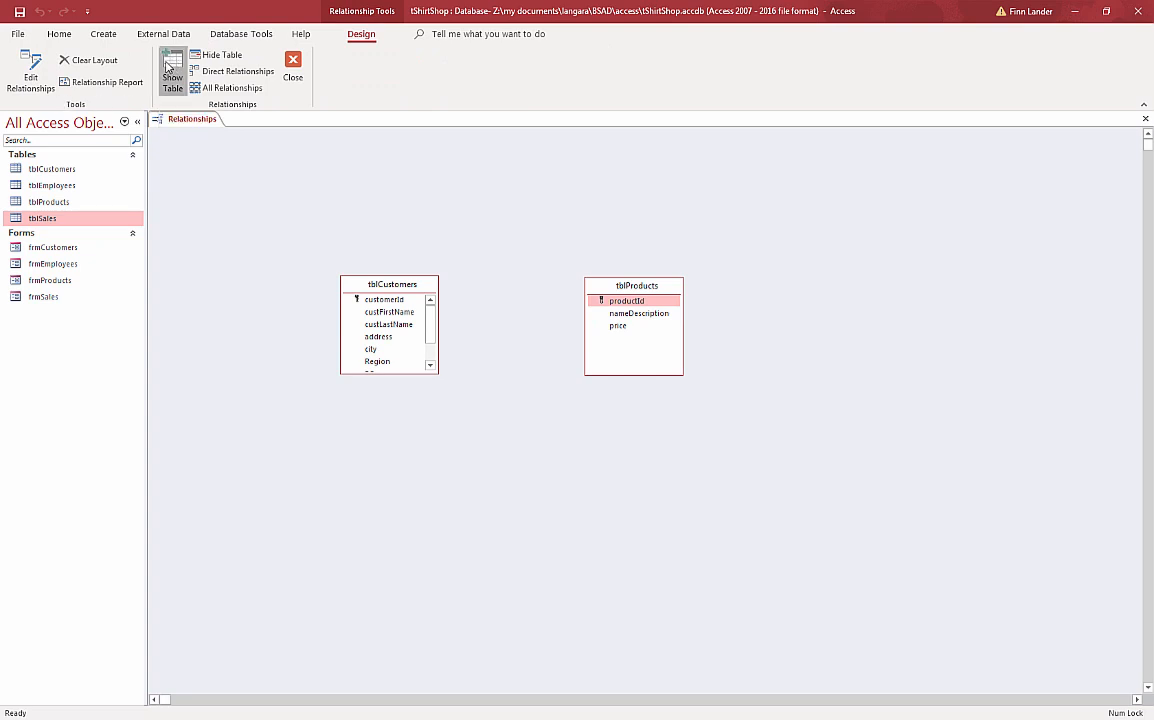
pyautogui.click(172, 71)
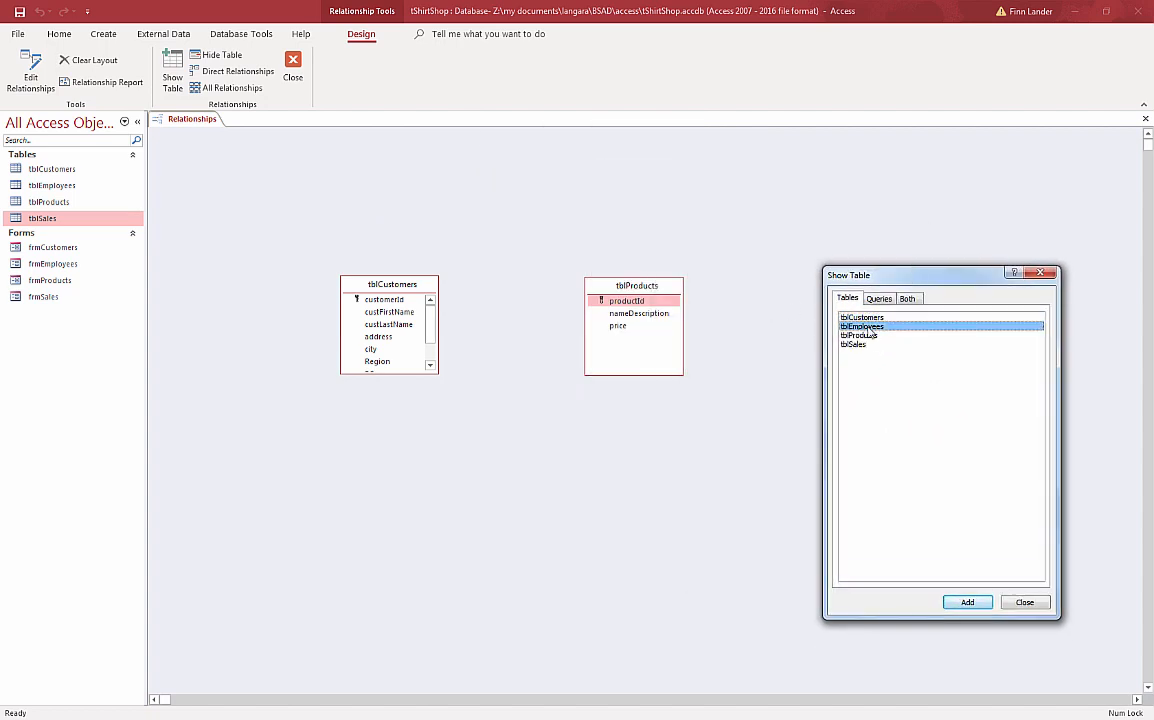
pyautogui.click(966, 602)
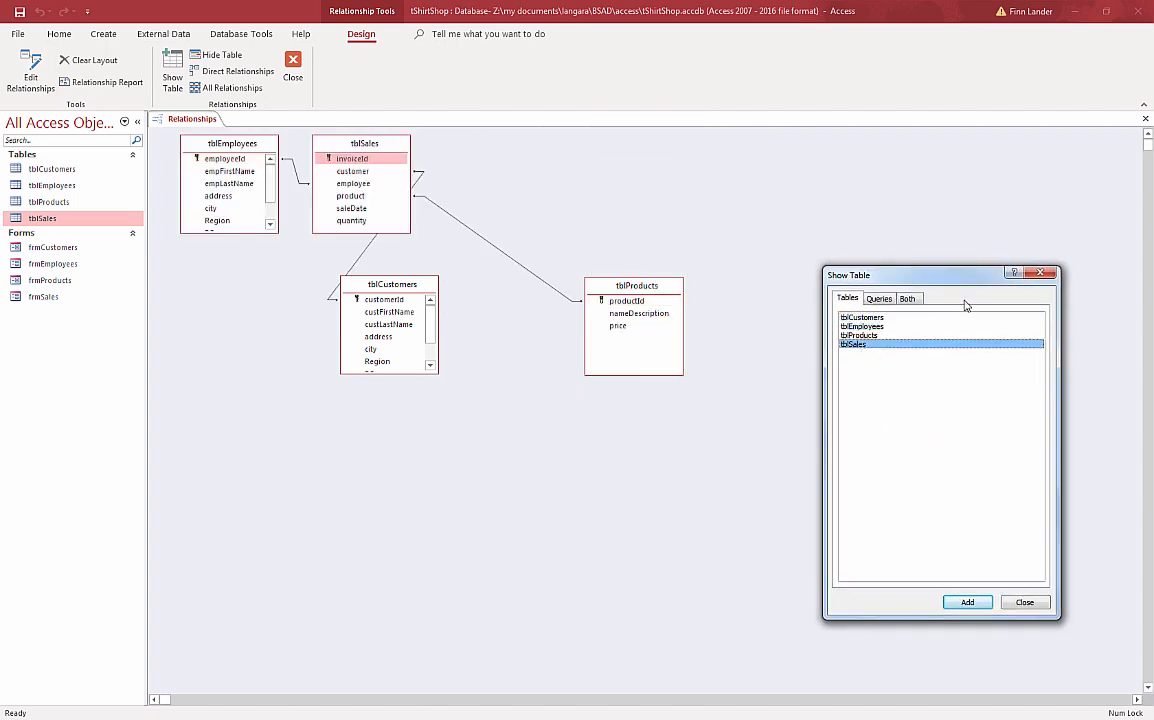
pyautogui.click(1024, 601)
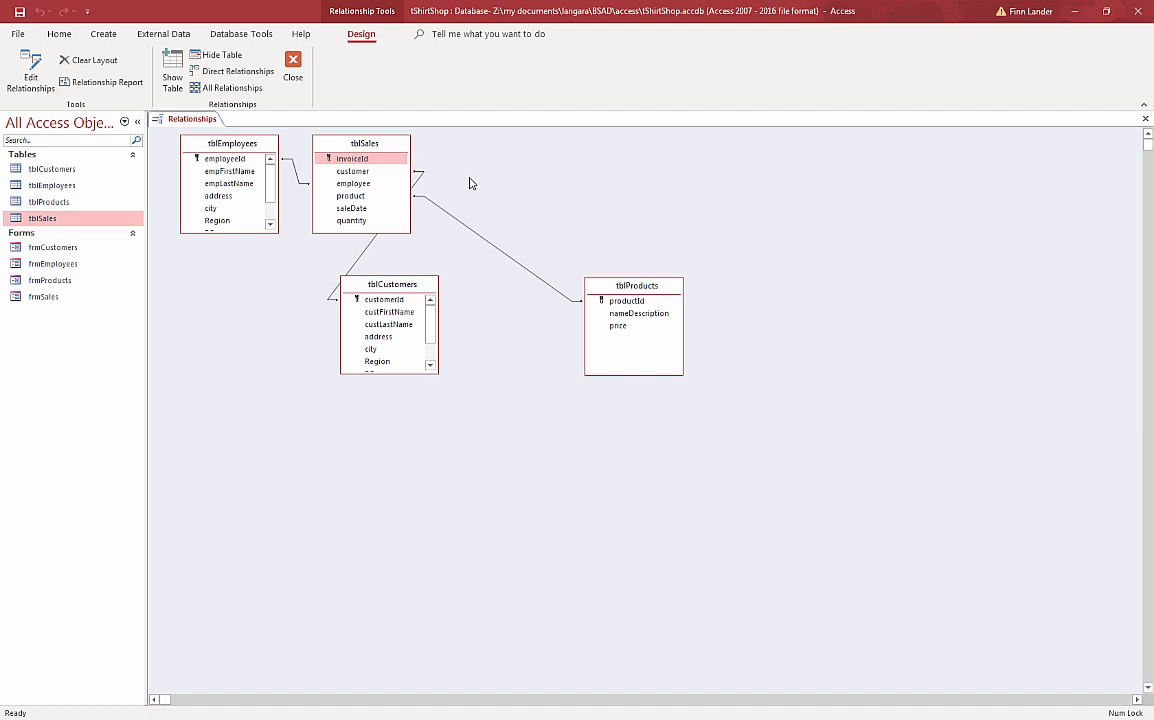
# Step: Centre tblSales, with tblCustomers upper left and tblProducts and tblEmployees to its right
pyautogui.moveTo(364, 143); pyautogui.dragTo(531, 484)
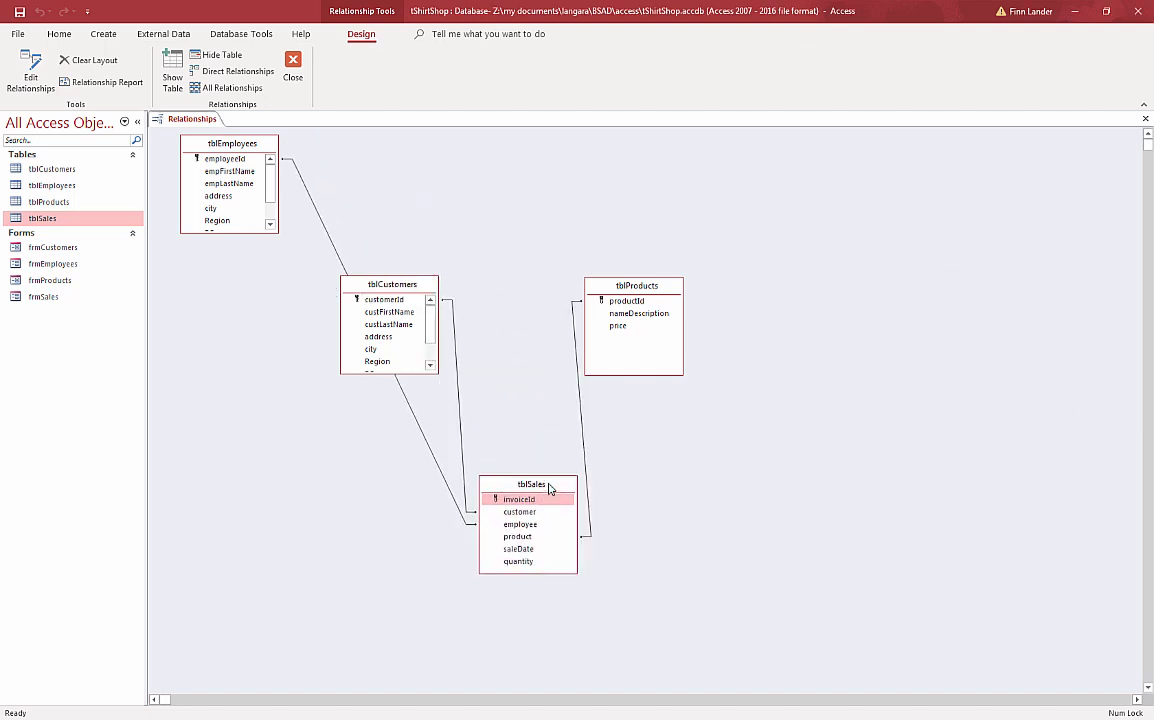
pyautogui.moveTo(232, 143); pyautogui.dragTo(648, 540)
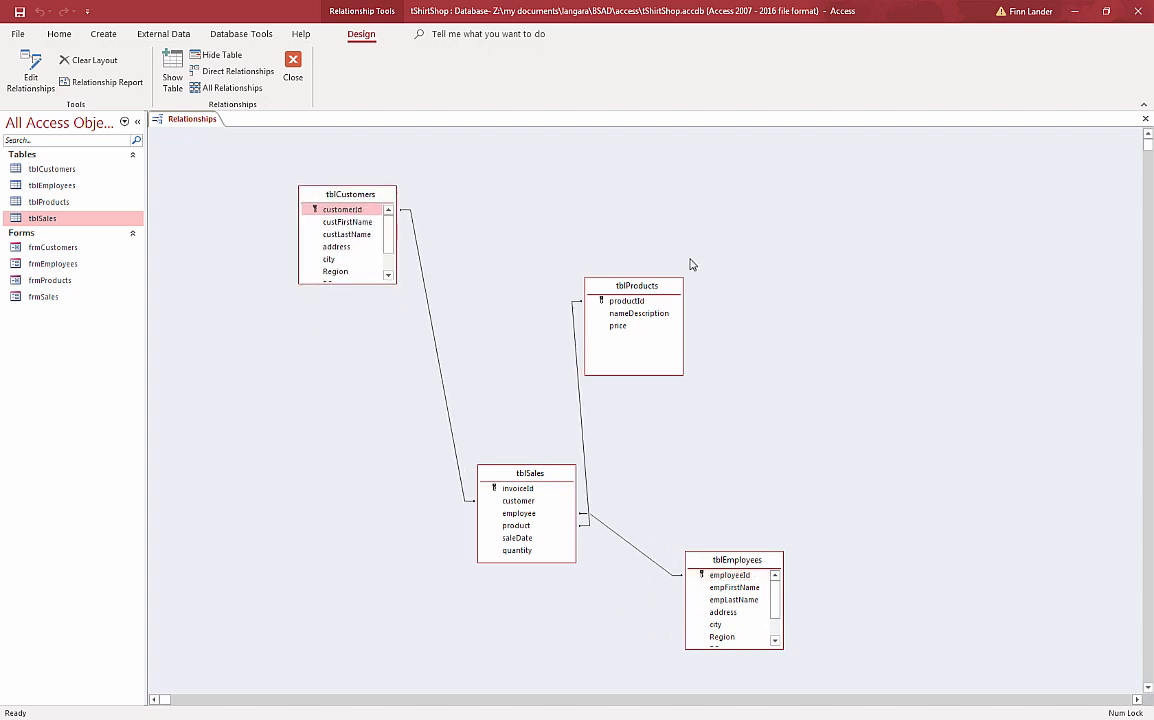
pyautogui.moveTo(530, 473); pyautogui.dragTo(520, 280)
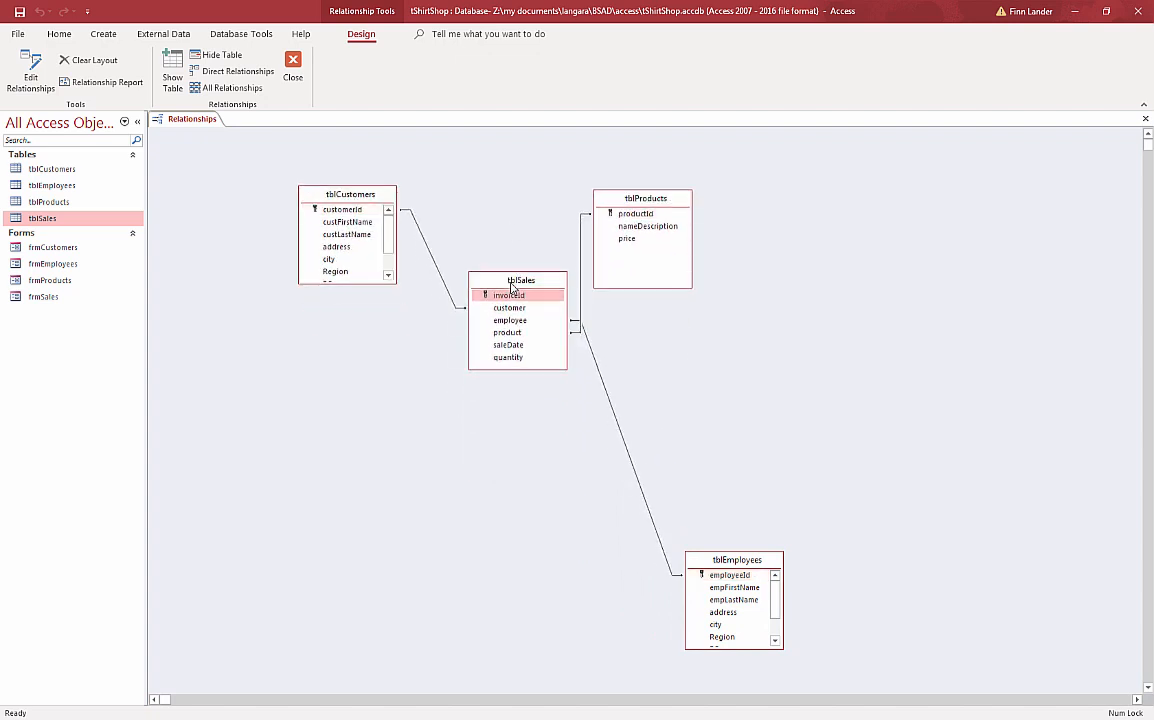
pyautogui.moveTo(645, 198); pyautogui.dragTo(659, 256)
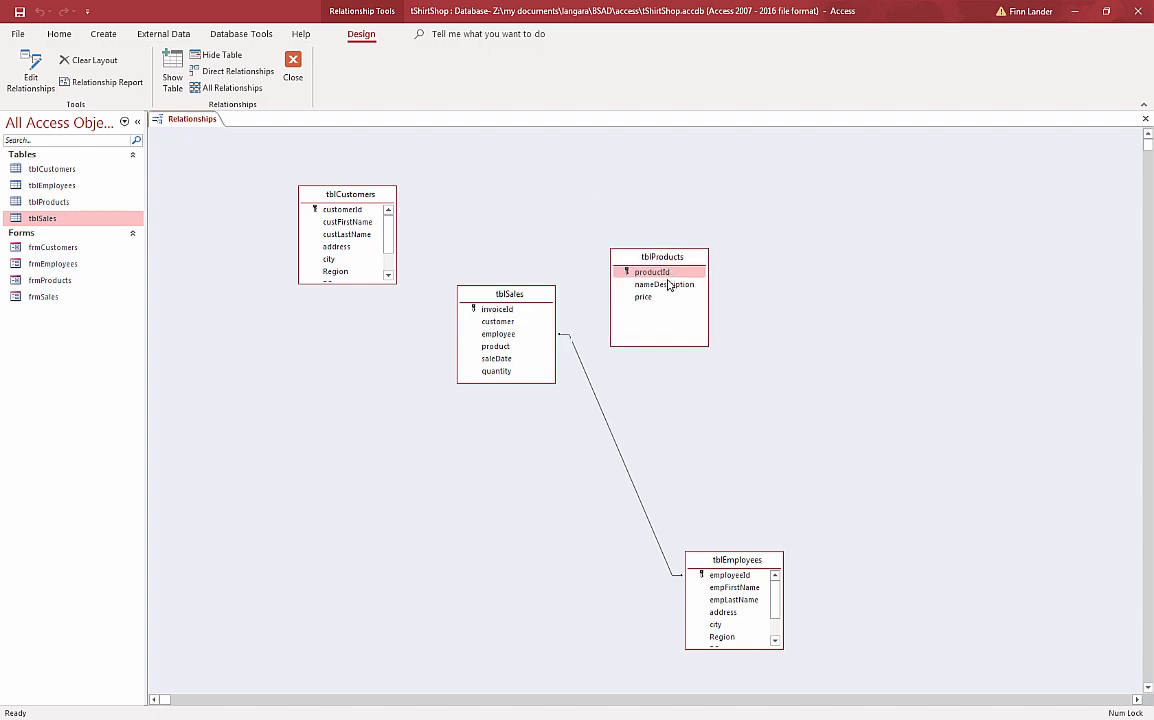
pyautogui.moveTo(735, 560); pyautogui.dragTo(730, 236)
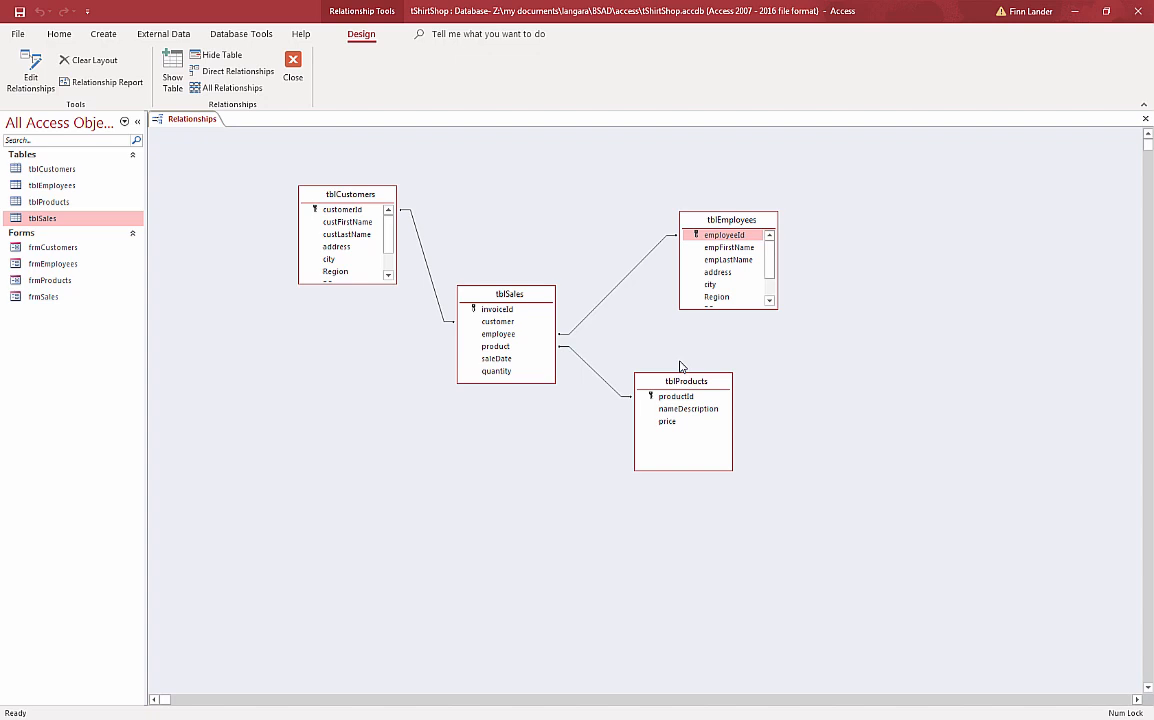
pyautogui.moveTo(590, 243)
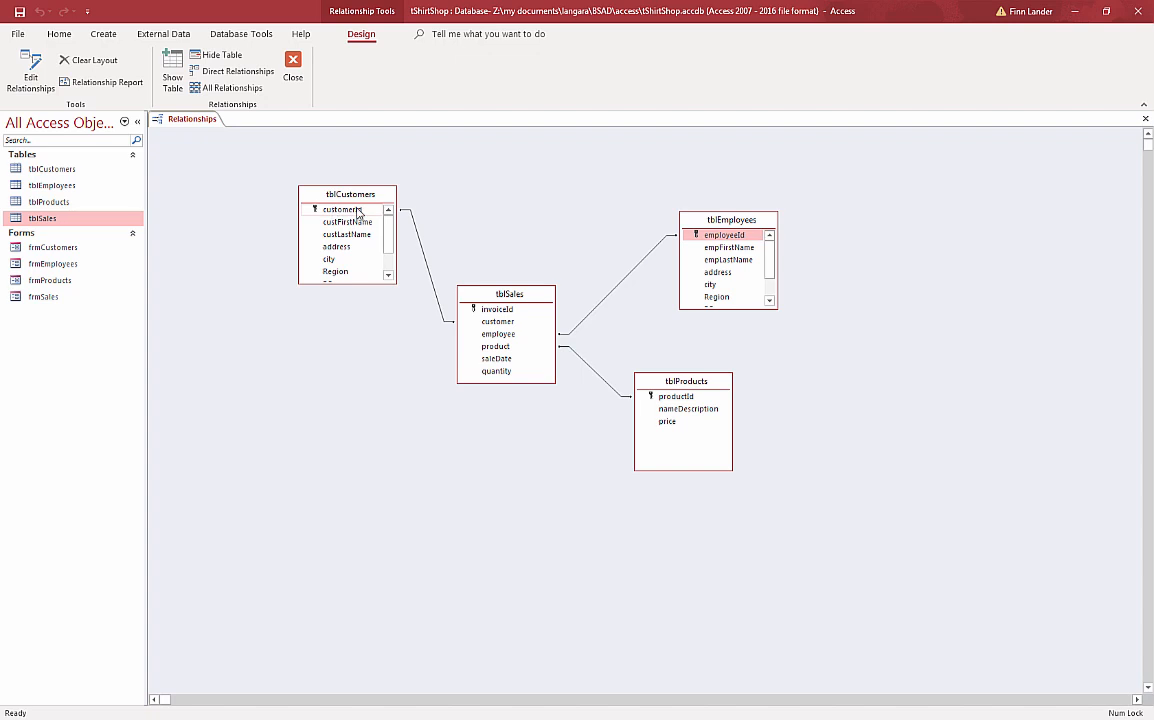
pyautogui.moveTo(340, 194)
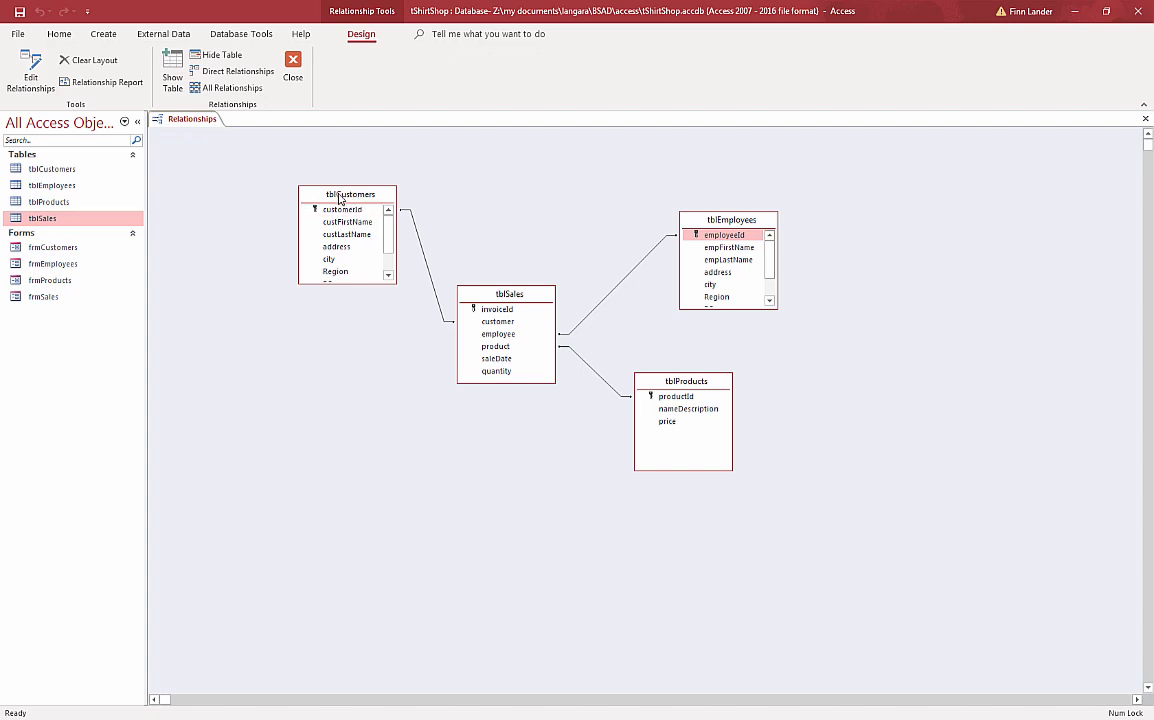
pyautogui.moveTo(418, 238)
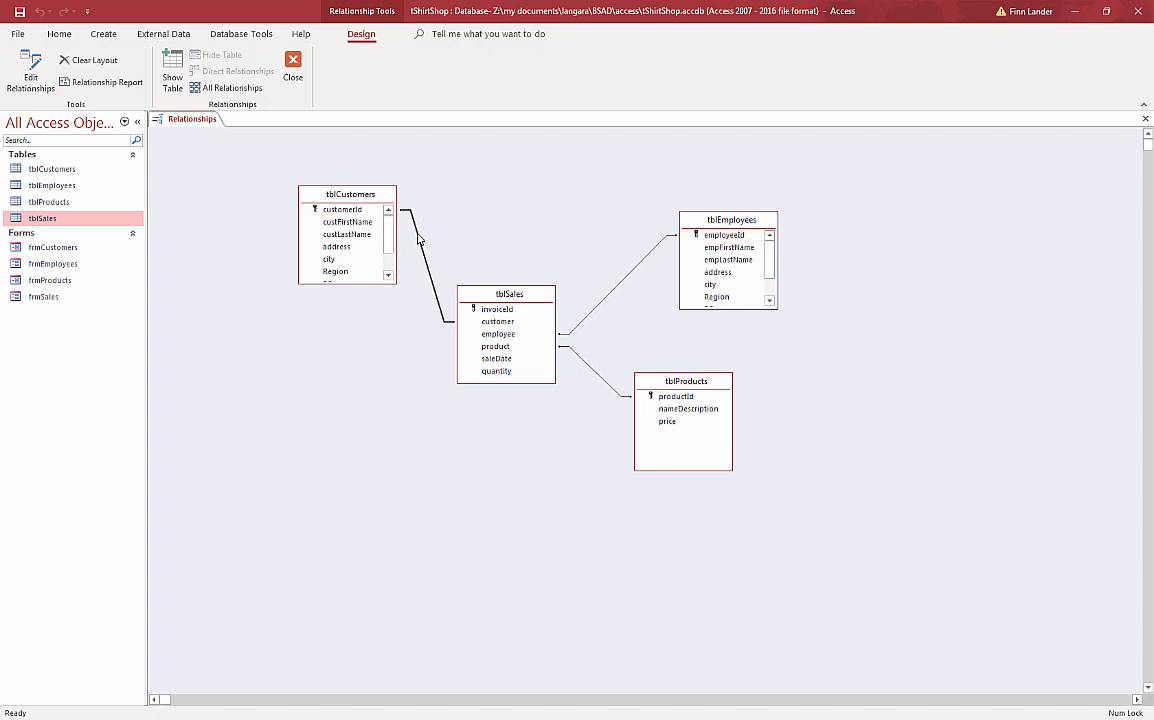
# Step: Right-click the tblCustomers–tblSales join line to bring up its delete option
pyautogui.rightClick(420, 238)
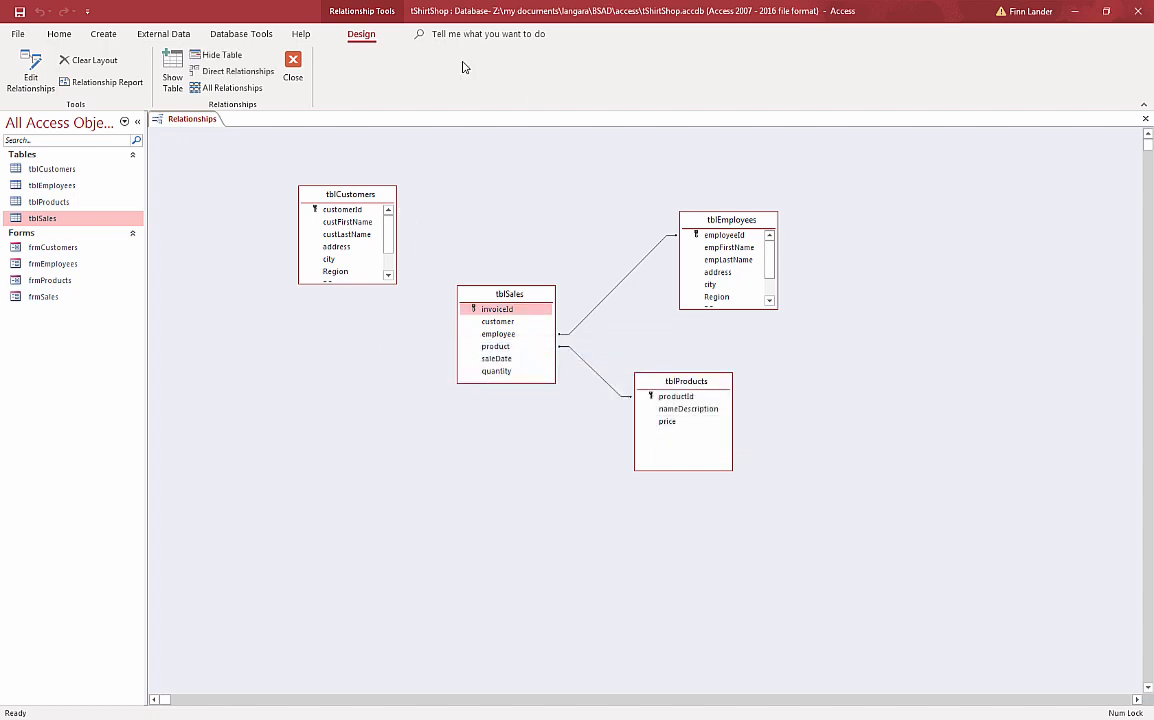
pyautogui.moveTo(437, 138)
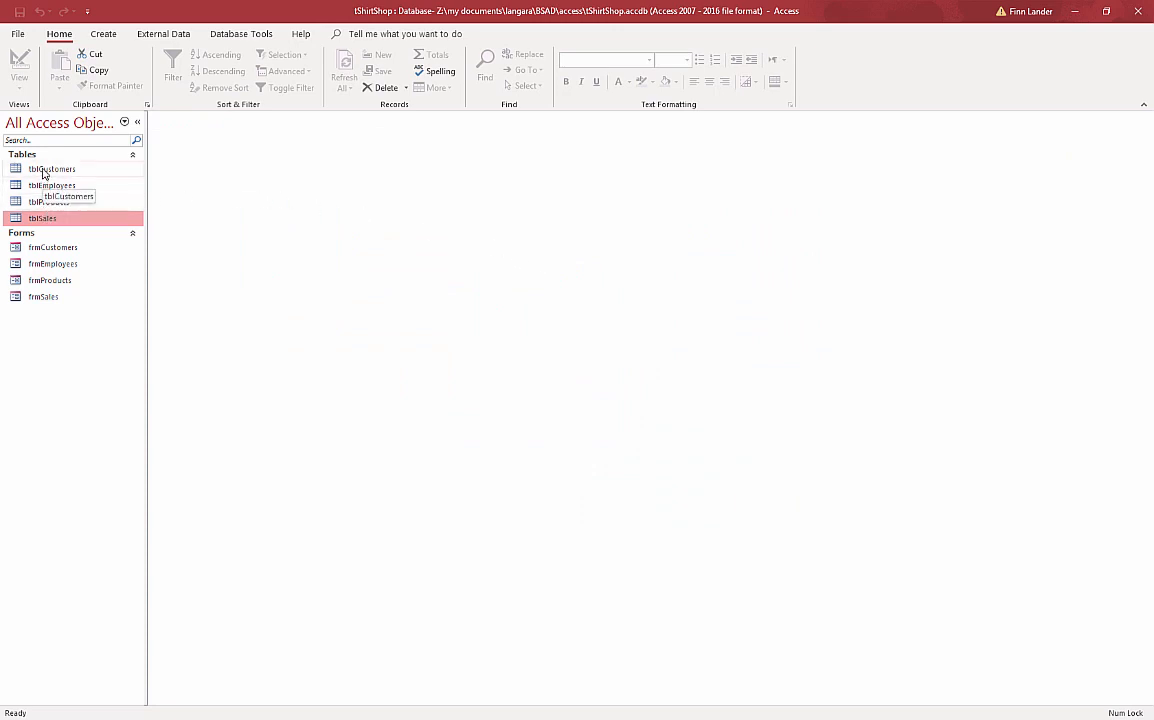
# Step: View tblCustomers' records, then open tblSales in Design View to change the customer field's data type
pyautogui.doubleClick(52, 168)
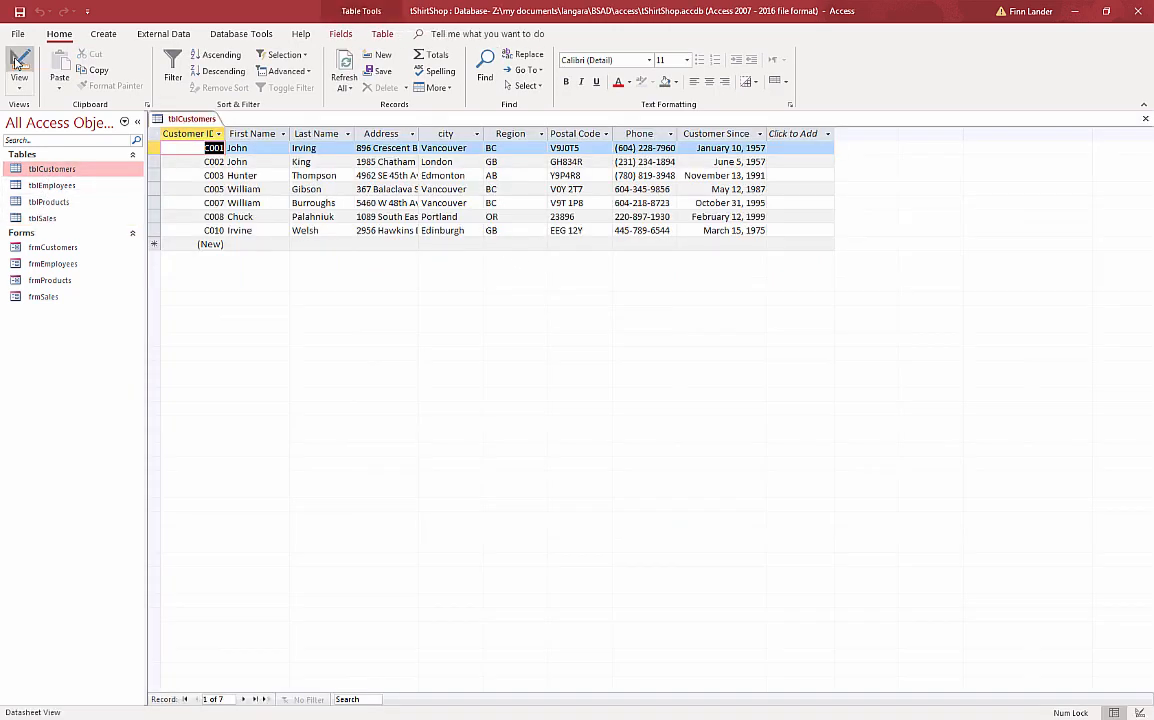
pyautogui.click(19, 65)
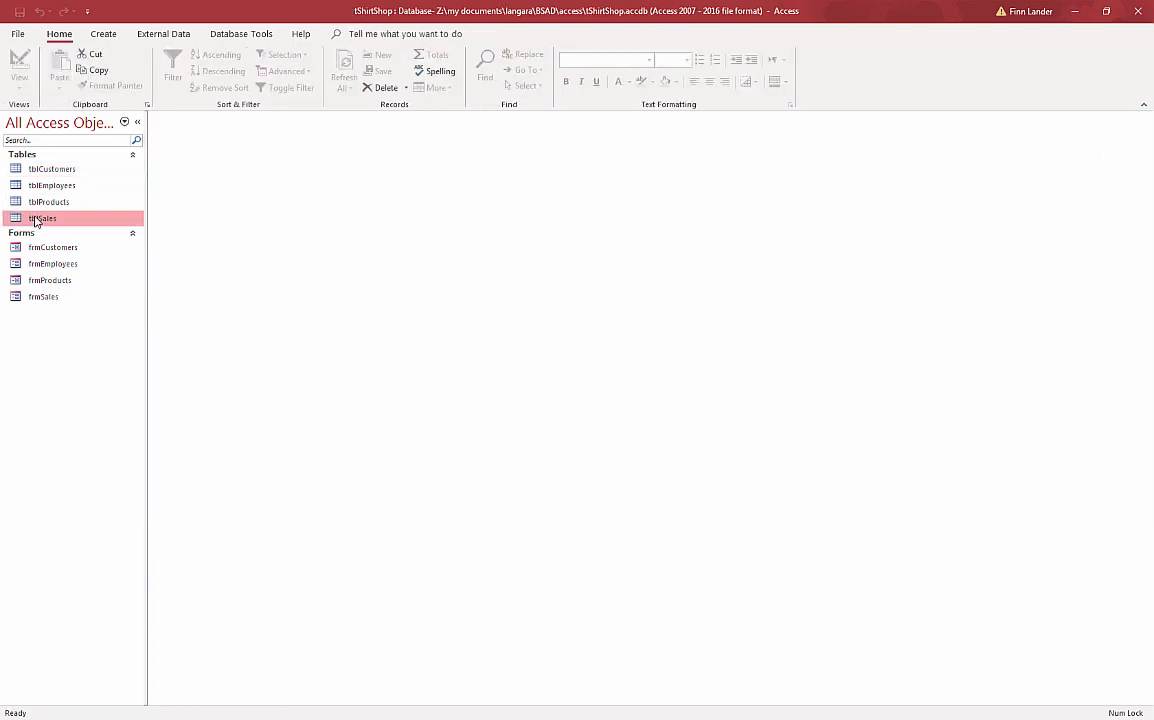
pyautogui.doubleClick(42, 218)
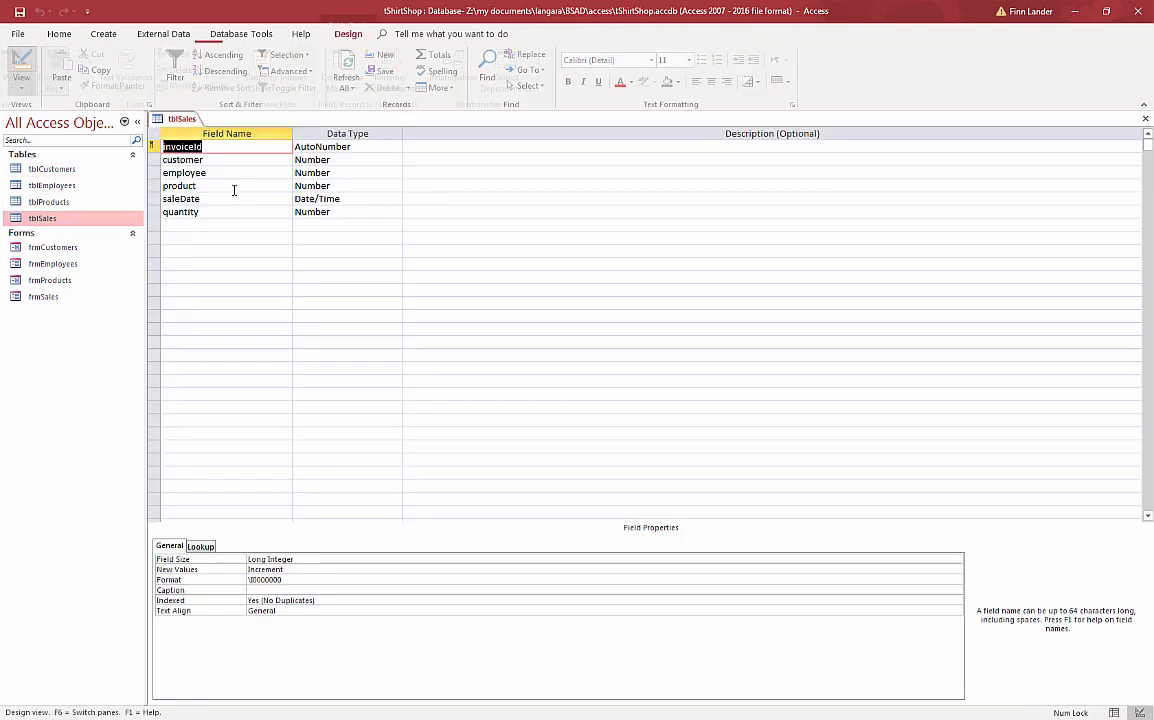
pyautogui.click(395, 160)
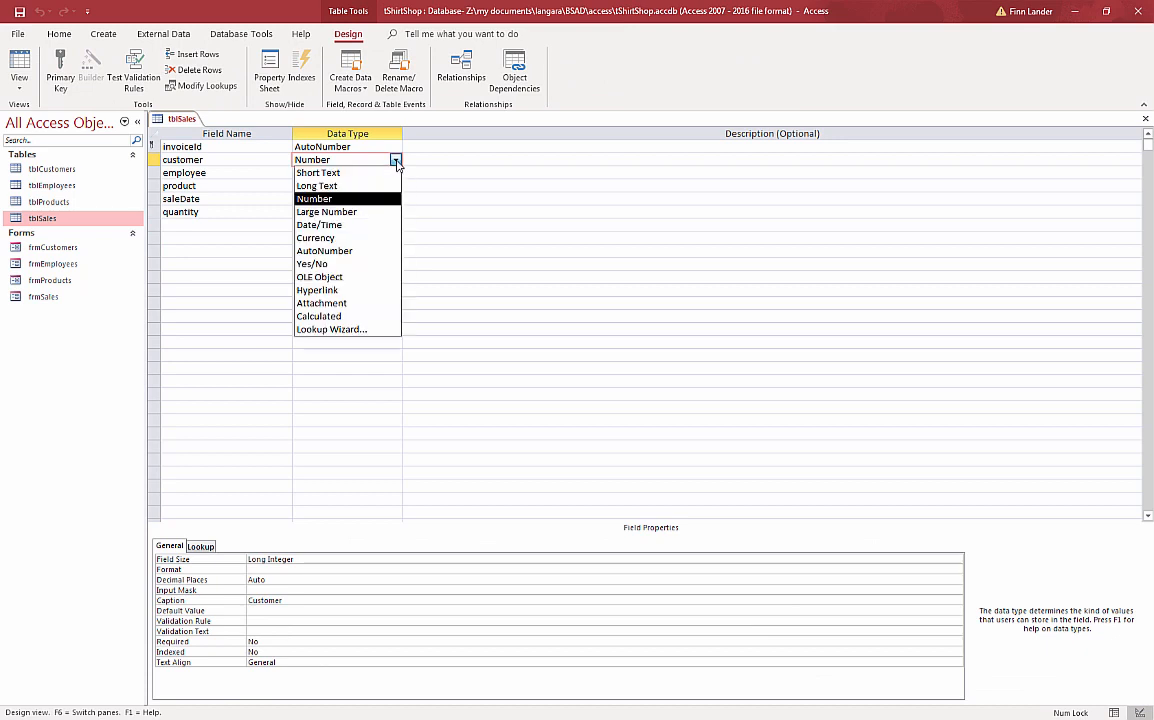
# Step: Rebuild the customer field as a Lookup Wizard list of custLastName from tblCustomers, and save tblSales
pyautogui.click(331, 329)
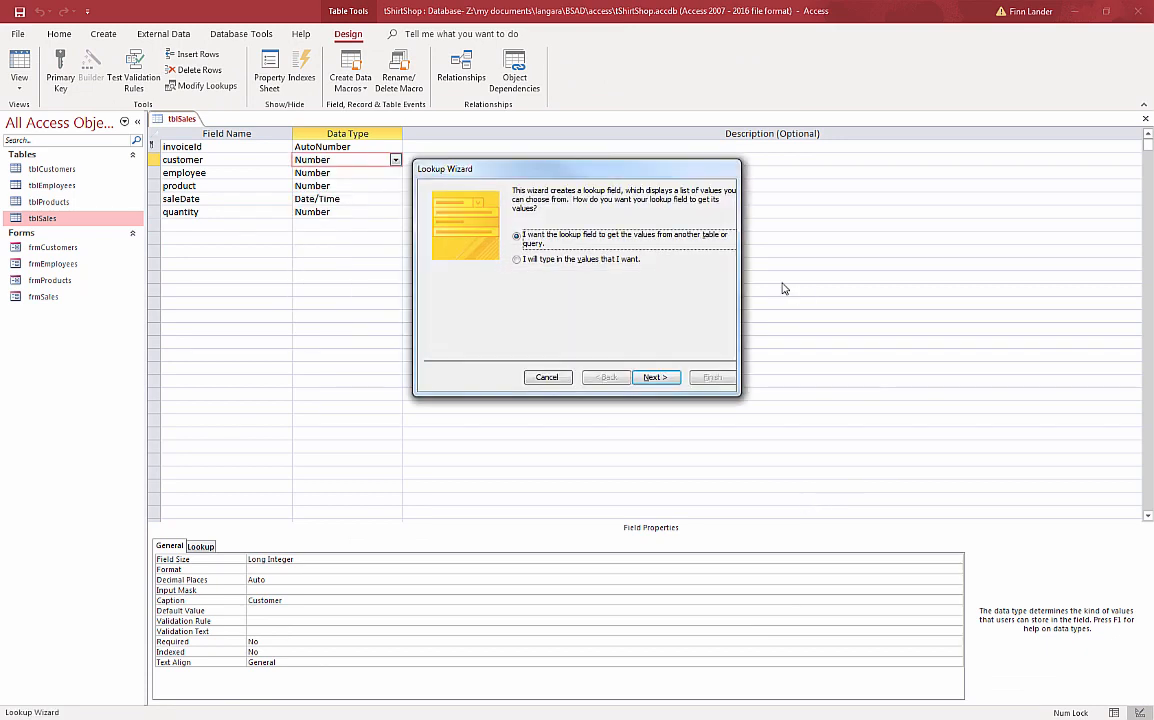
pyautogui.click(655, 377)
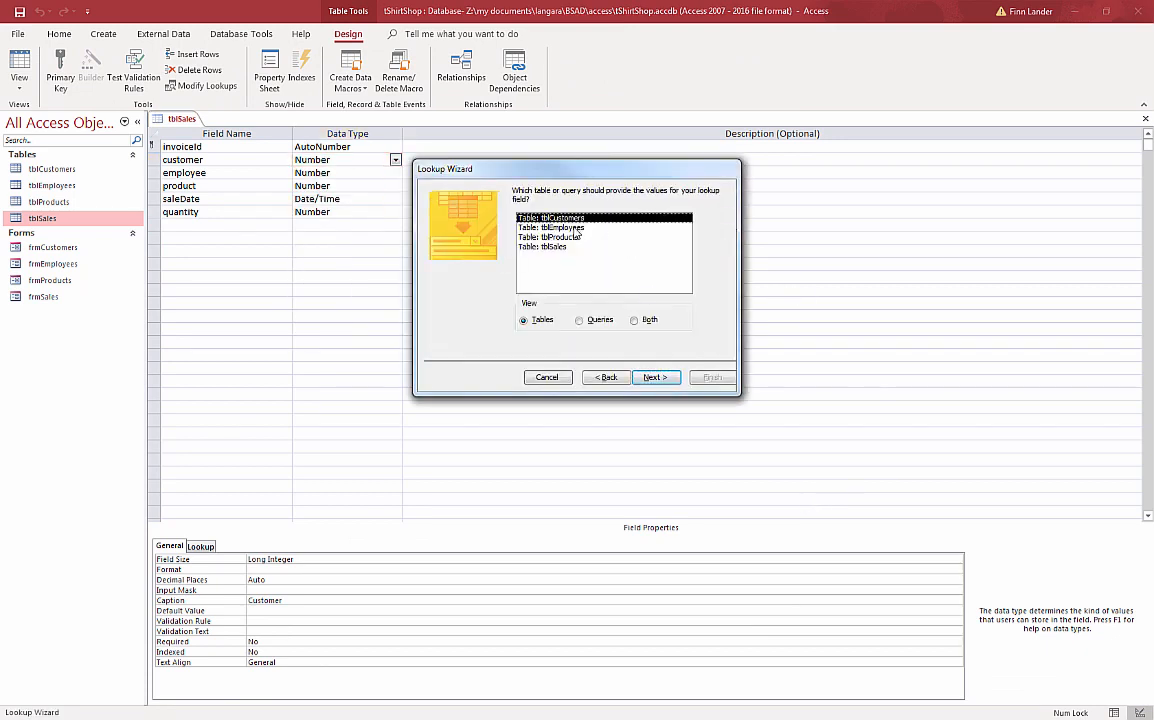
pyautogui.click(655, 377)
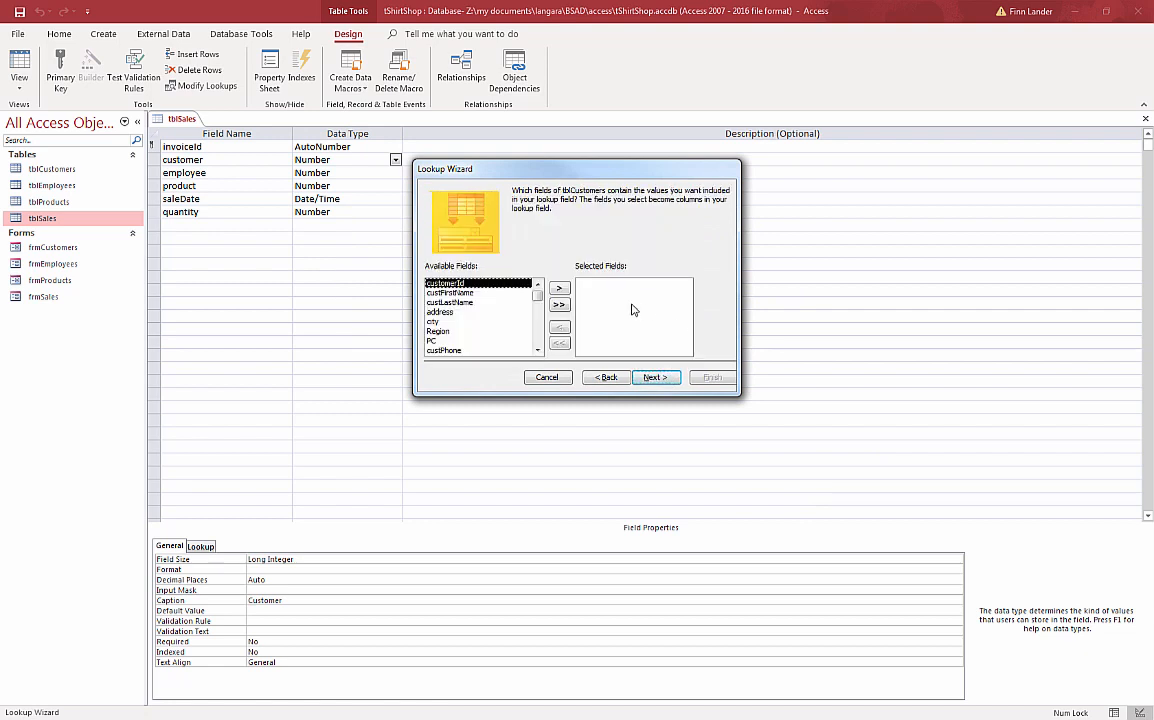
pyautogui.click(559, 288)
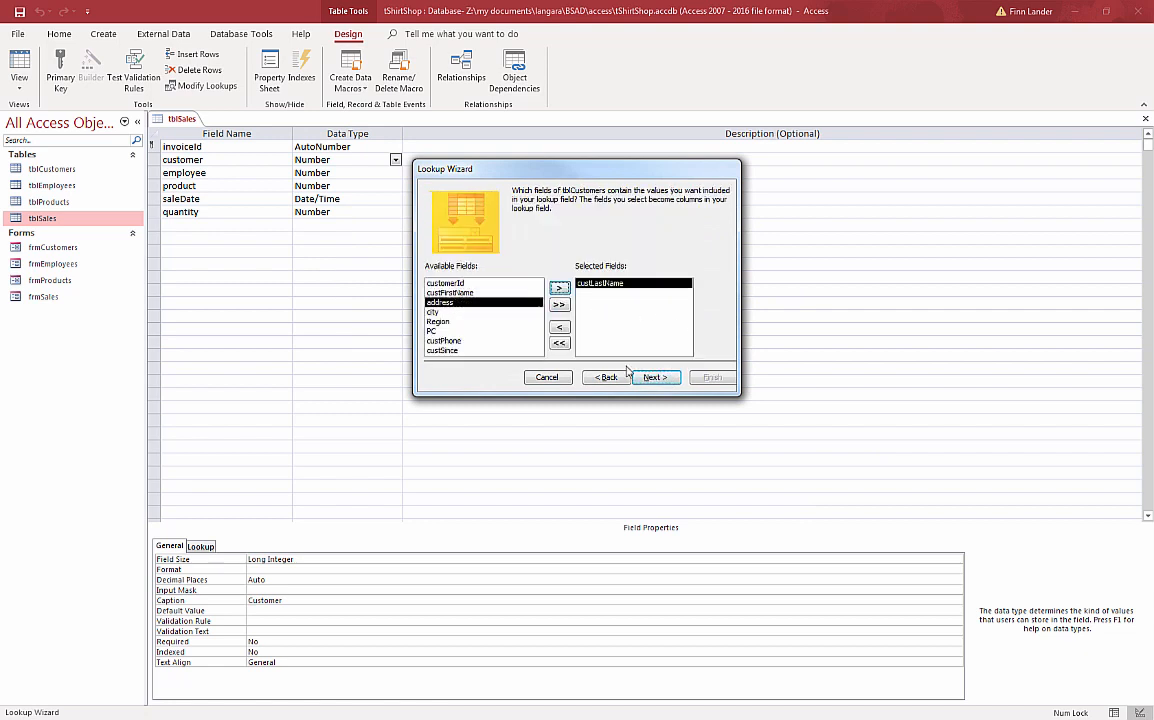
pyautogui.click(653, 377)
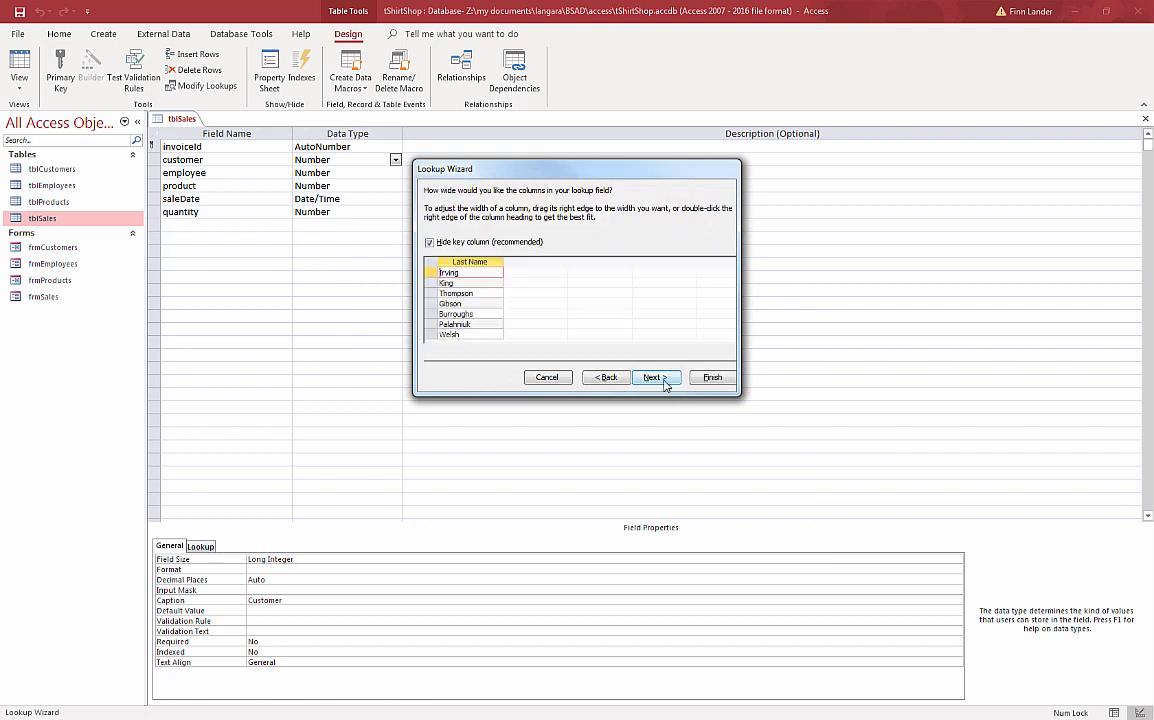
pyautogui.click(653, 377)
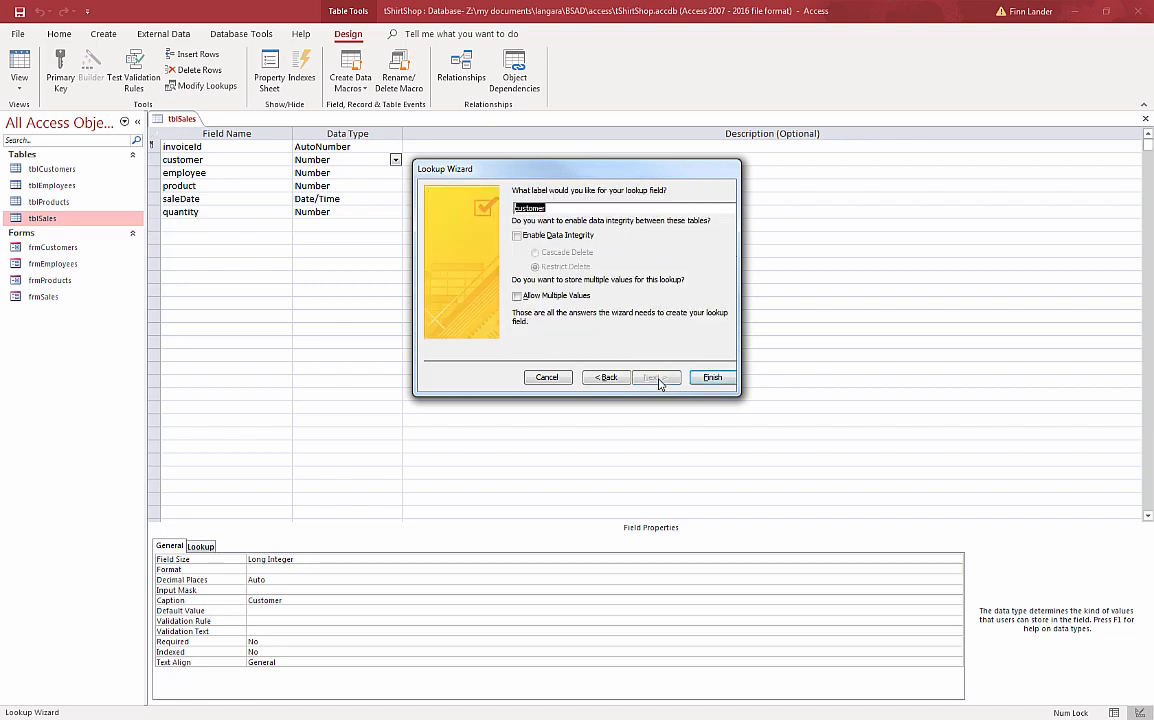
pyautogui.click(711, 377)
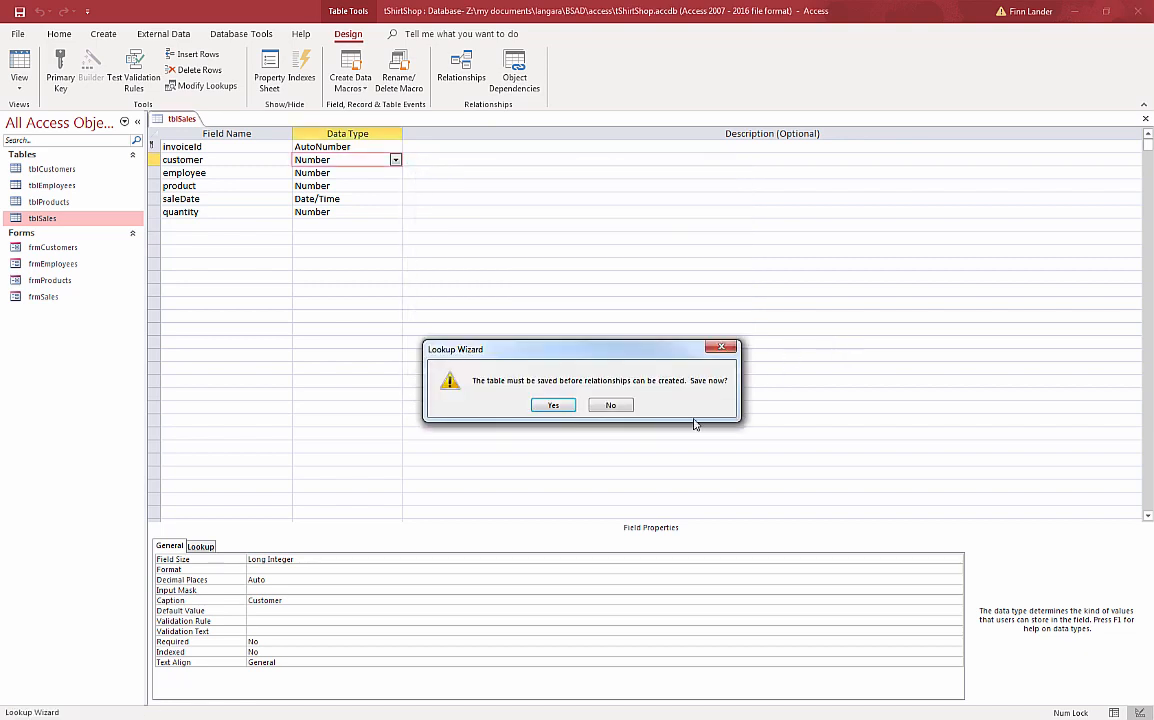
pyautogui.click(610, 405)
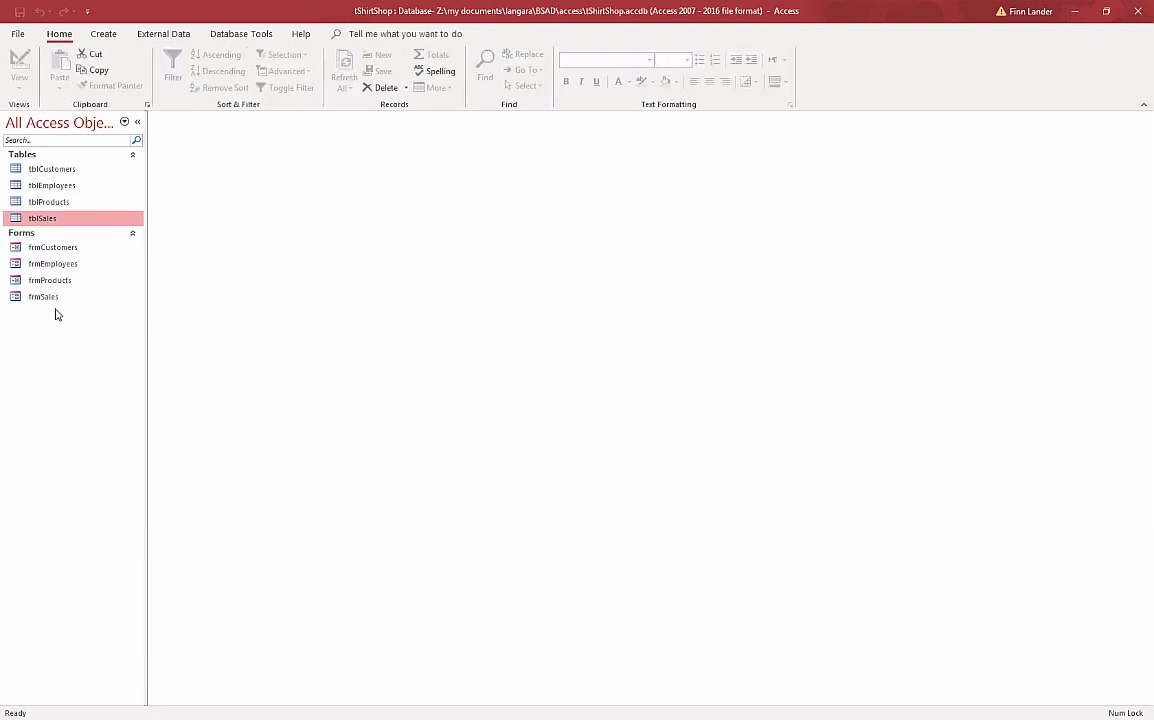
pyautogui.click(43, 297)
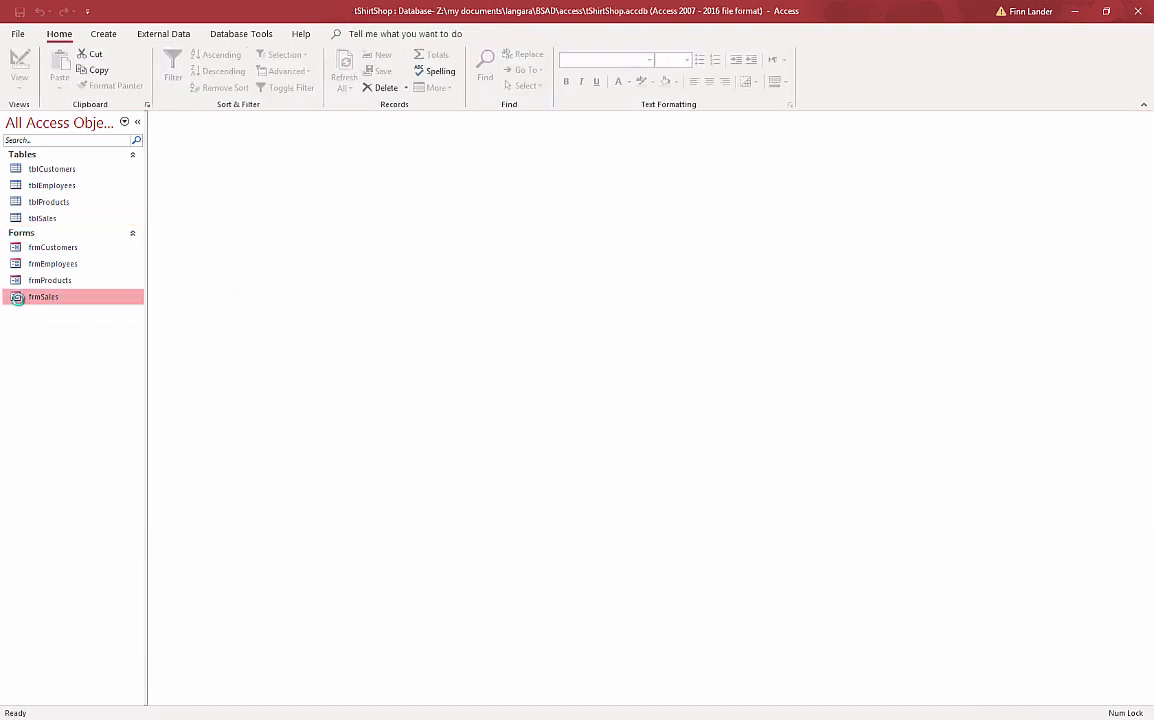
# Step: Open frmSales and pick King from the customer dropdown of last names
pyautogui.doubleClick(43, 297)
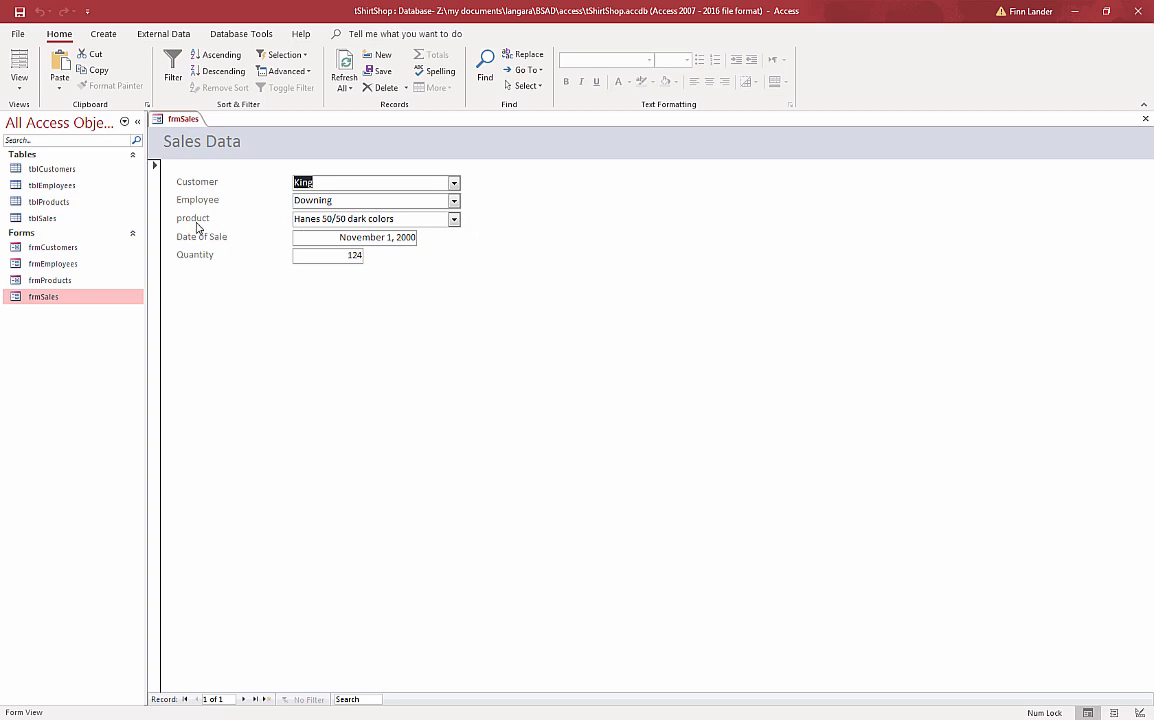
pyautogui.moveTo(194, 186)
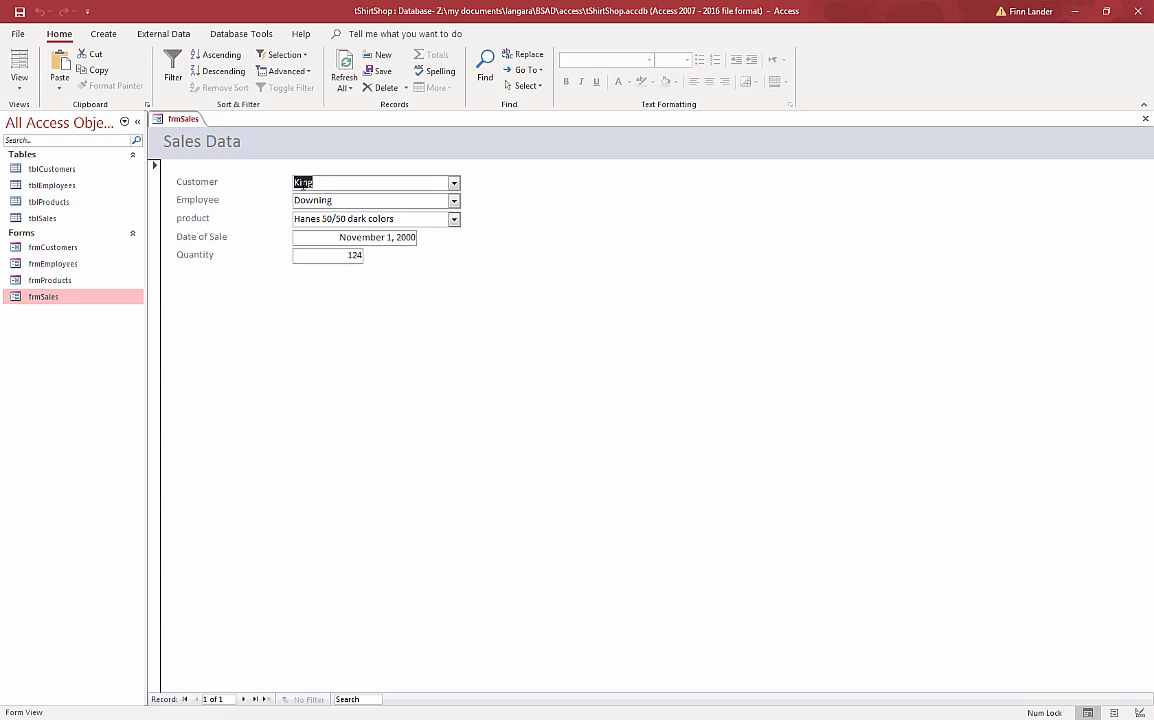
pyautogui.moveTo(205, 187)
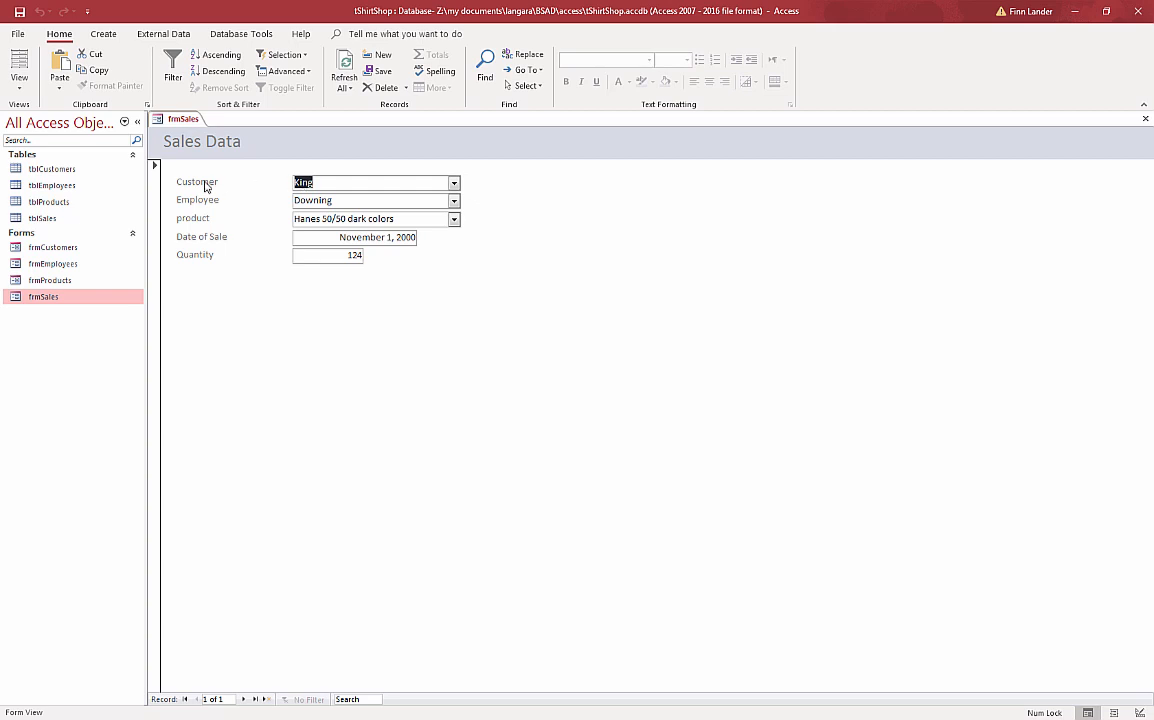
pyautogui.moveTo(456, 197)
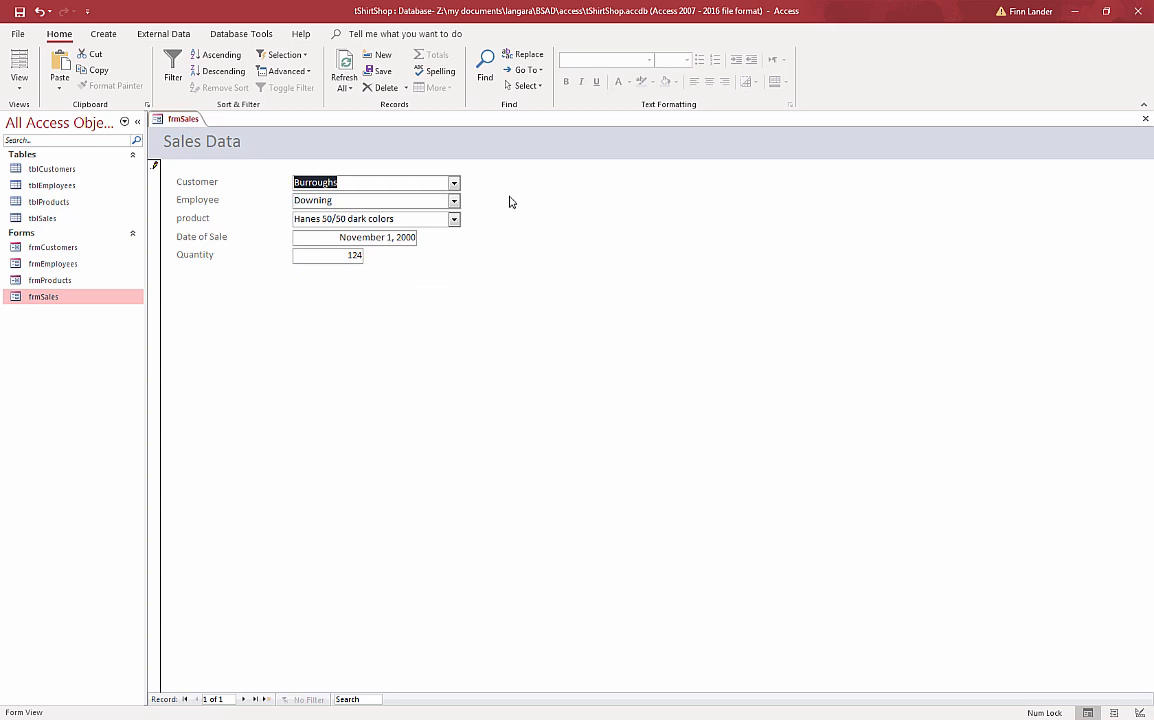
pyautogui.click(454, 182)
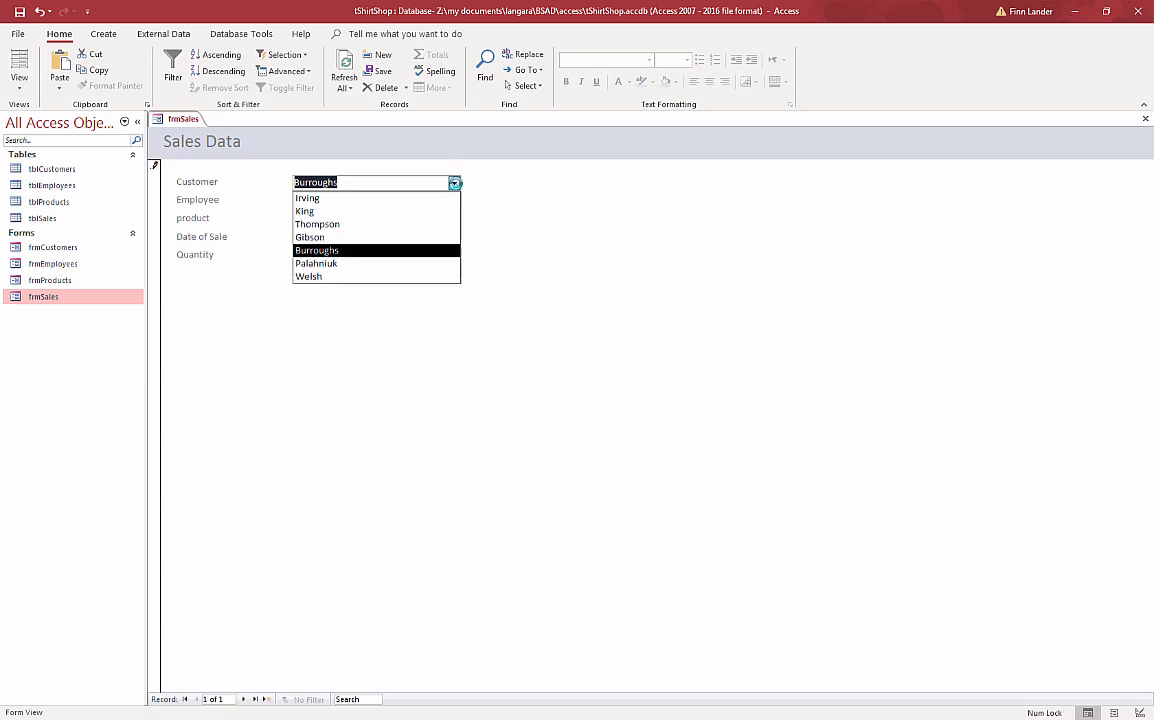
pyautogui.click(304, 211)
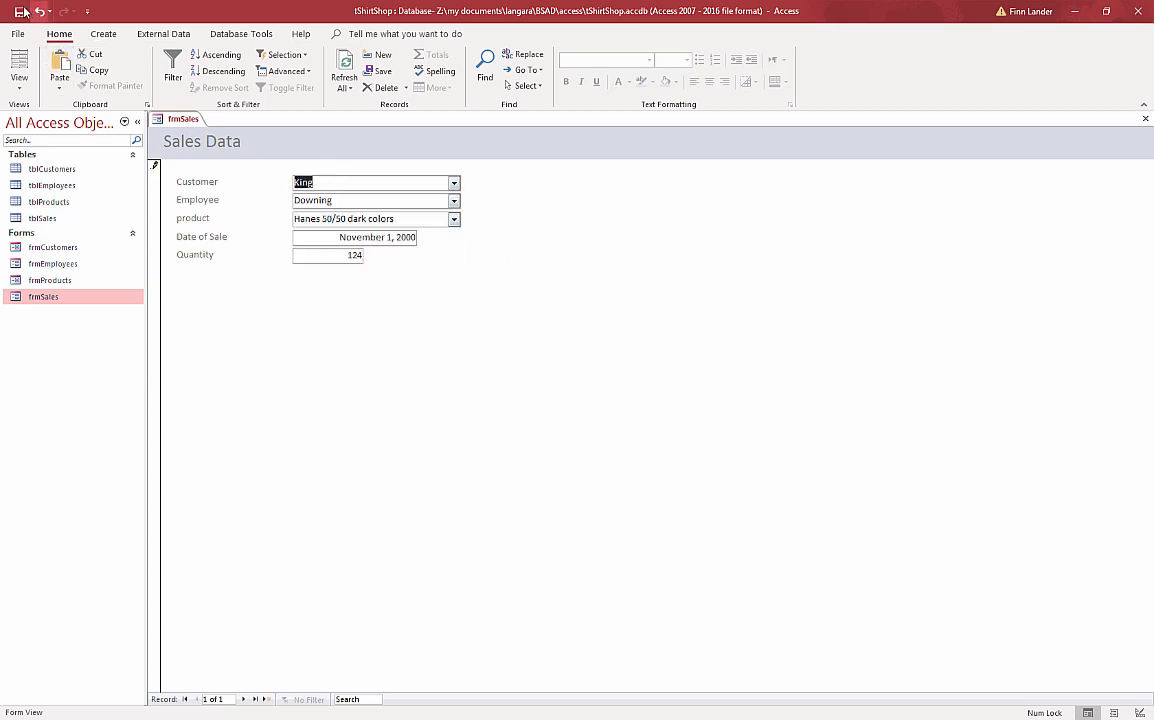